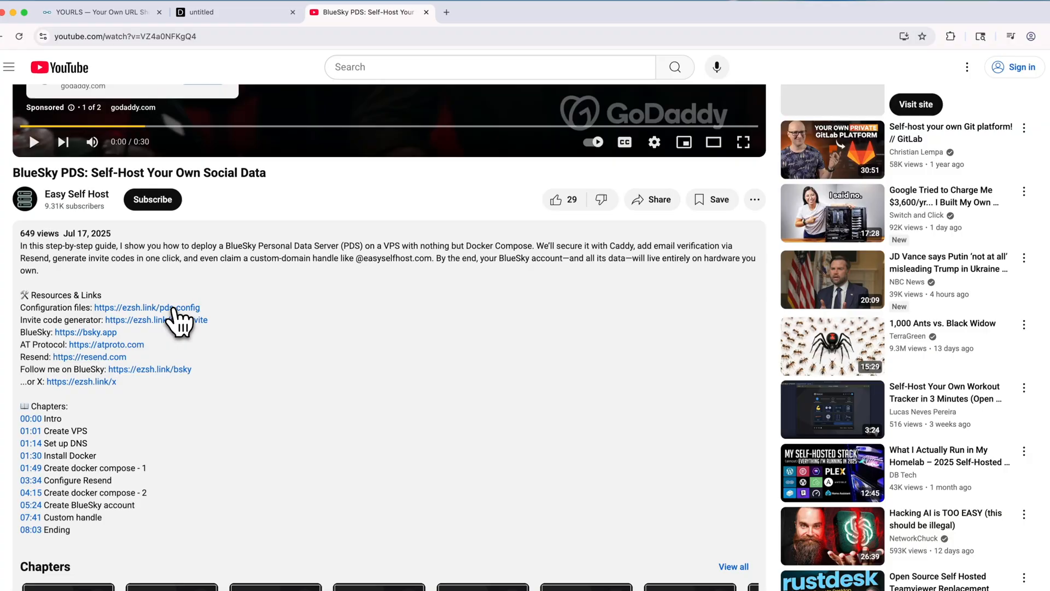
Review the PDS configuration short link and the pds-invite link's visit statistics.
click(146, 306)
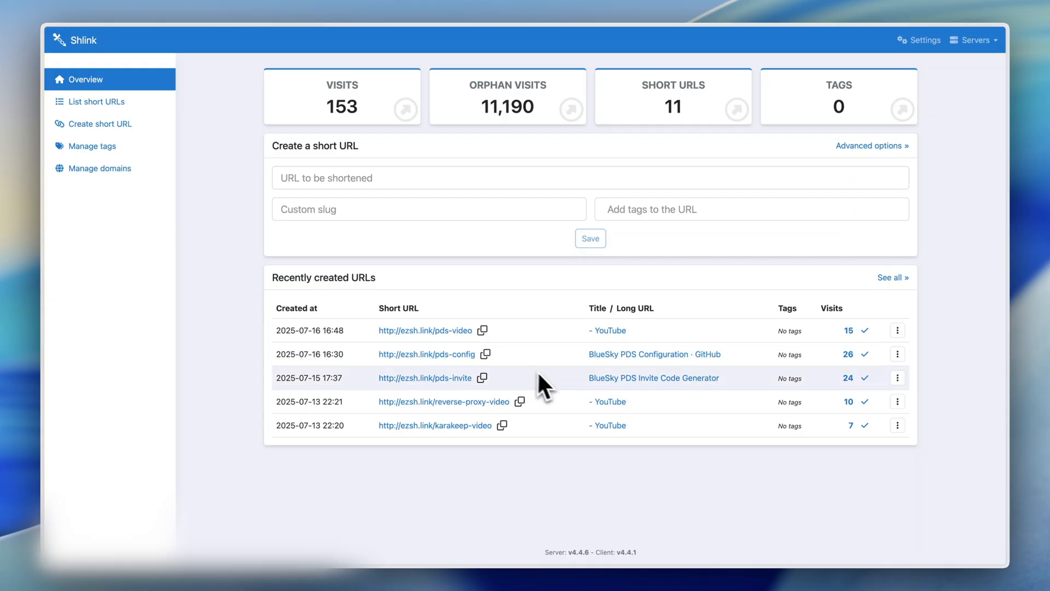
click(847, 378)
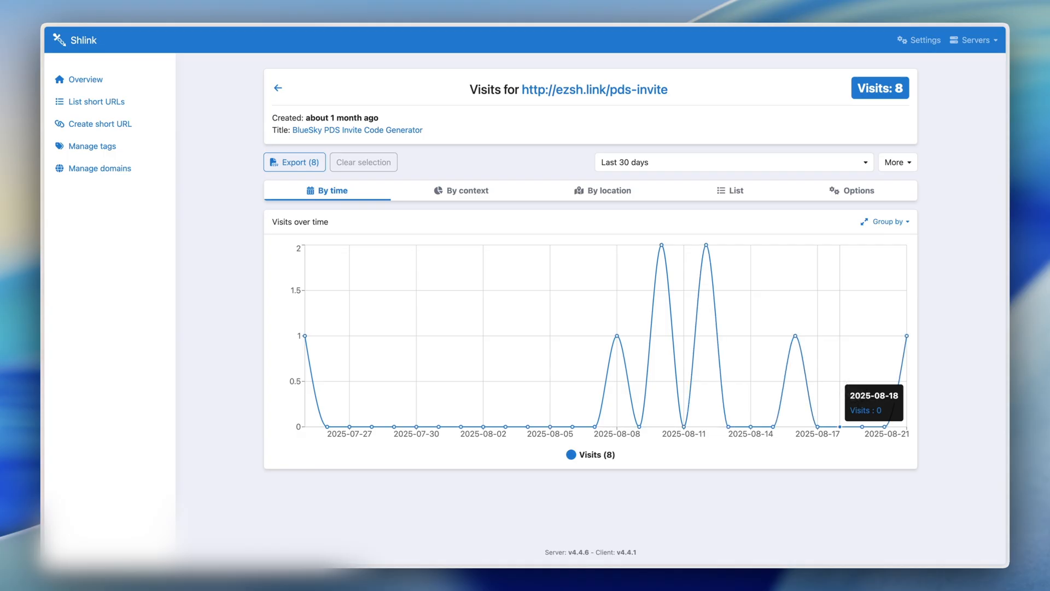
mouse_move(851, 392)
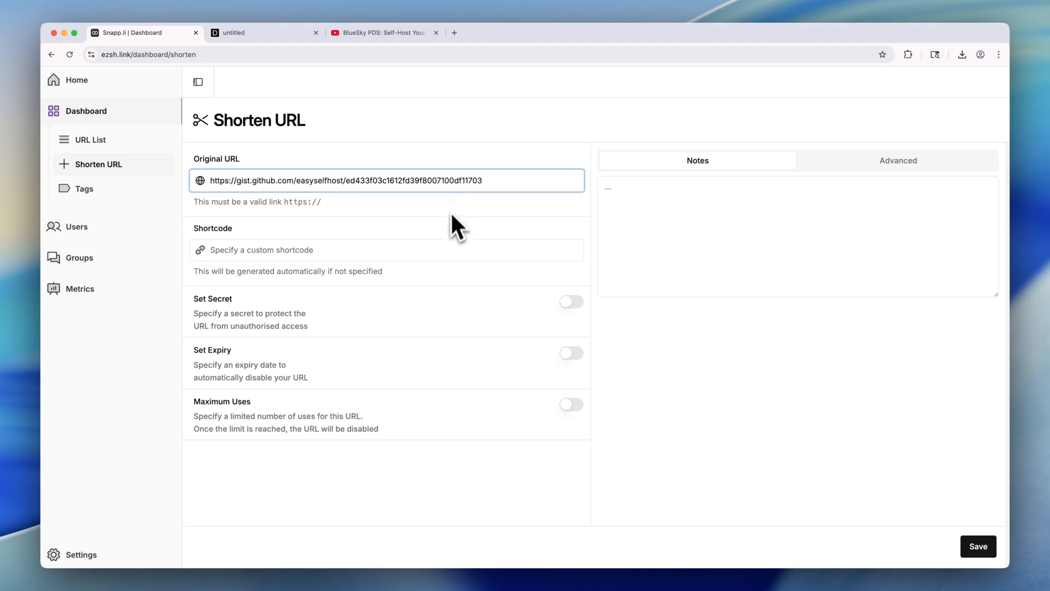
text(pds)
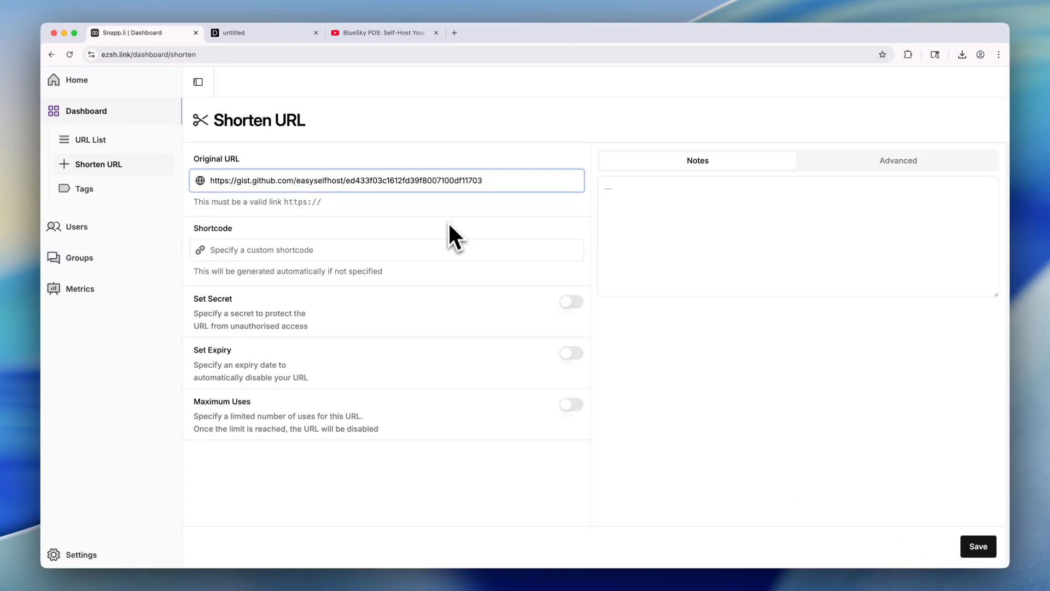
text(pds)
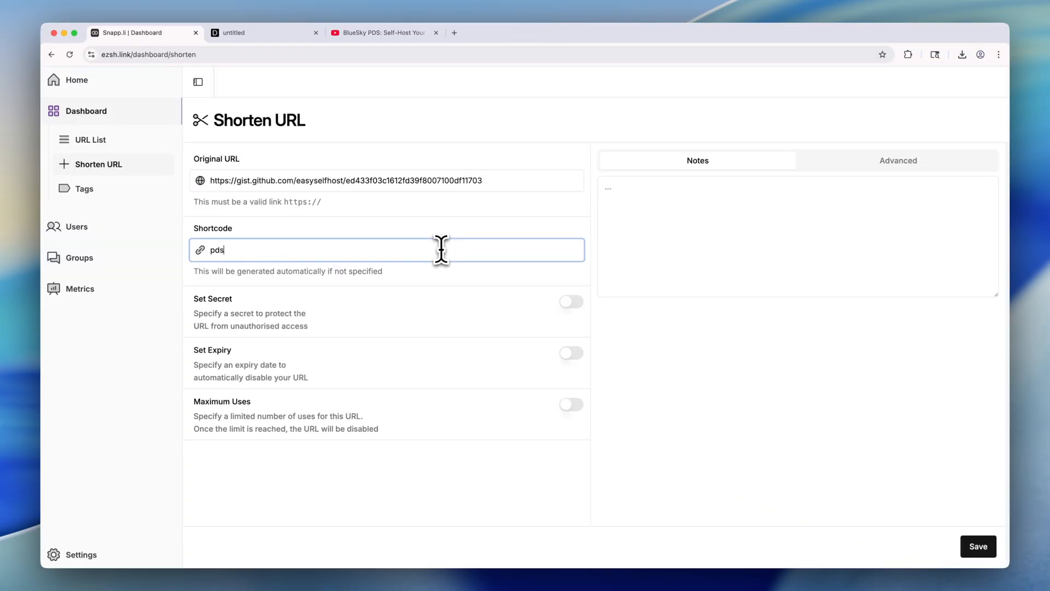
text(-config)
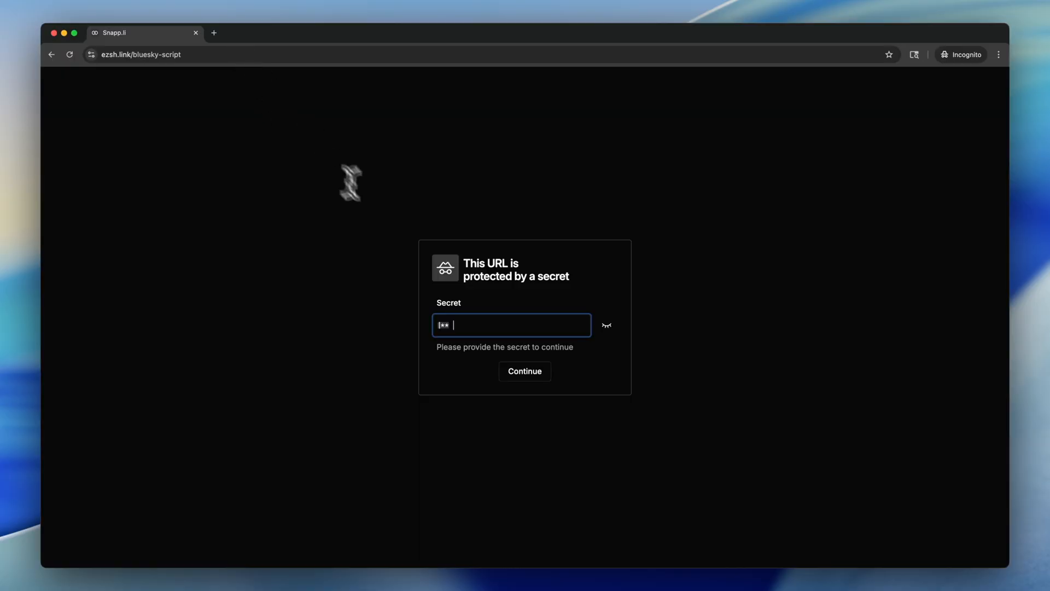
text(ez)
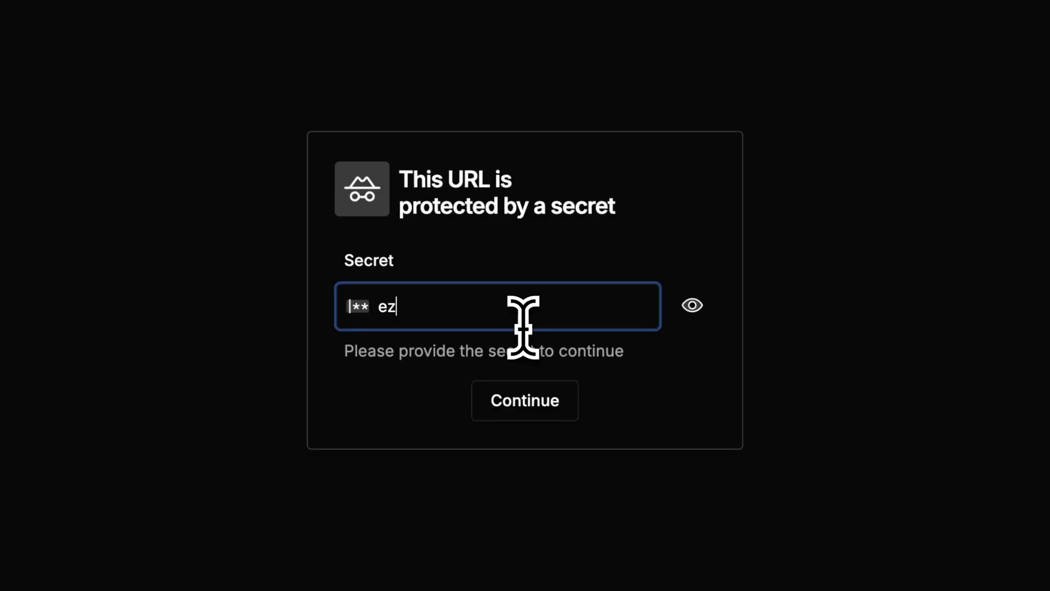
click(523, 400)
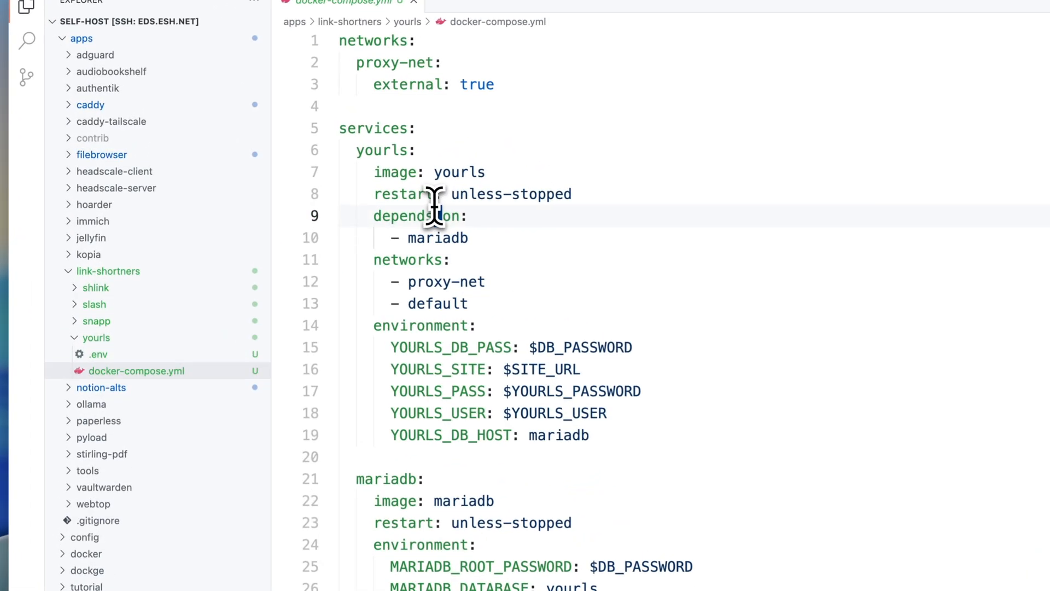
click(330, 150)
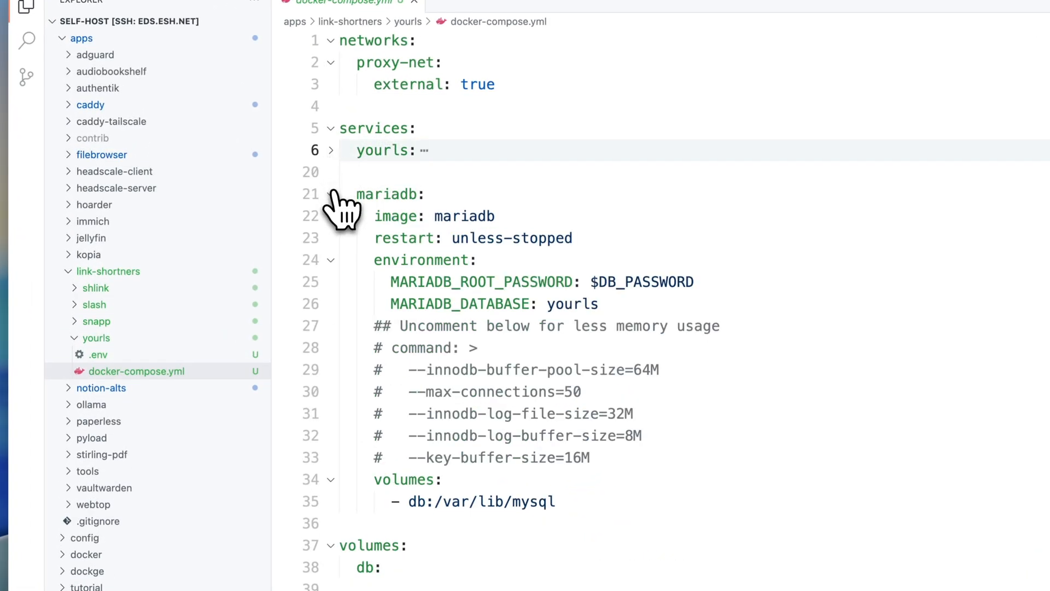
click(330, 194)
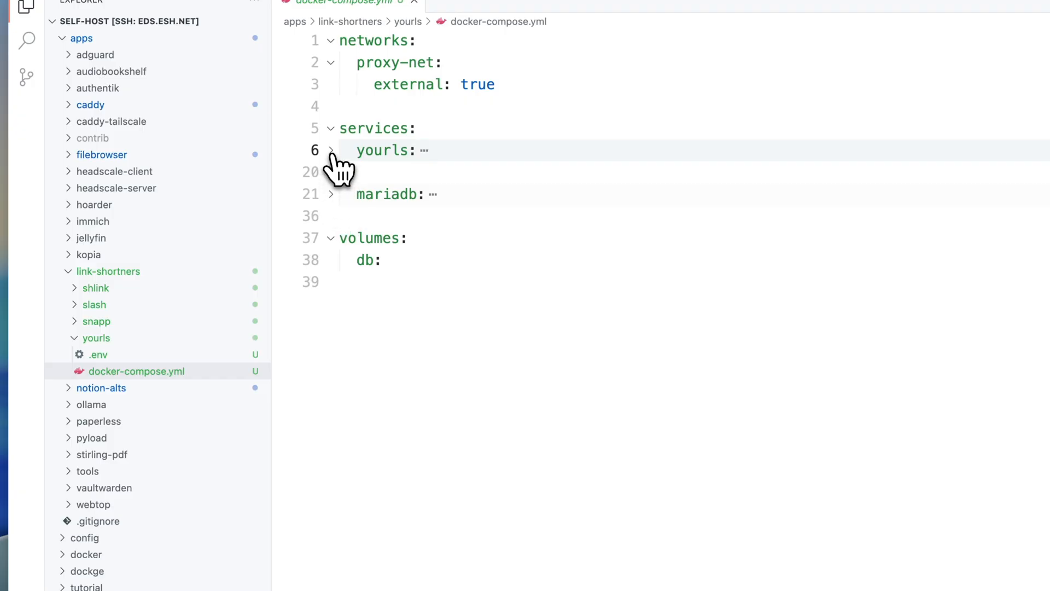
click(330, 150)
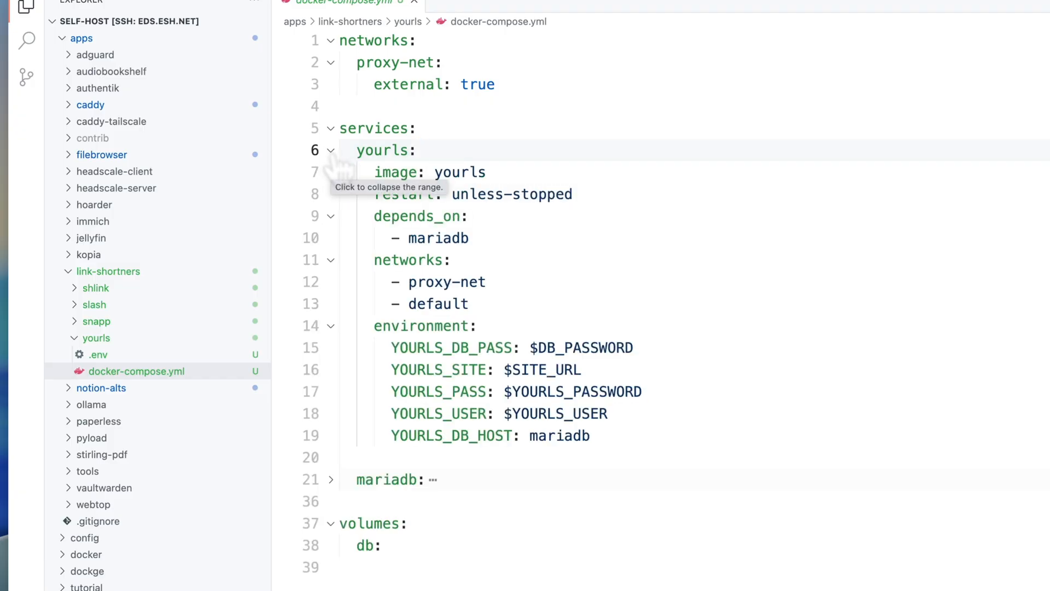
mouse_move(398, 224)
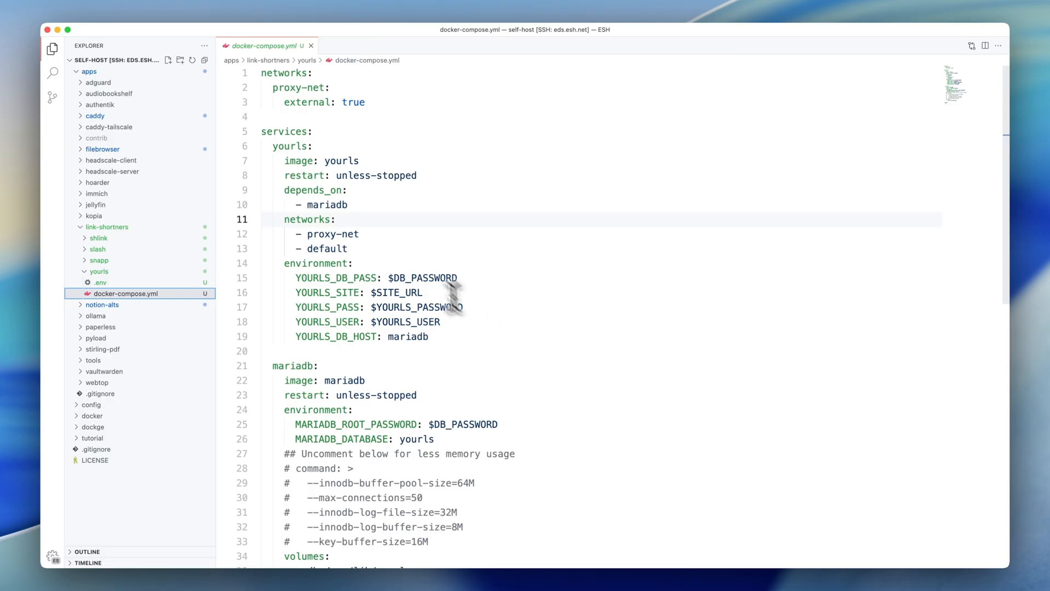
click(328, 149)
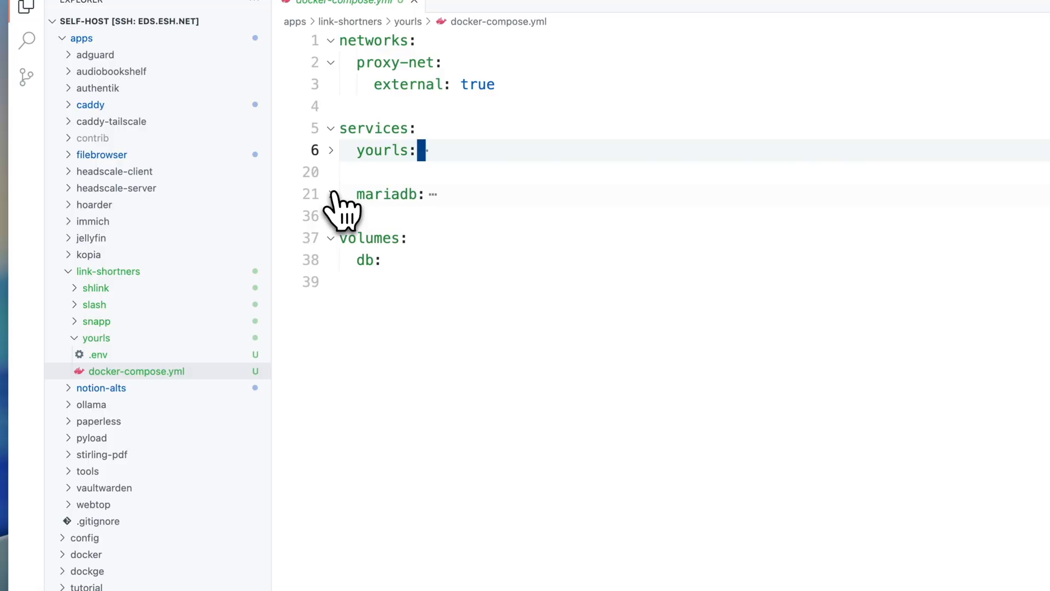
click(331, 150)
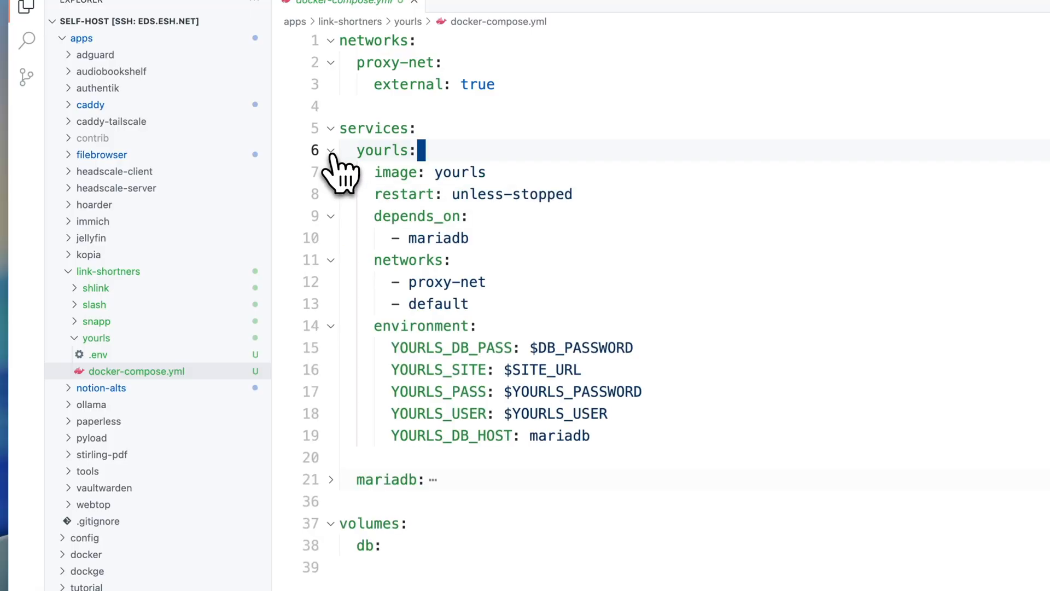
mouse_move(331, 150)
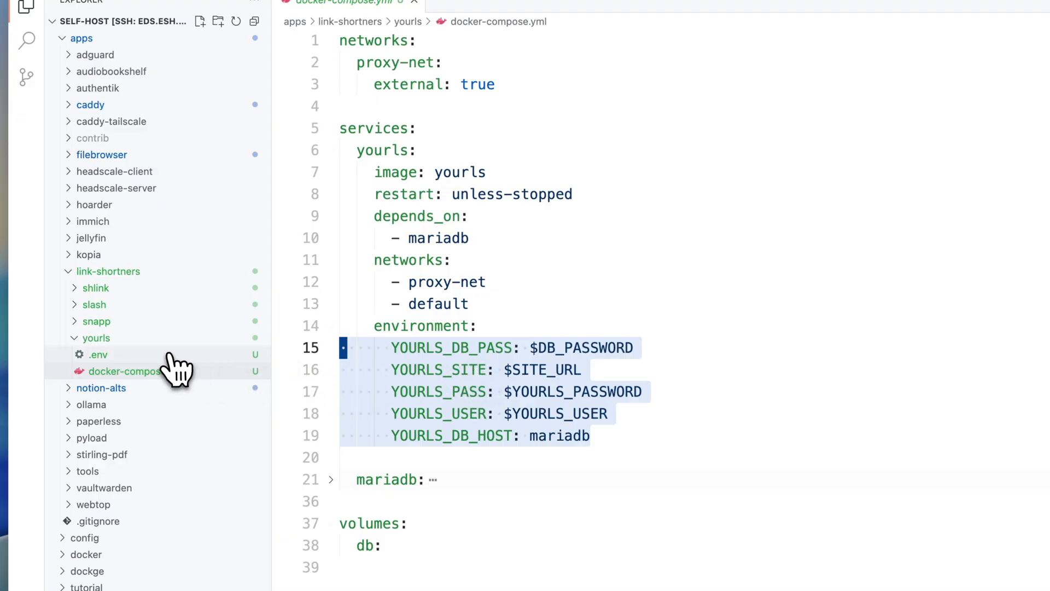
click(99, 354)
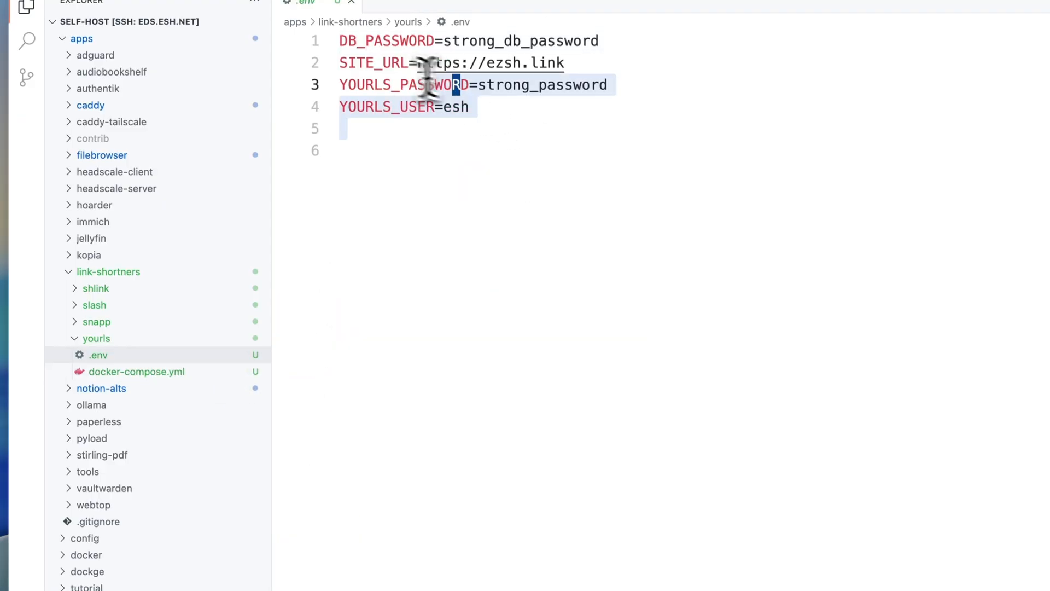
click(138, 372)
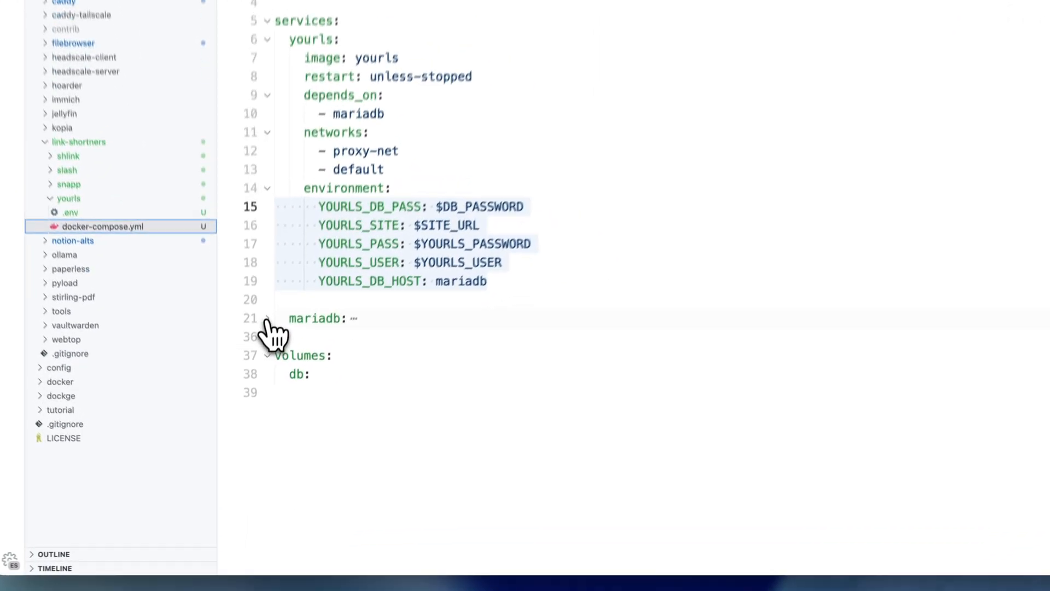
click(267, 318)
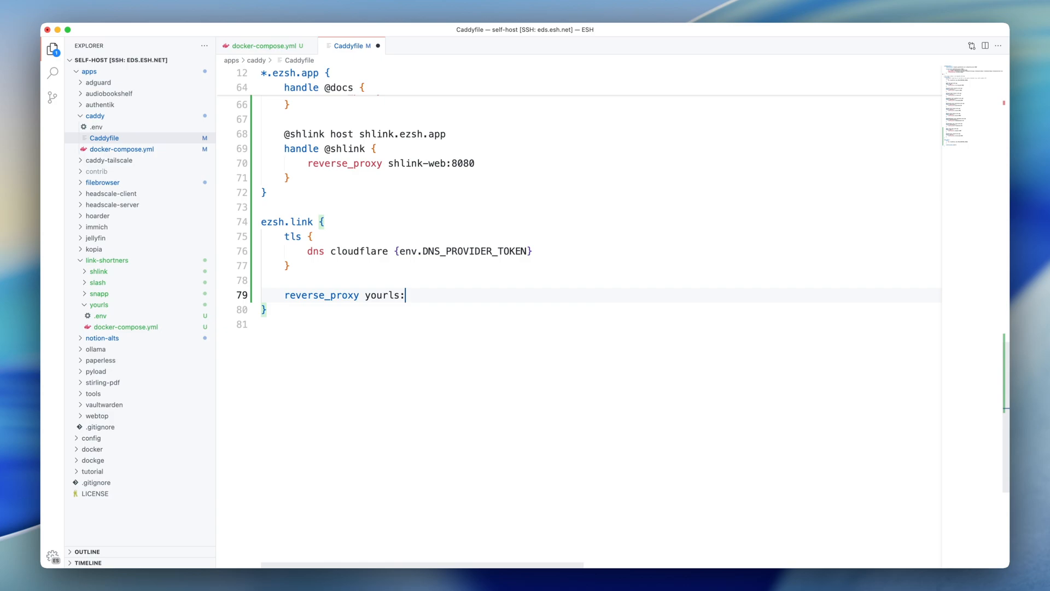
Complete the ezsh.link block with reverse_proxy yourls:8080.
text(8080)
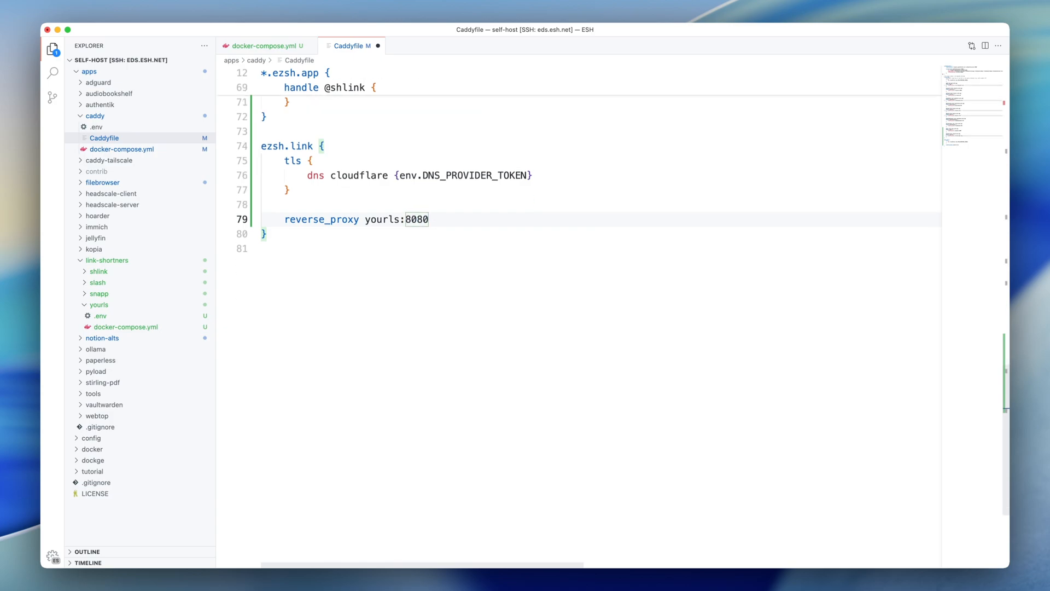
scroll(down, 3)
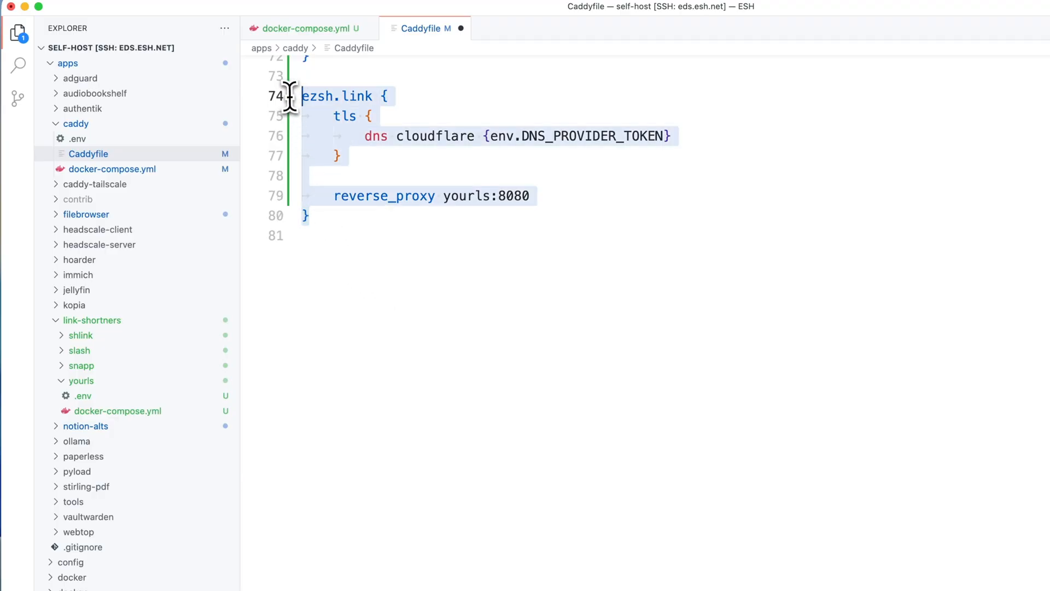
mouse_move(385, 209)
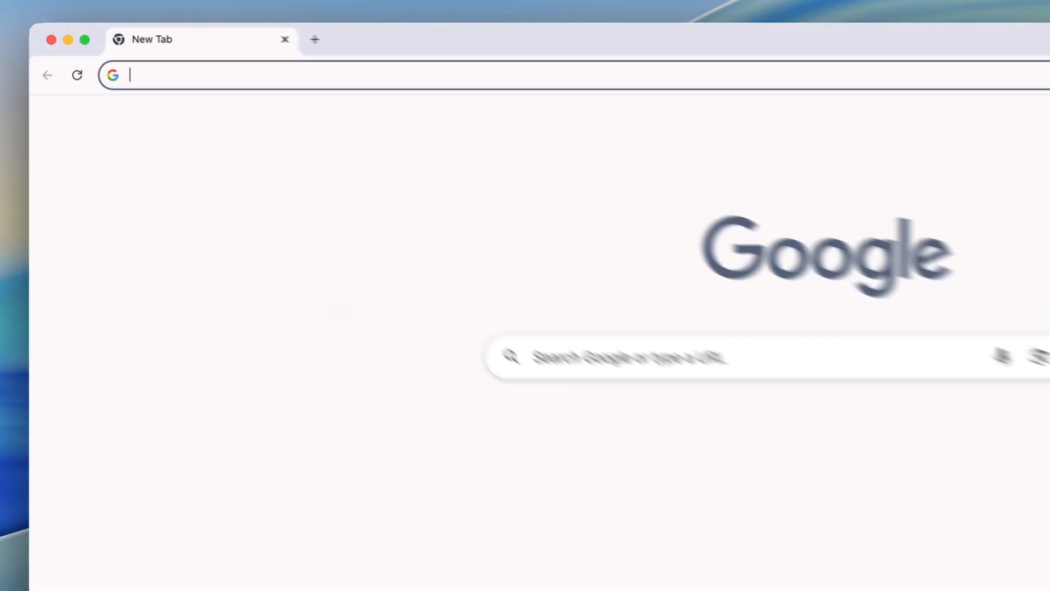
Go to ezsh.link/admin and log in to the YOURLS admin.
text(ezsh.link/)
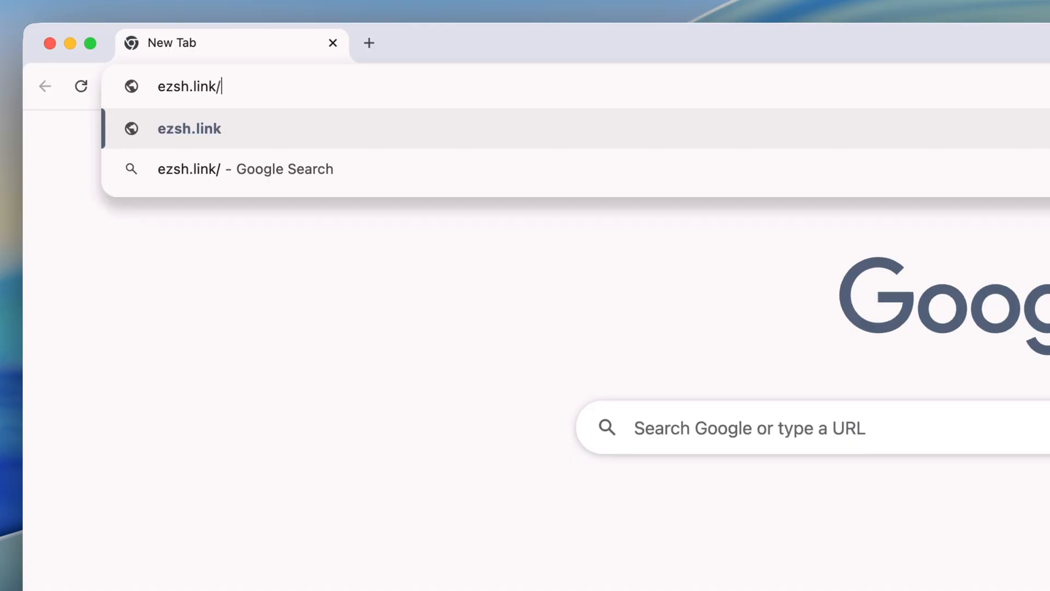
text(admin)
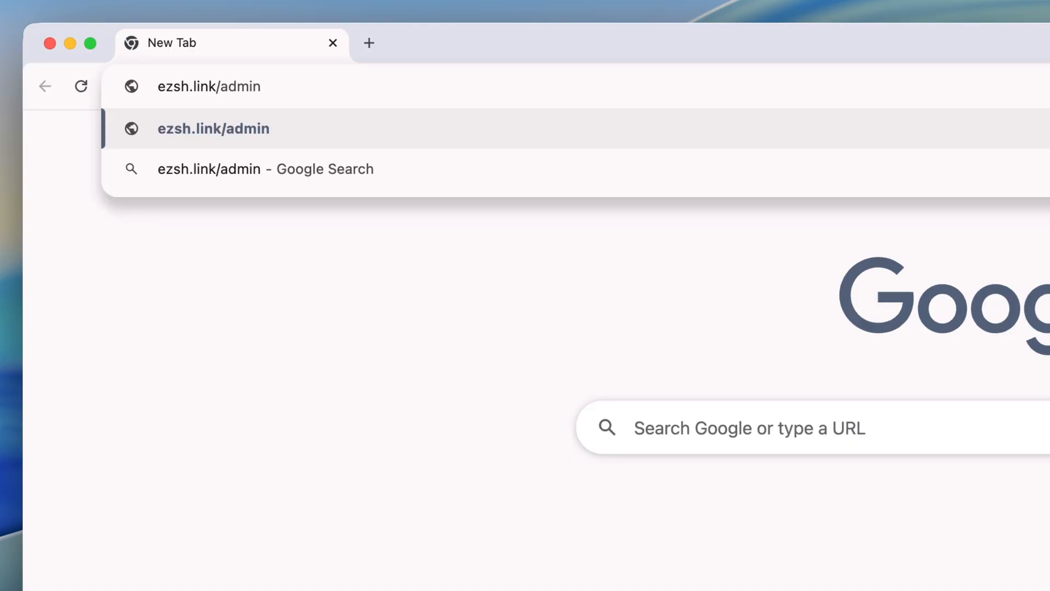
click(213, 129)
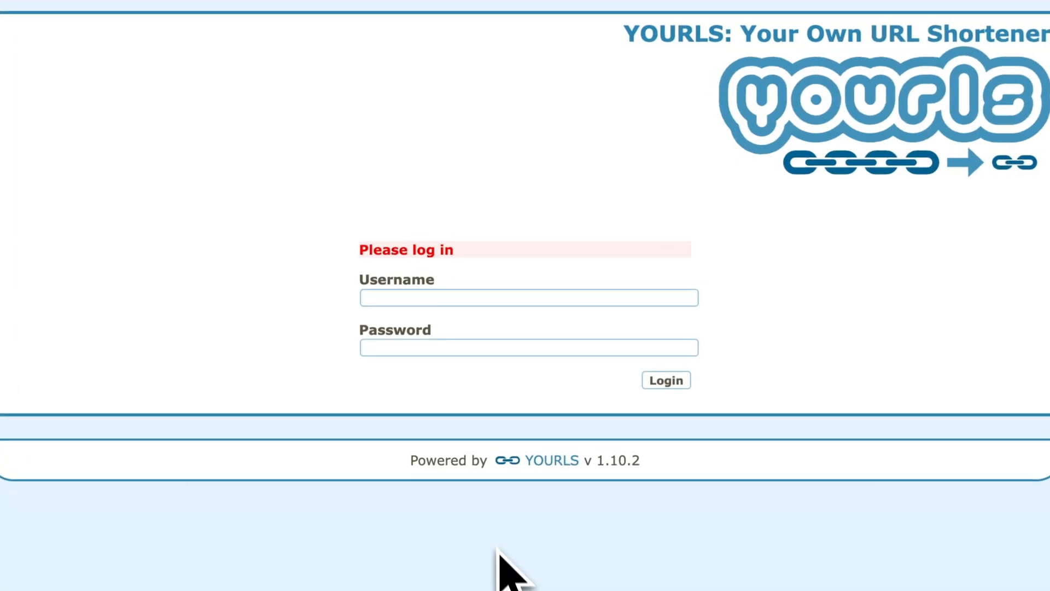
click(528, 298)
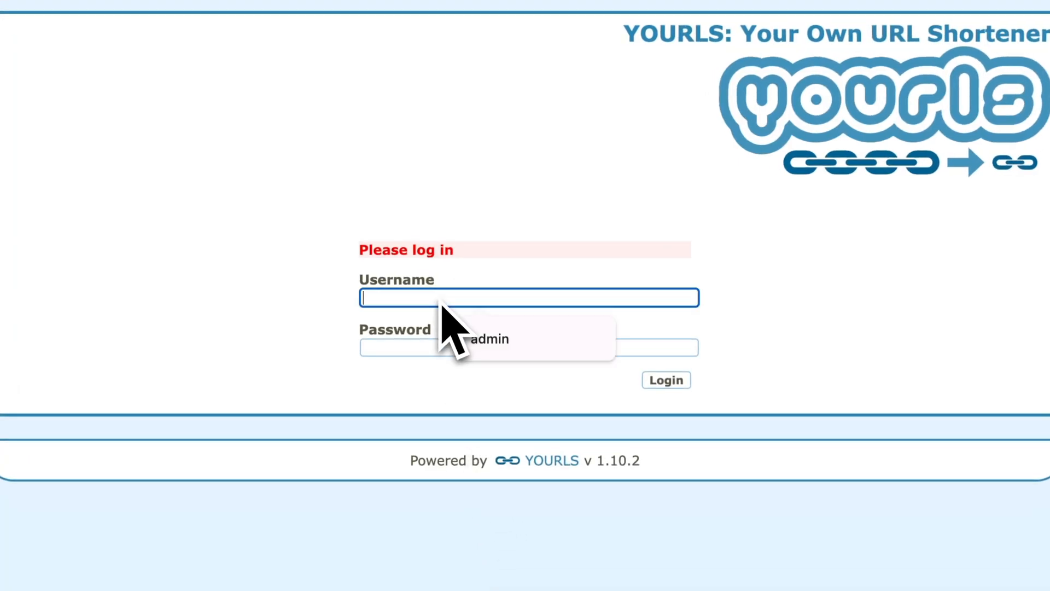
click(666, 380)
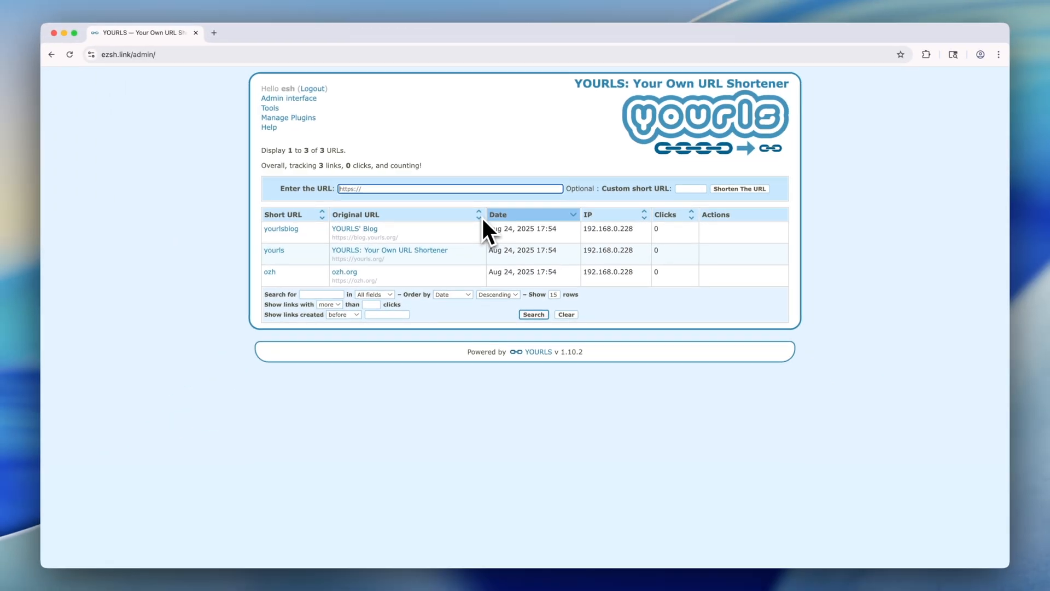
mouse_move(485, 230)
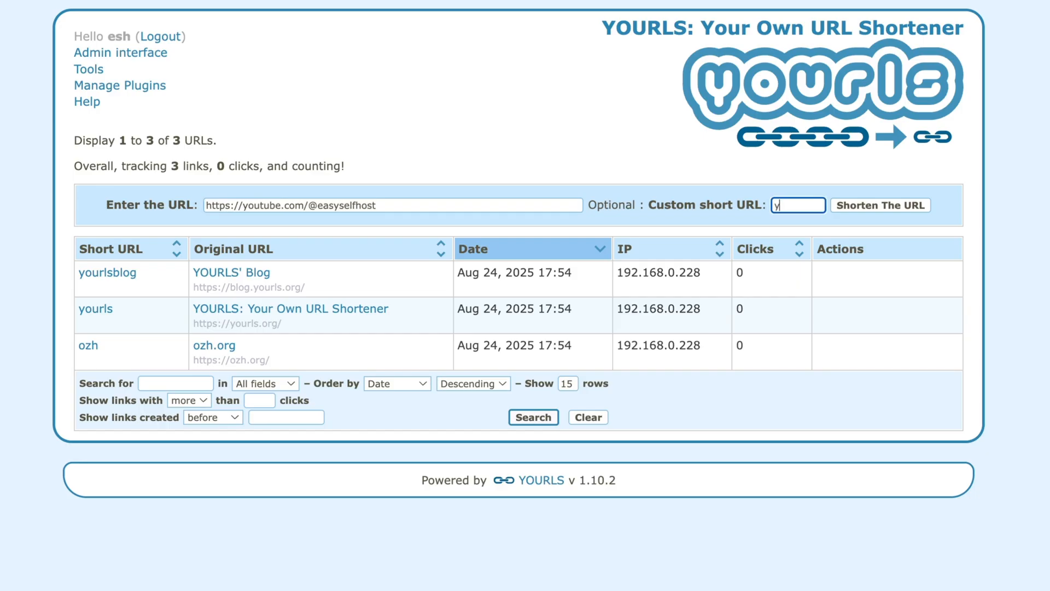
Shorten the YouTube channel URL as ezsh.link/ytb, then move on to Manage Plugins.
text(tb)
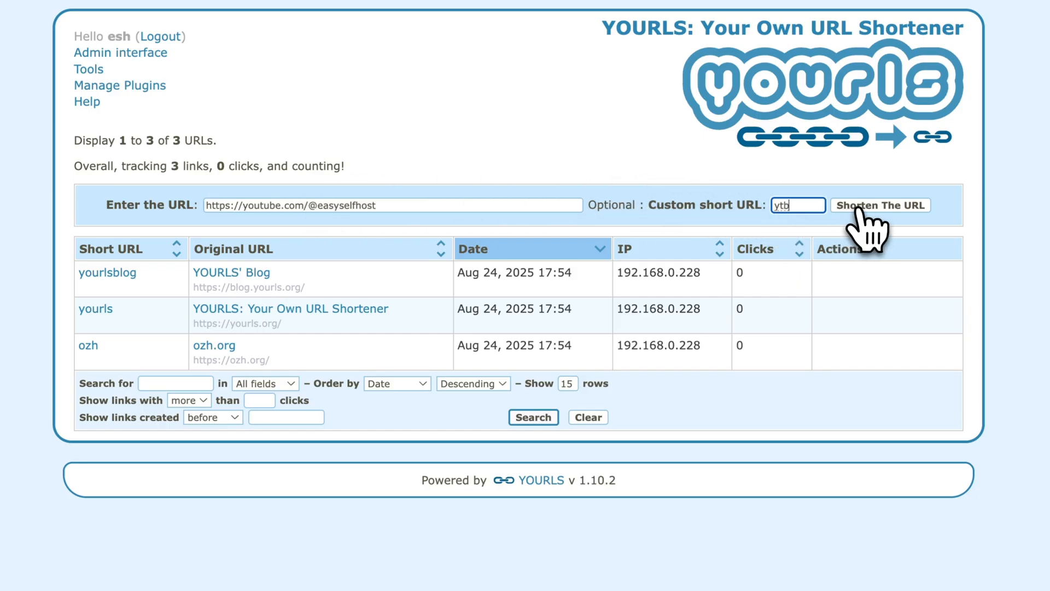
click(879, 205)
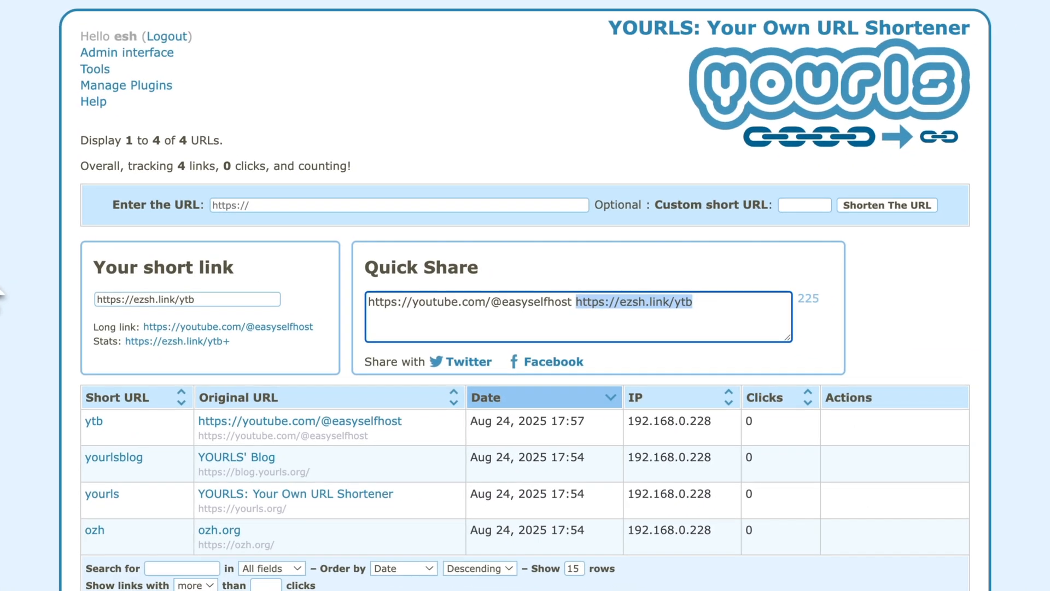
click(127, 85)
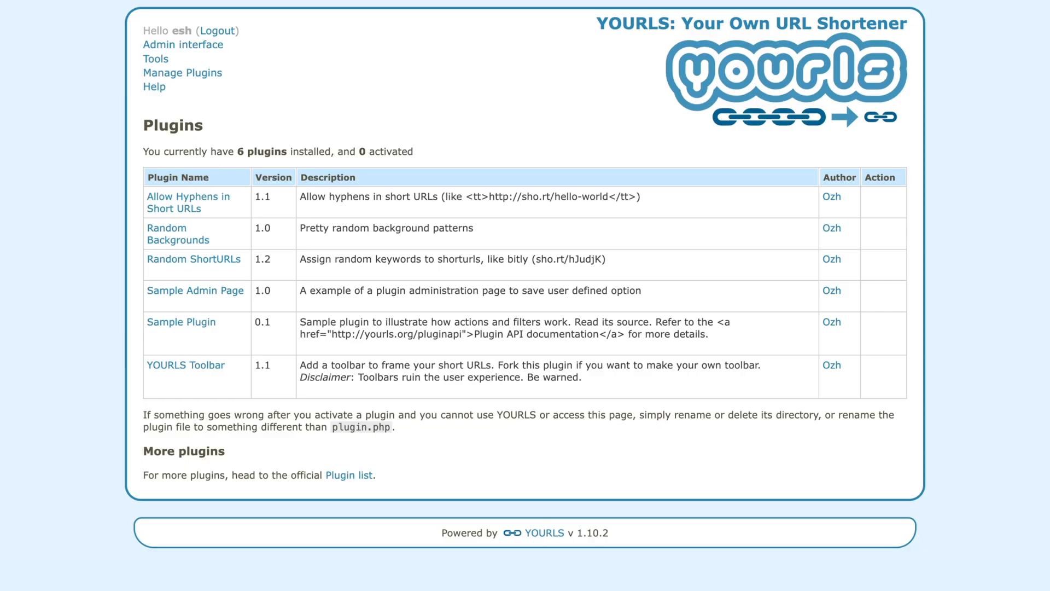
Activate the Allow Hyphens in Short URLs plugin and browse the known-plugins list on GitHub.
click(883, 197)
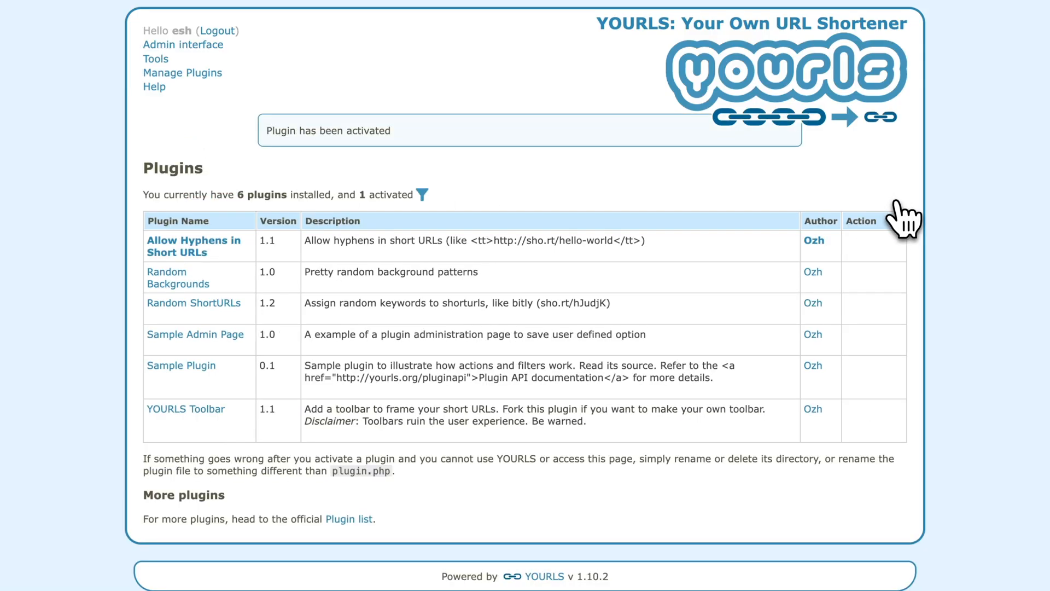
mouse_move(297, 315)
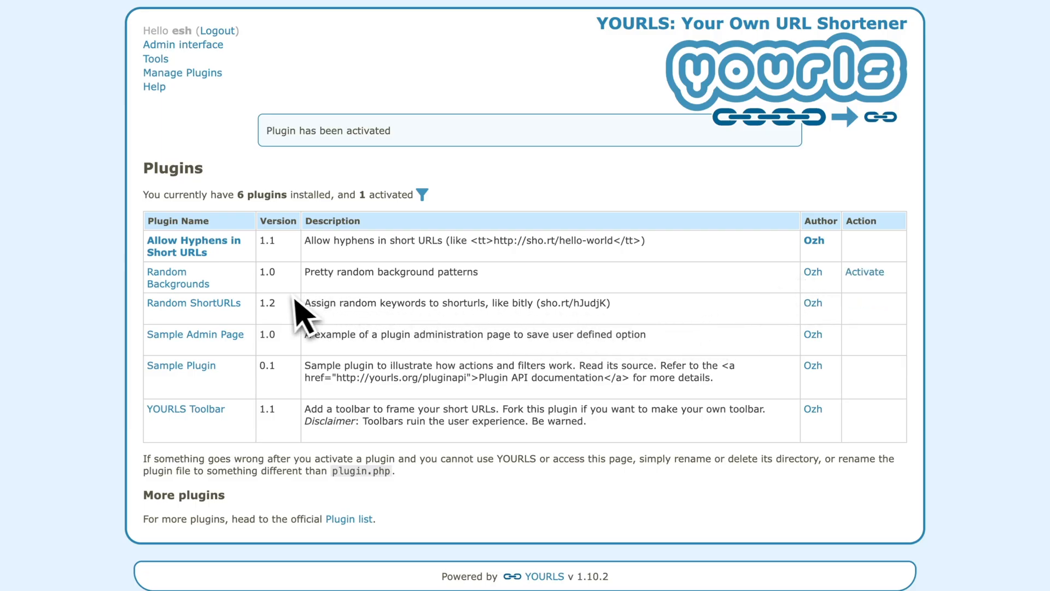
mouse_move(532, 348)
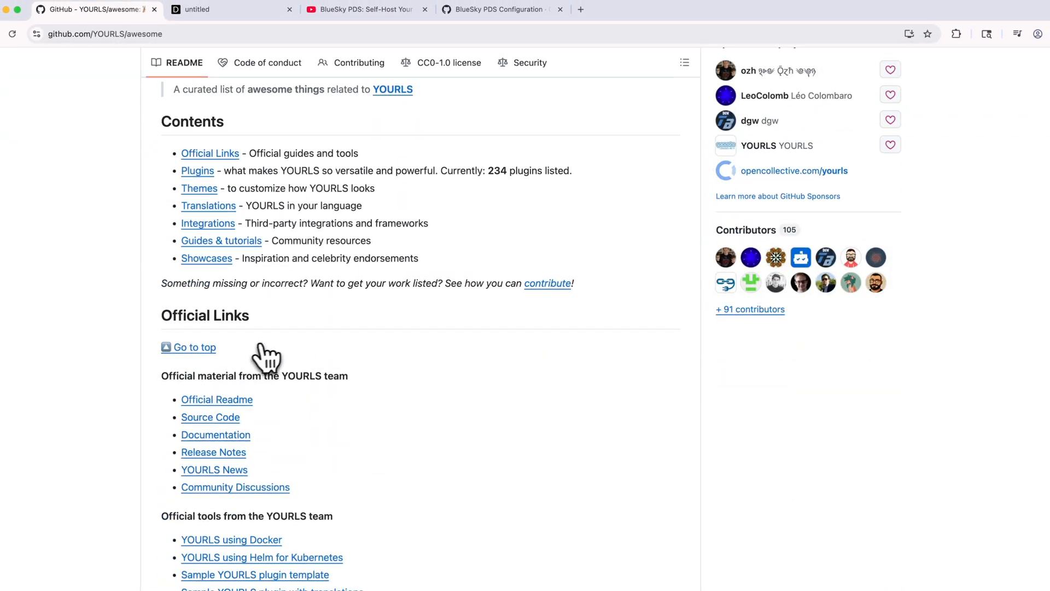
click(198, 170)
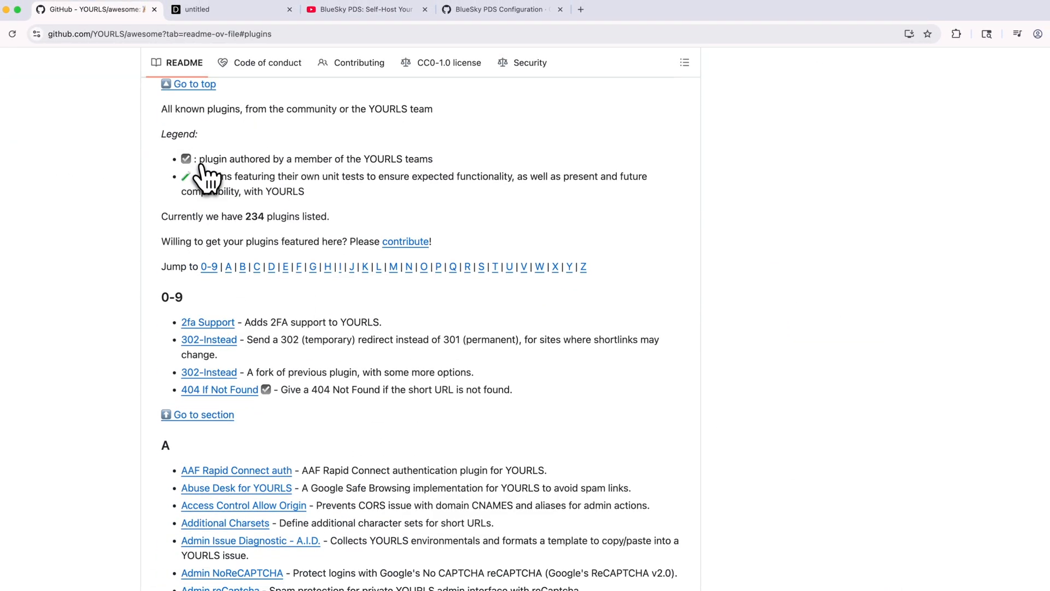
scroll(down, 3)
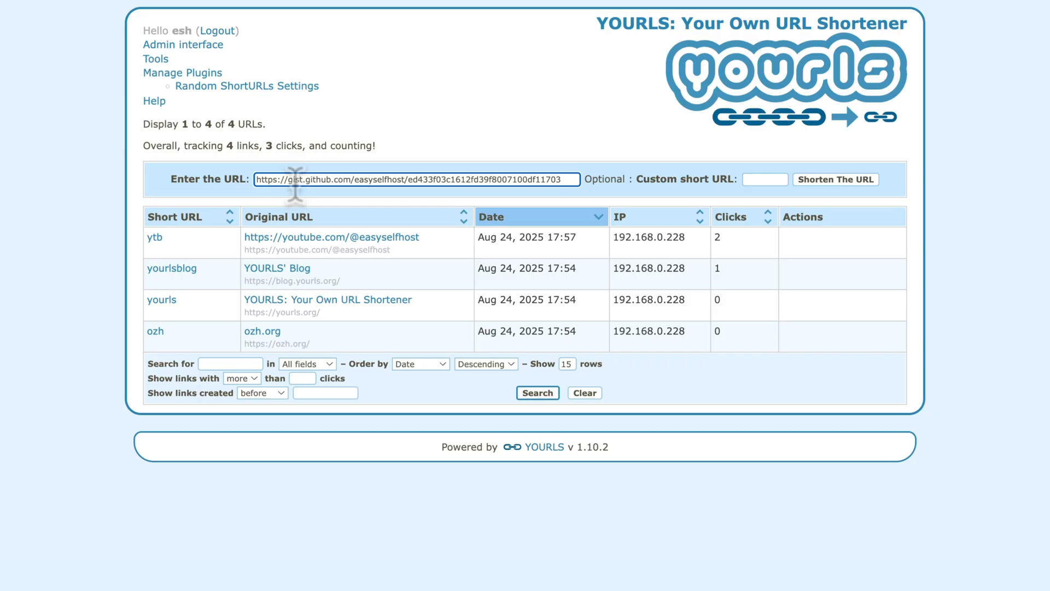
Shorten the BlueSky PDS gist as pds-config, visit it, and reload the admin list to show one click.
text(pds-config)
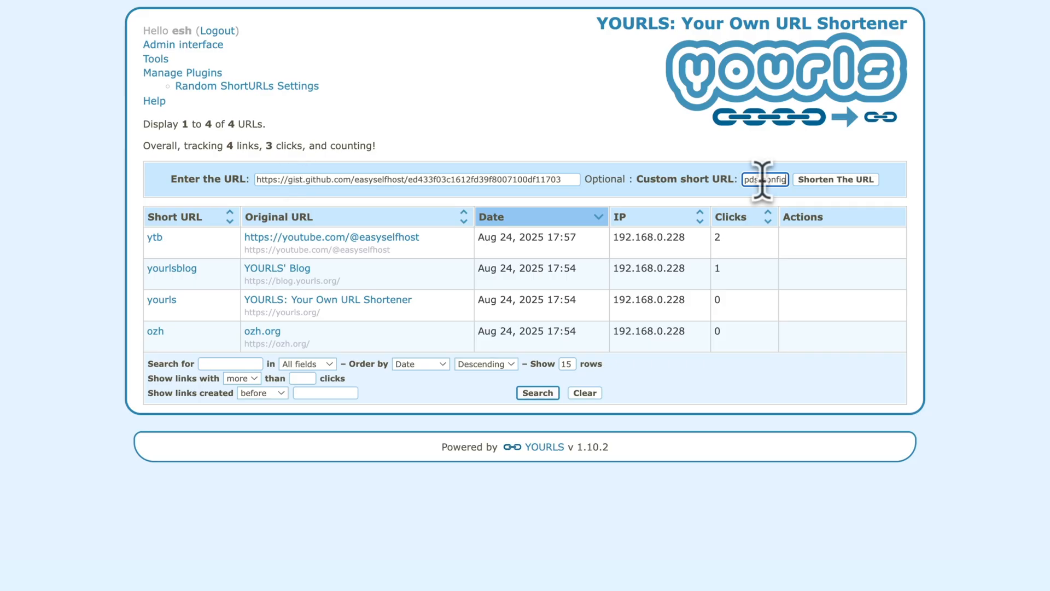
click(834, 179)
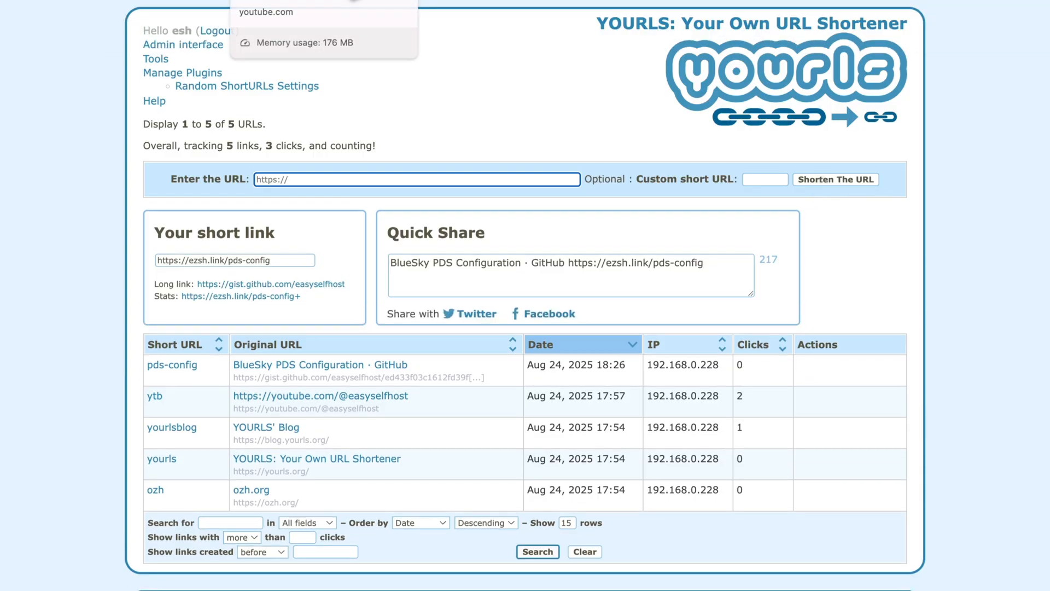
click(298, 365)
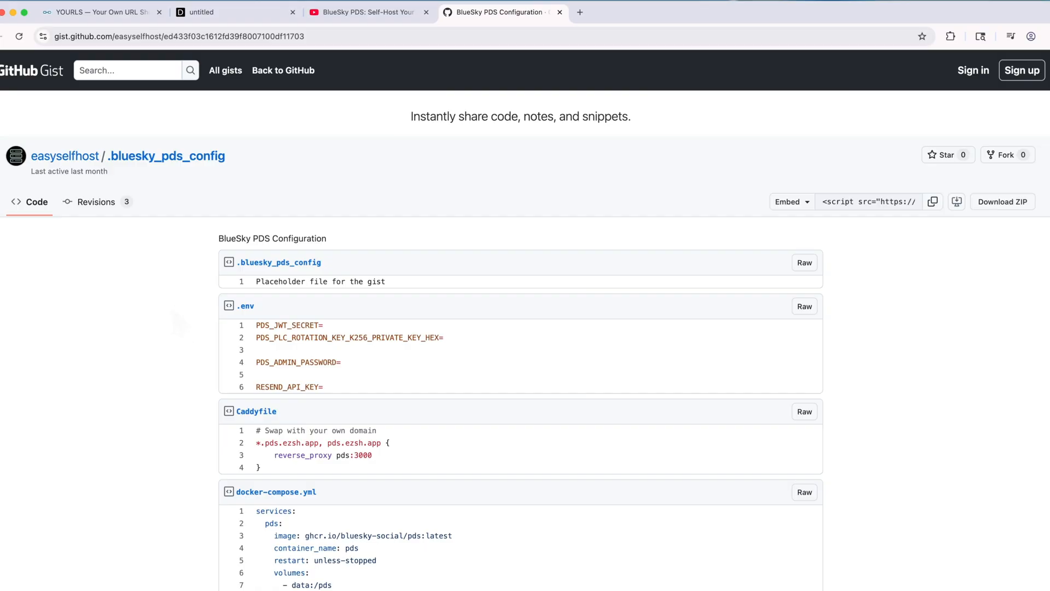
click(98, 12)
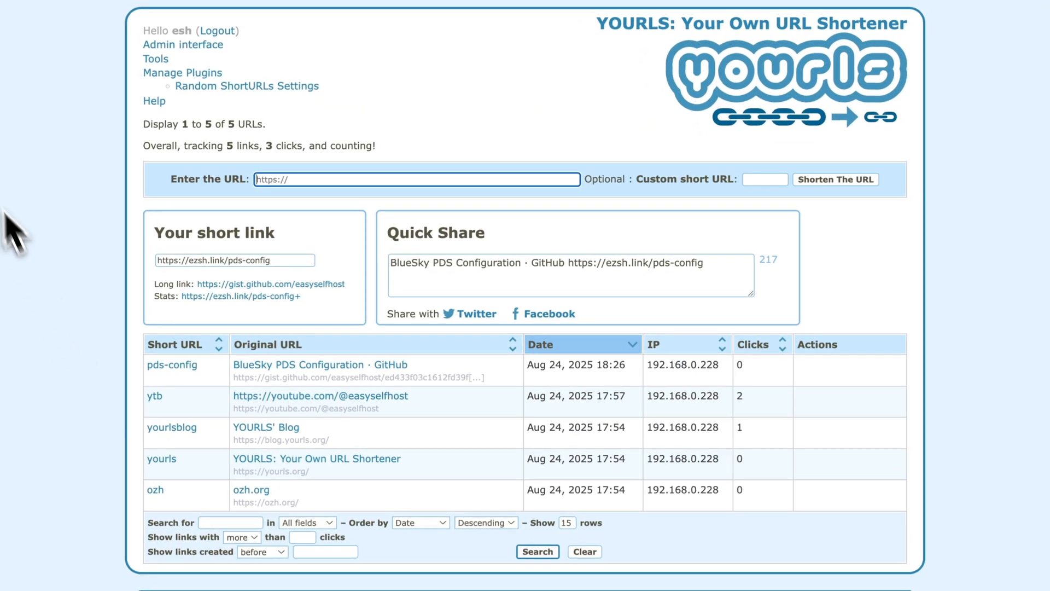
click(172, 365)
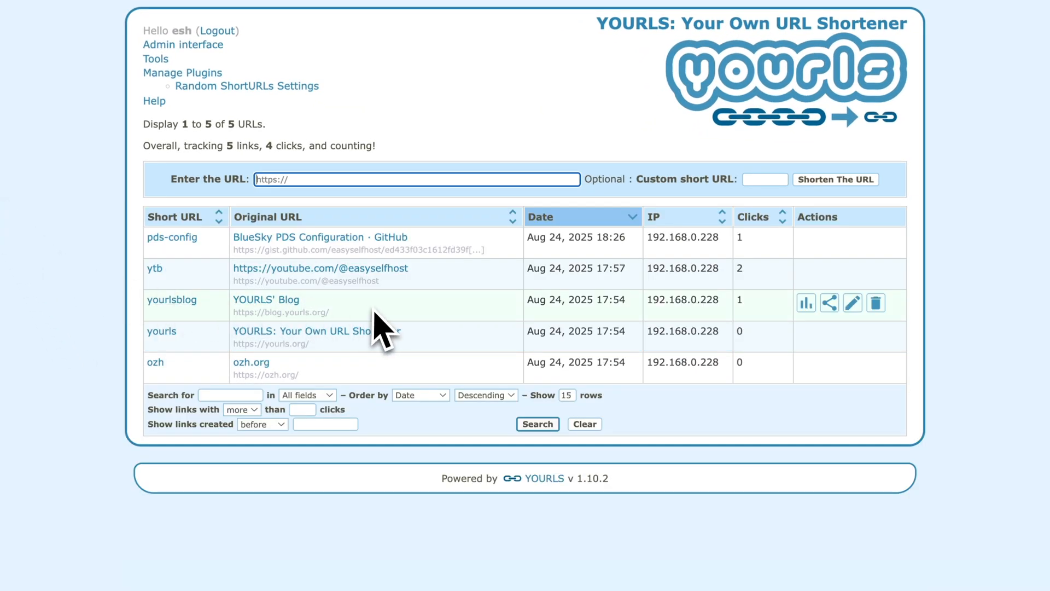
mouse_move(429, 262)
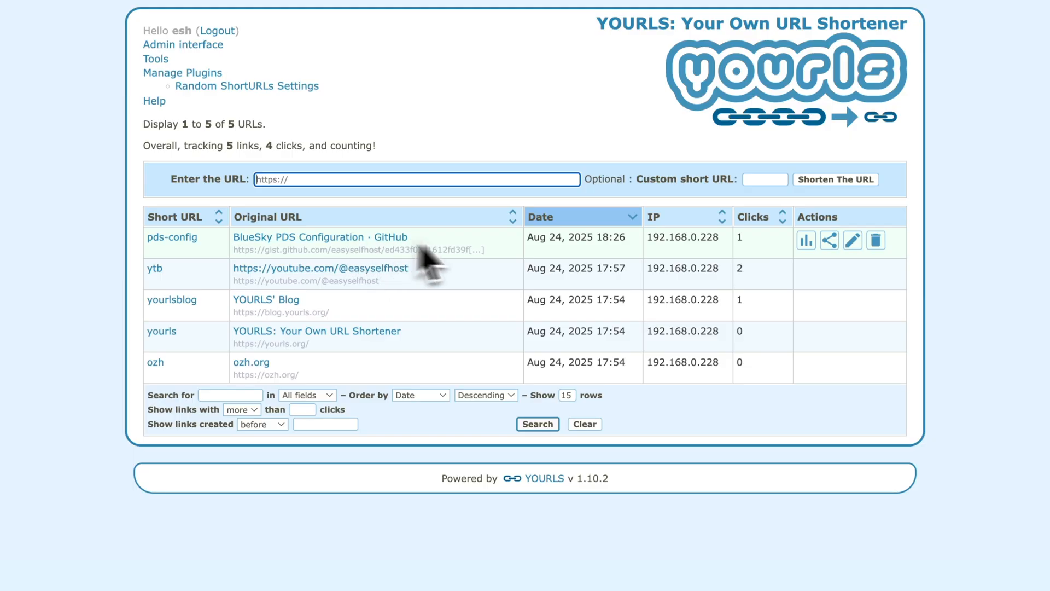
click(806, 240)
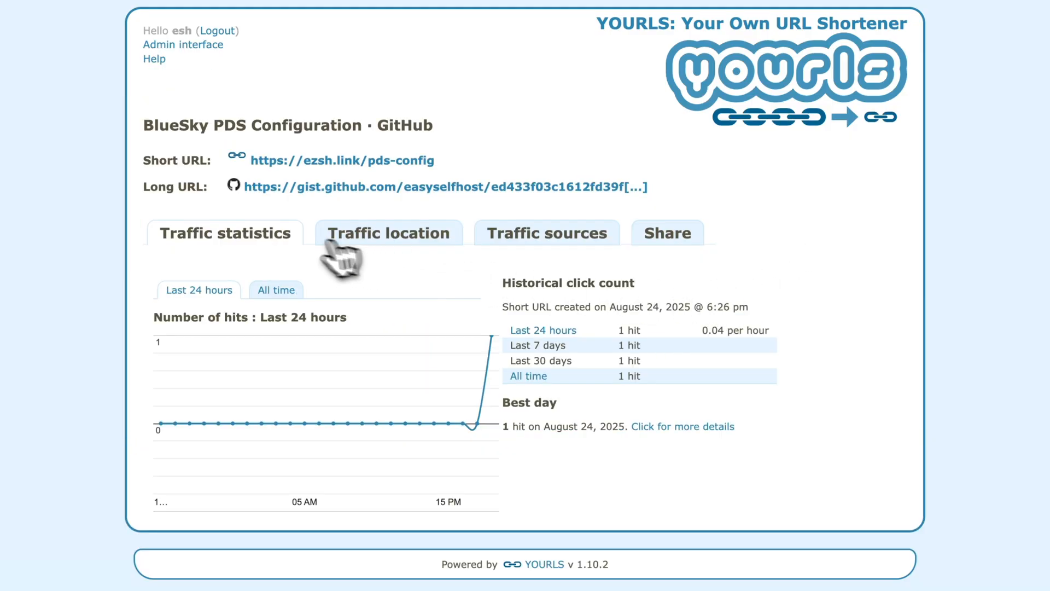
click(545, 232)
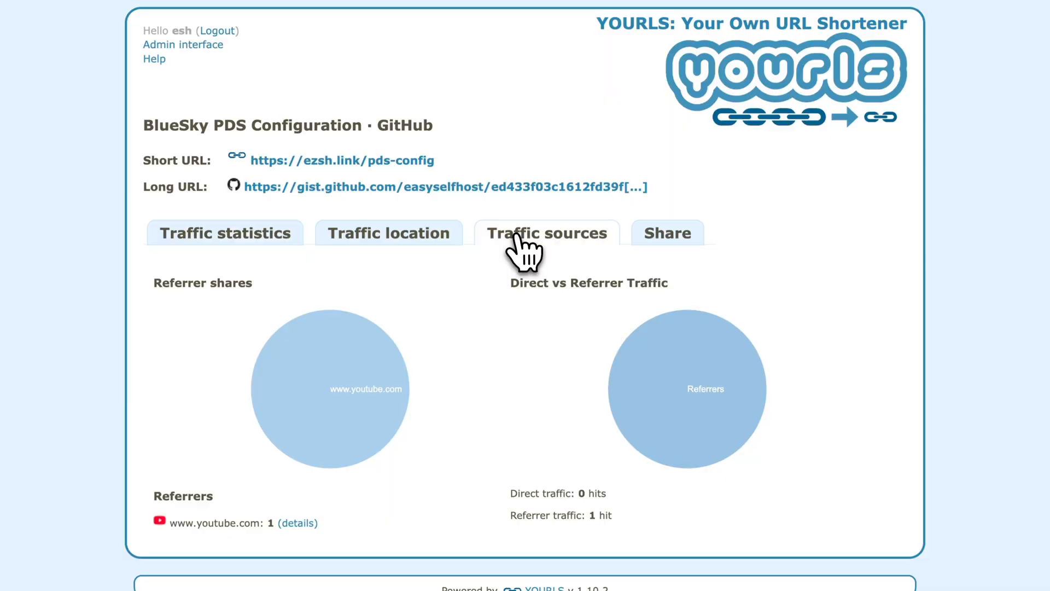
mouse_move(358, 572)
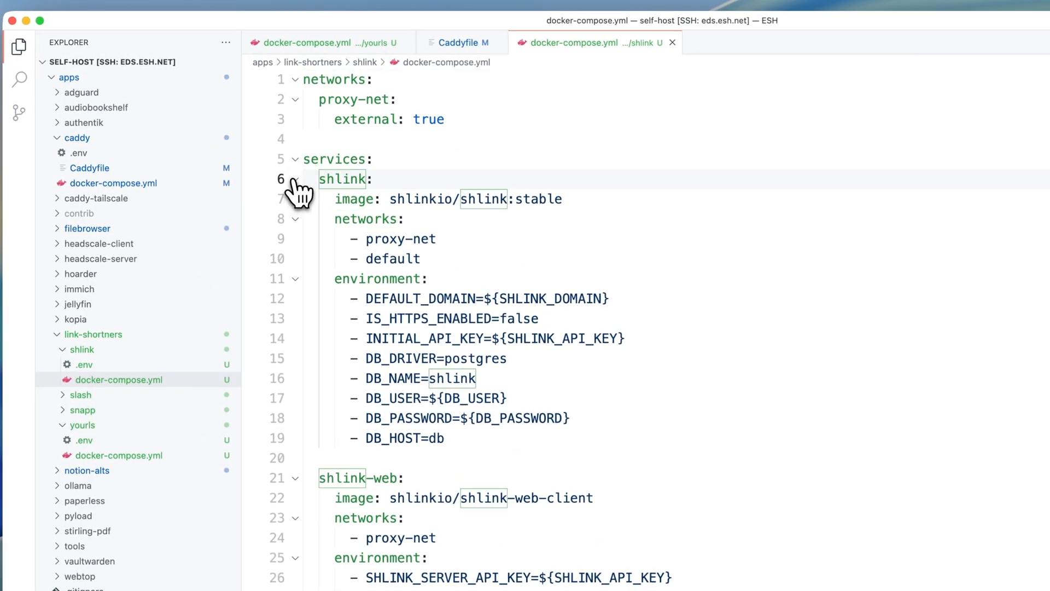
Fold and unfold the shlink, shlink-web and db services to review API key settings, then view the Caddyfile routes.
click(294, 178)
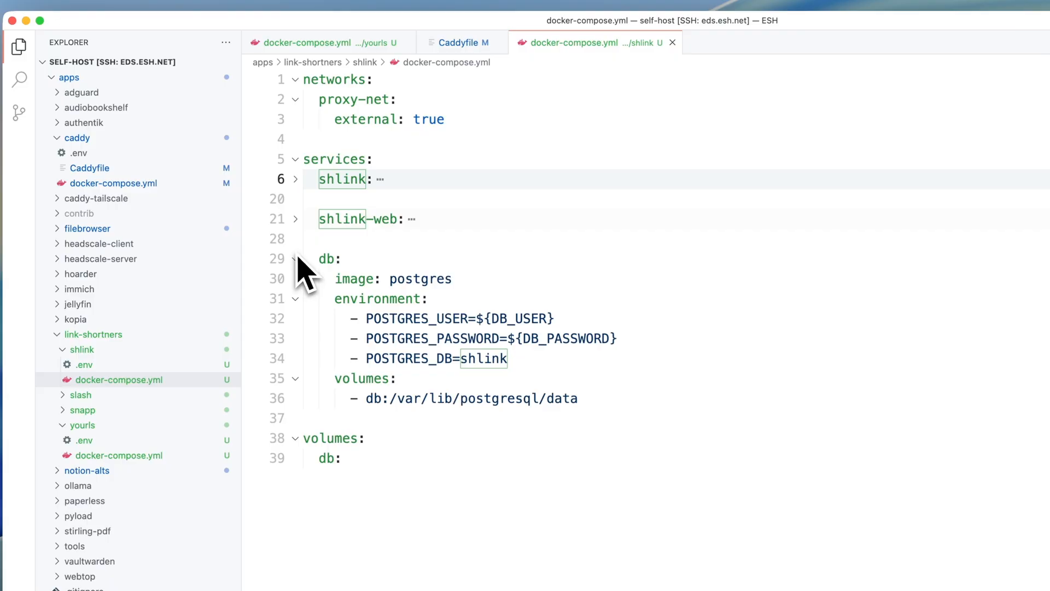
click(294, 260)
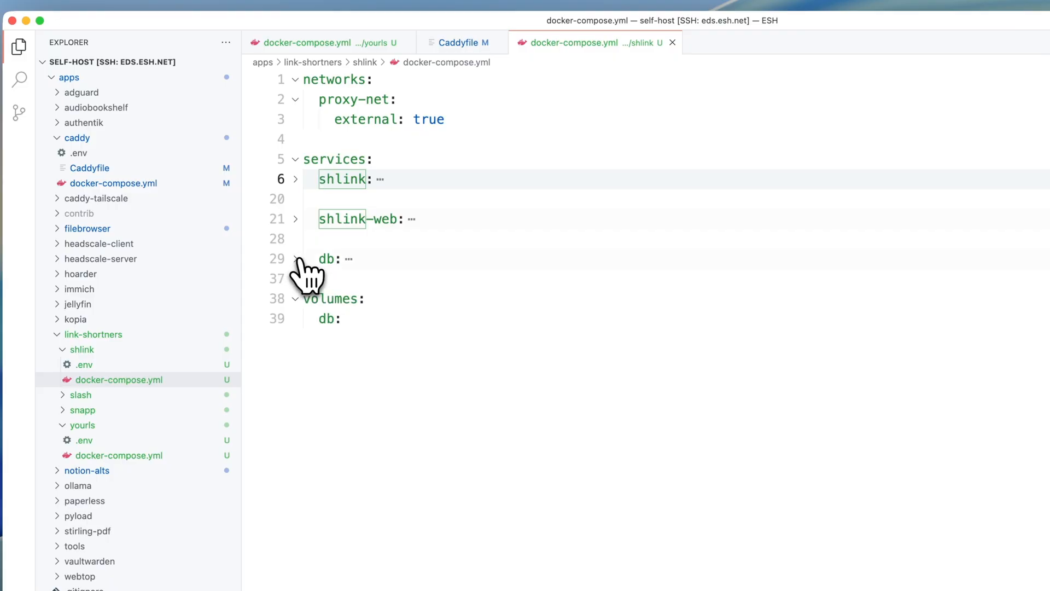
click(407, 219)
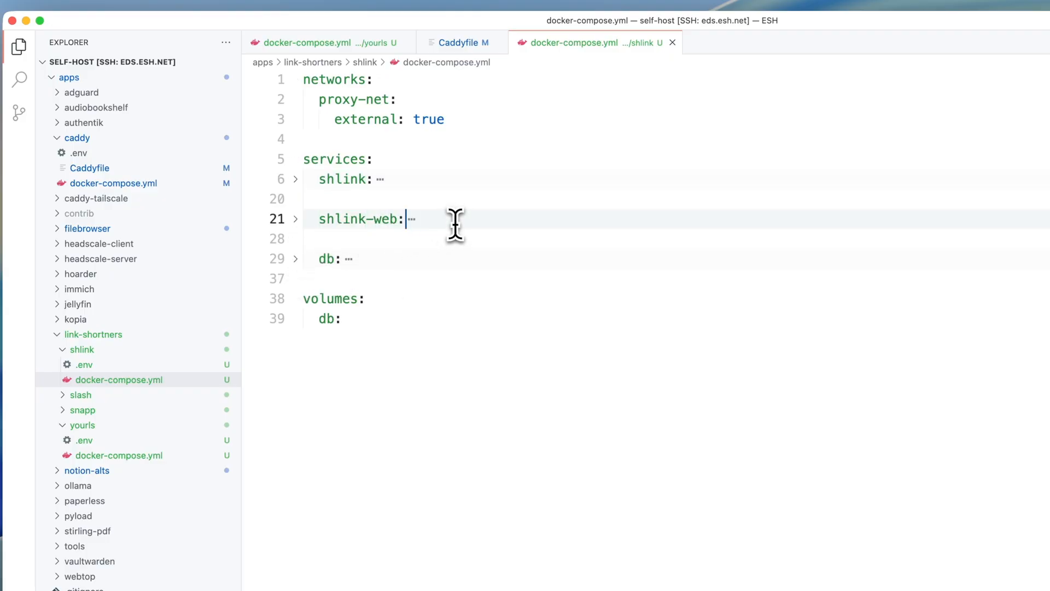
click(341, 179)
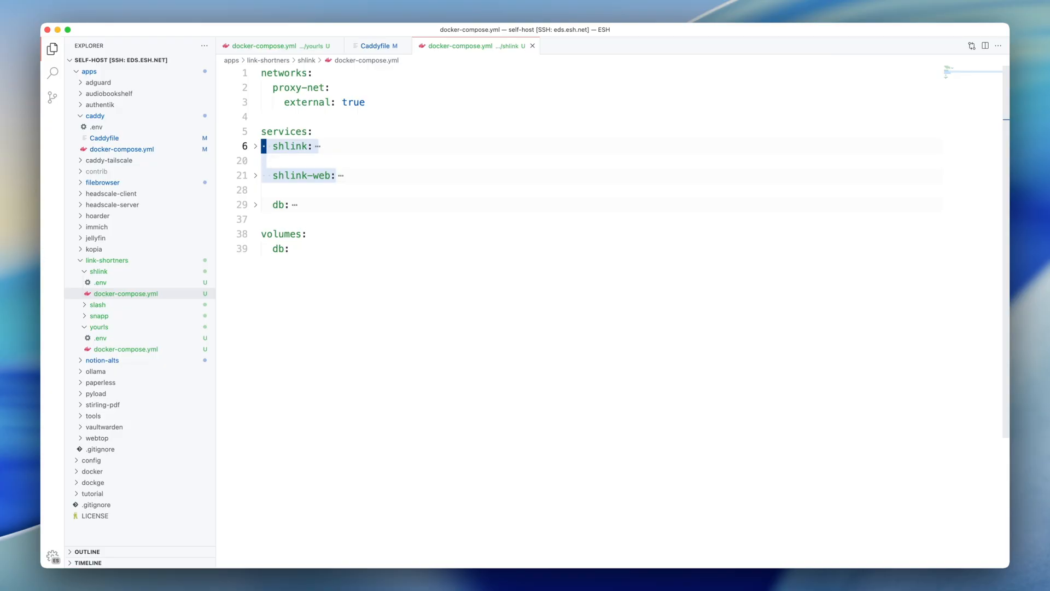
mouse_move(286, 167)
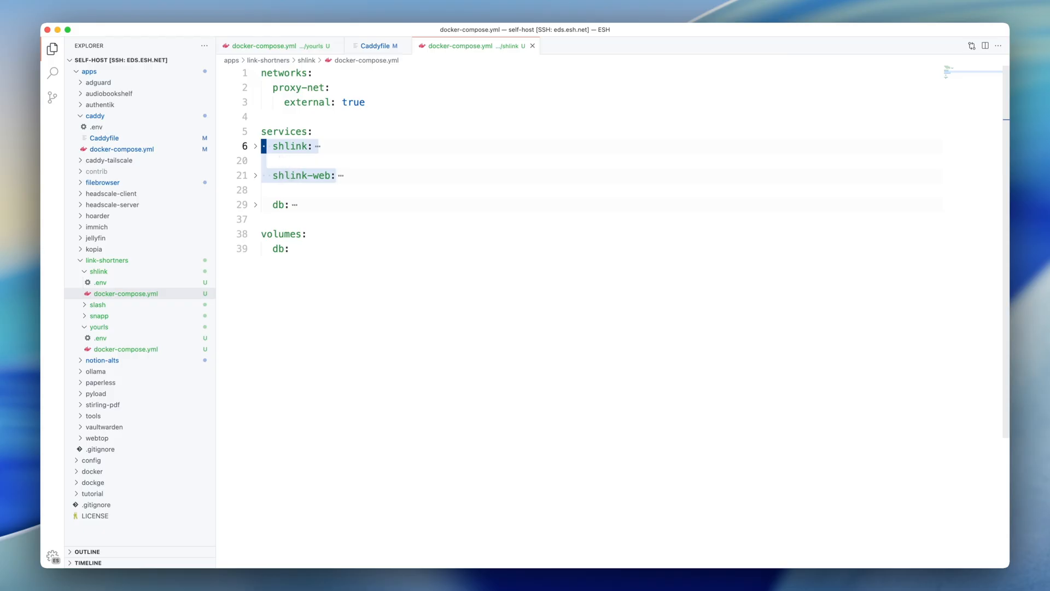
click(255, 145)
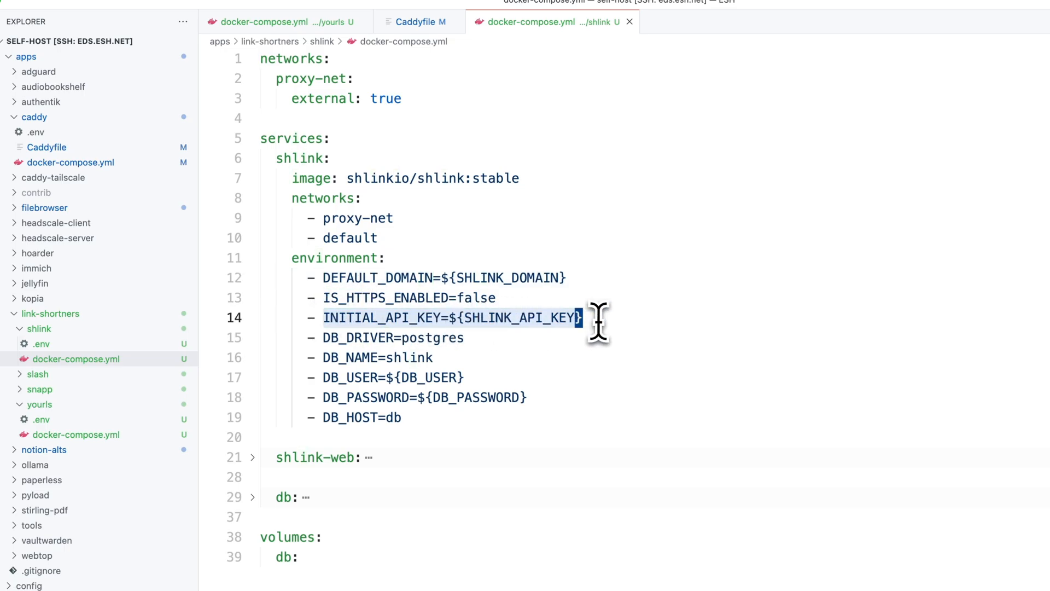
scroll(down, 3)
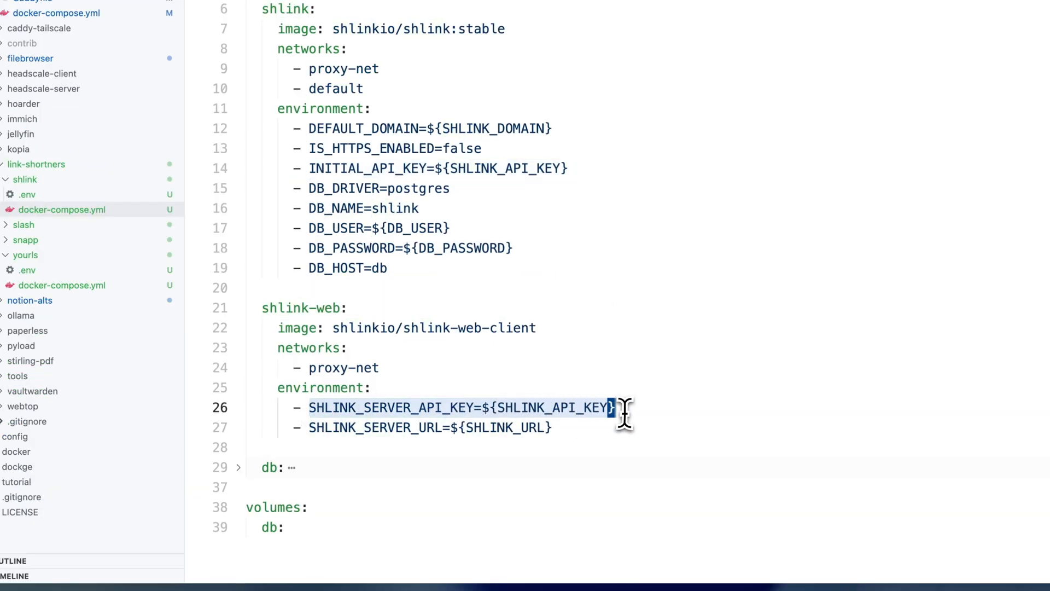
click(375, 46)
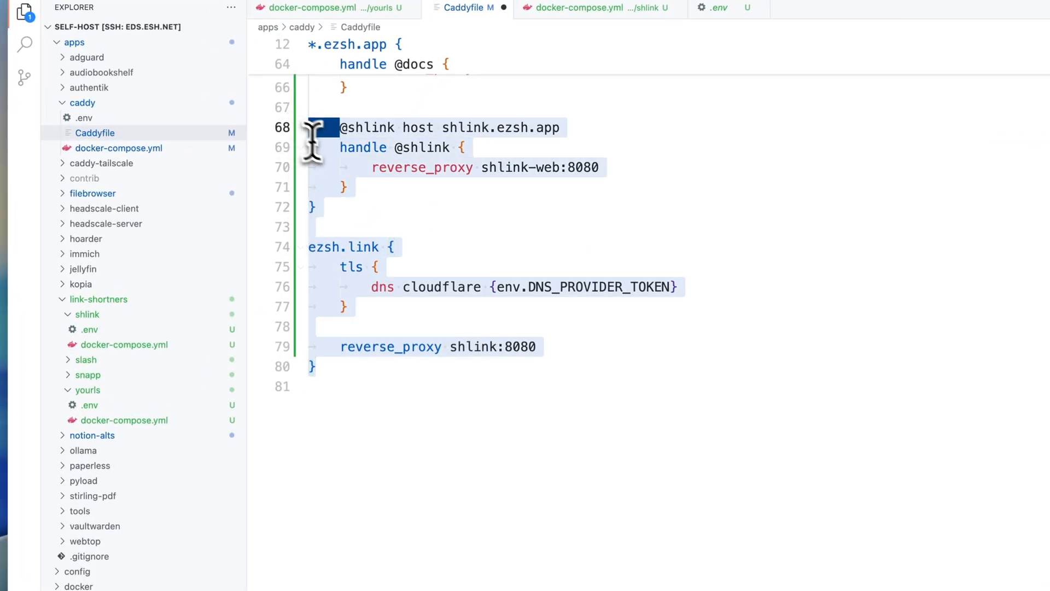
mouse_move(443, 246)
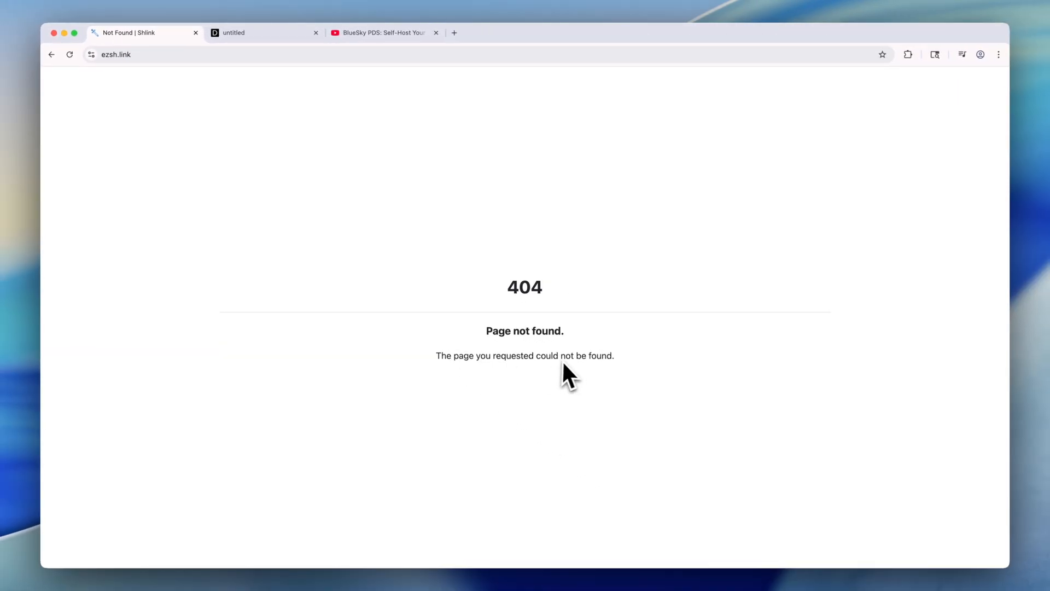
mouse_move(272, 190)
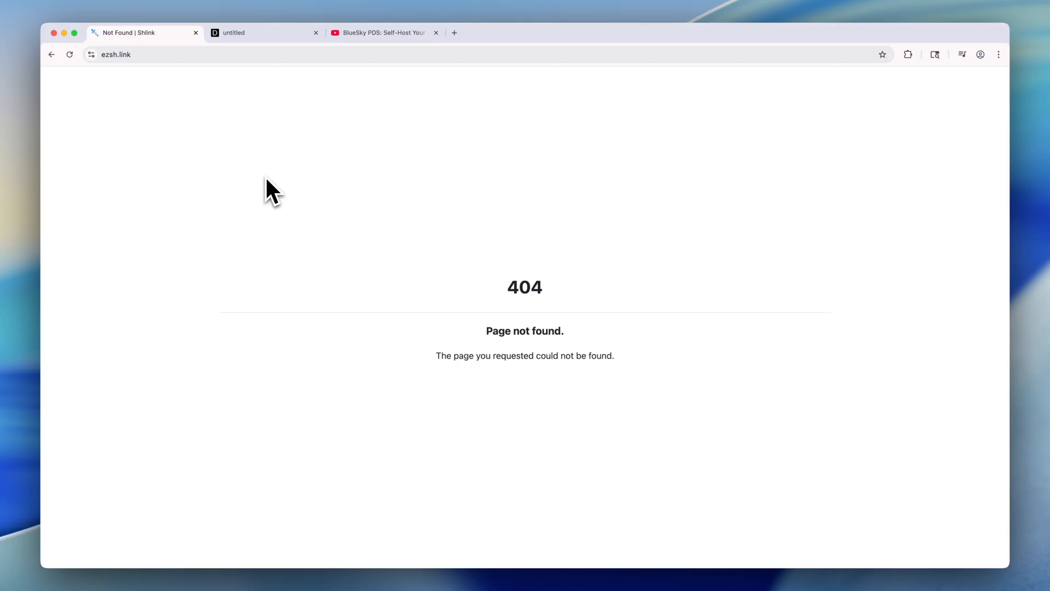
mouse_move(261, 31)
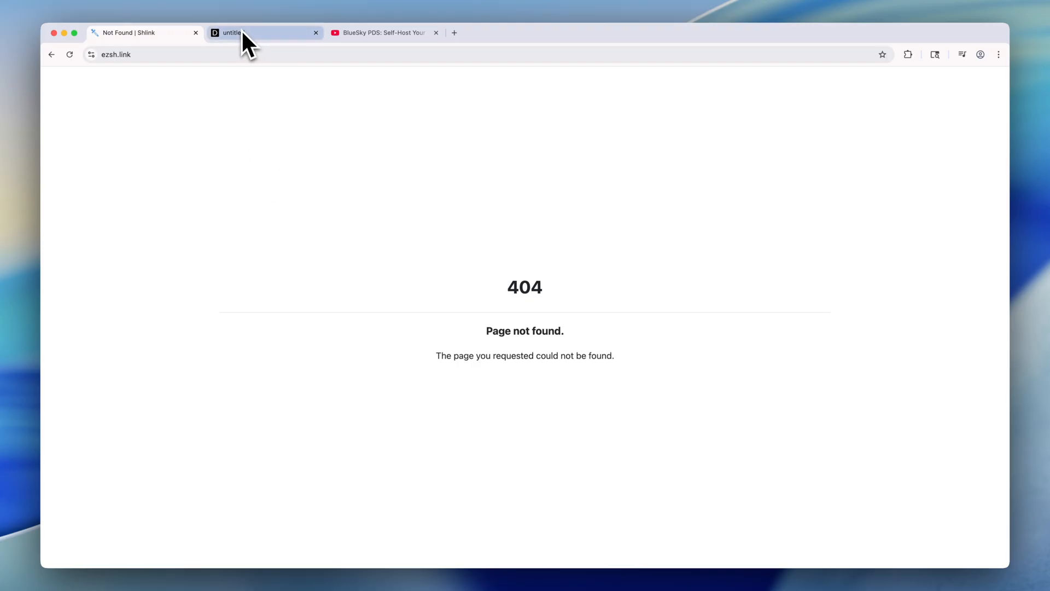
Create the ytb short link to the YouTube channel in Shlink and test it.
click(454, 31)
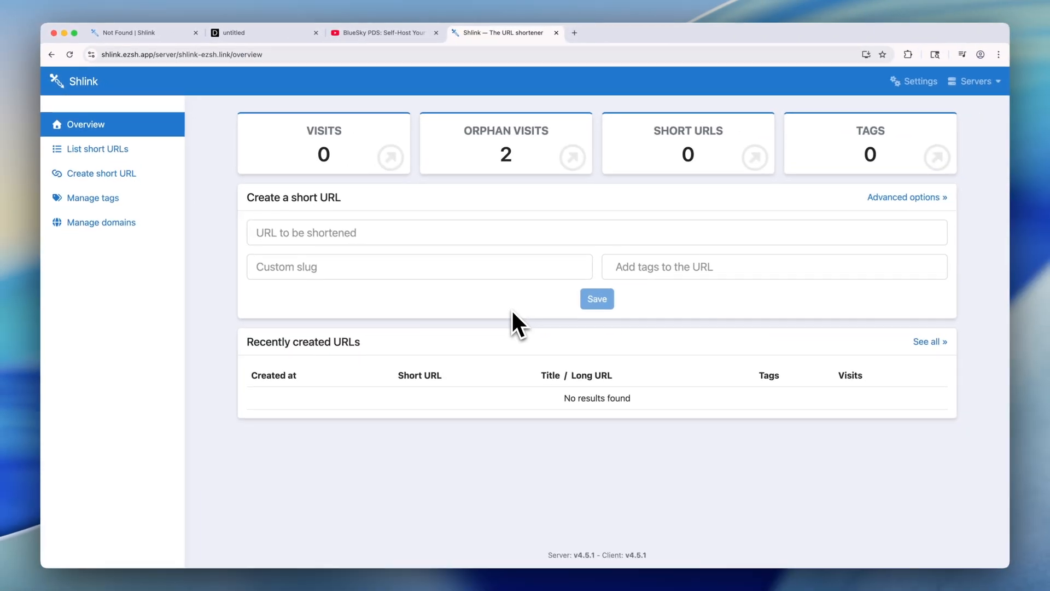
mouse_move(466, 334)
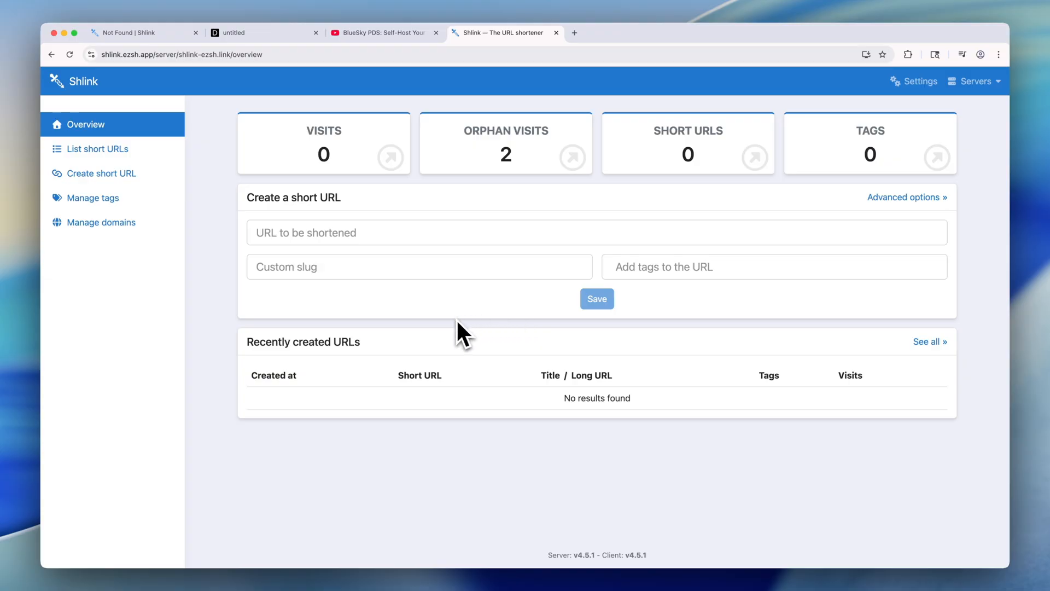
mouse_move(461, 338)
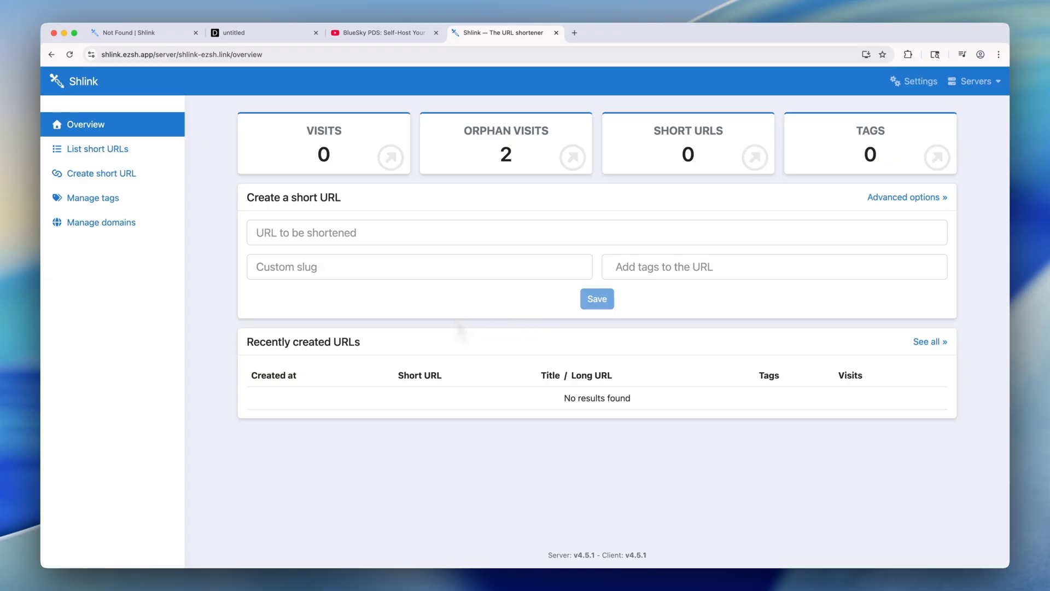
text(https://youtube.com/@easyselfhost.com)
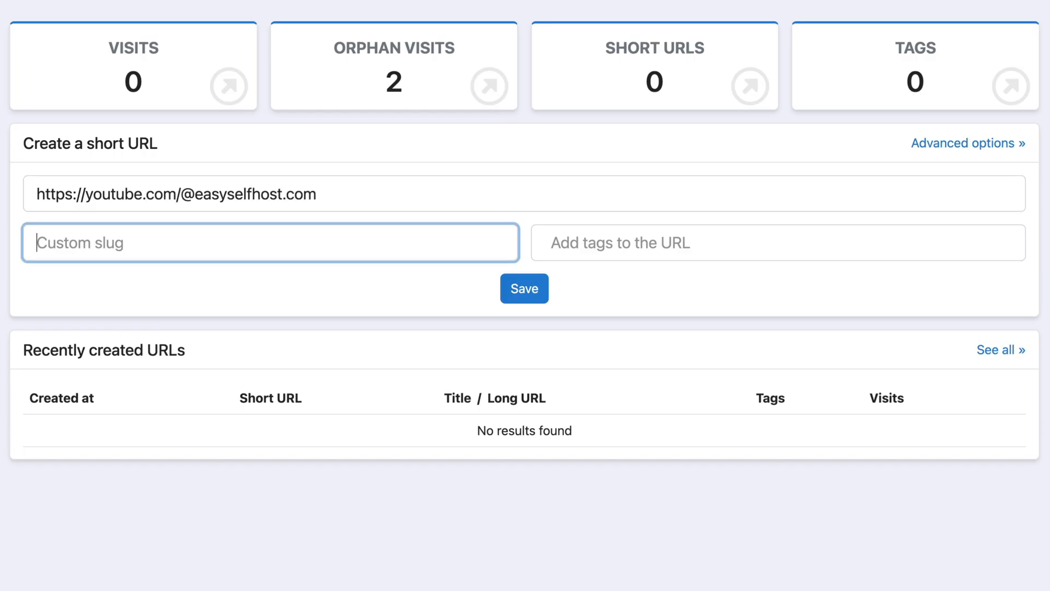
click(524, 288)
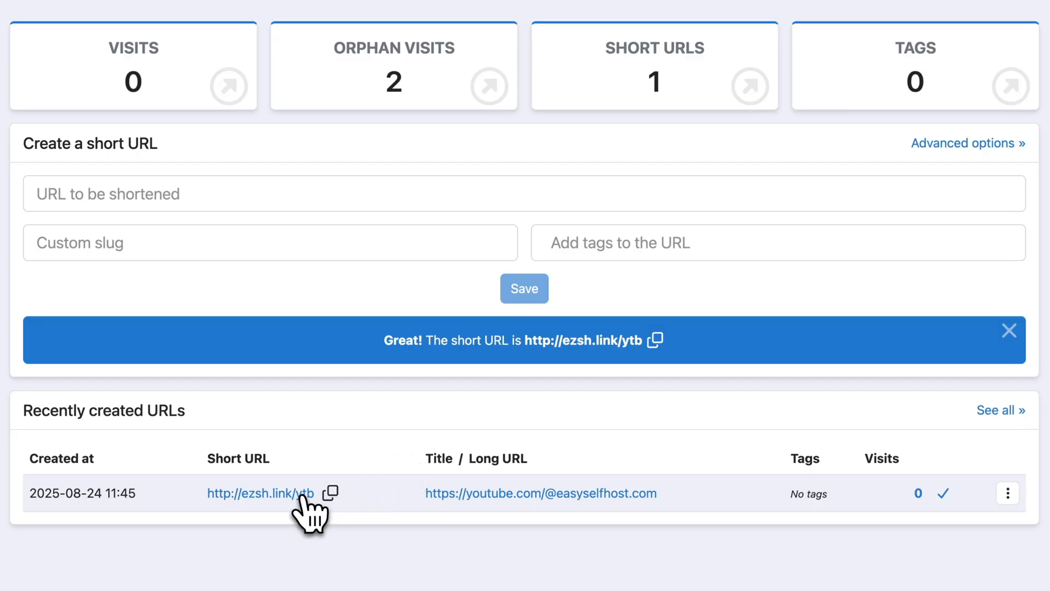
click(540, 494)
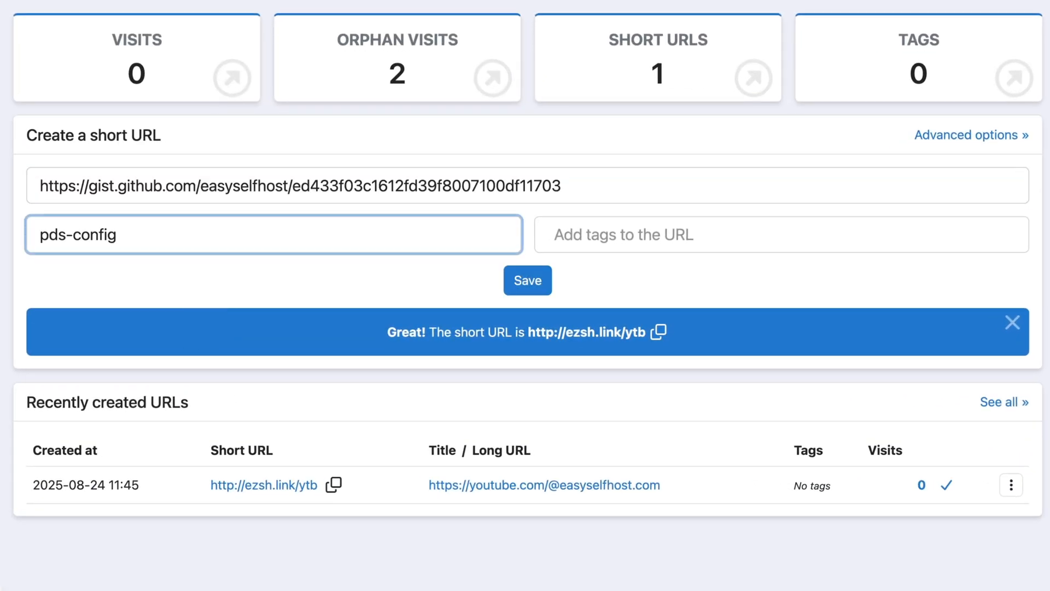
Create the pds-config link to the gist and follow an ezsh.link link from the video description.
click(527, 280)
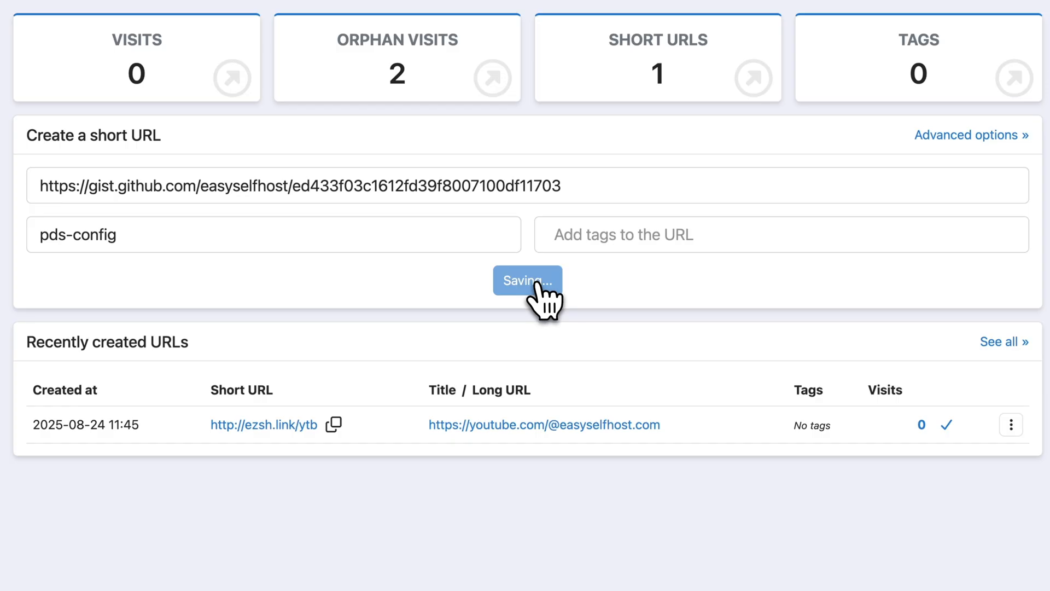
click(527, 280)
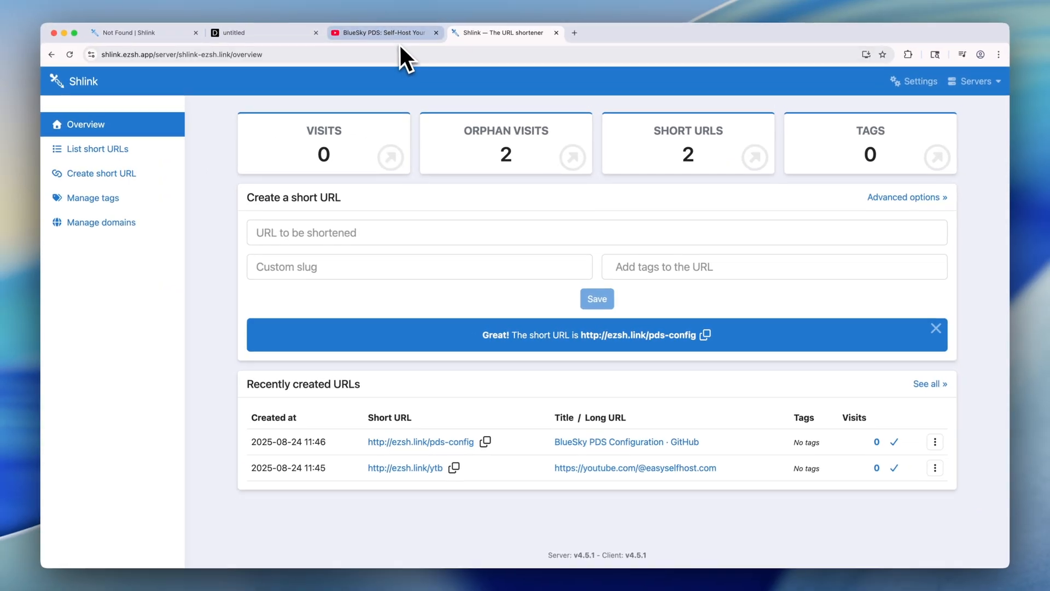
click(384, 31)
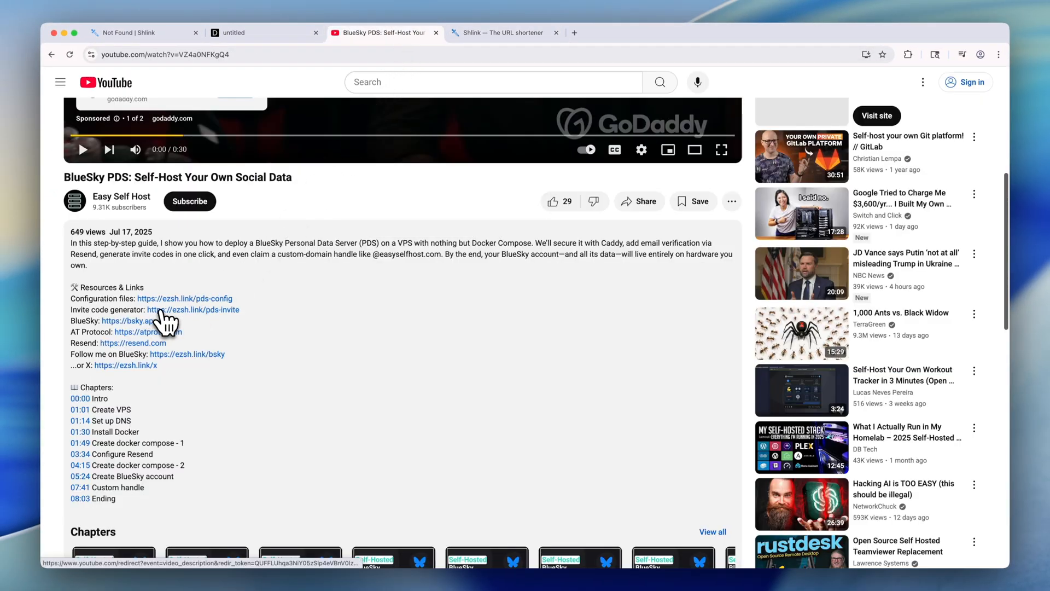
Follow another description link and review pds-config's visits broken down by context.
click(502, 32)
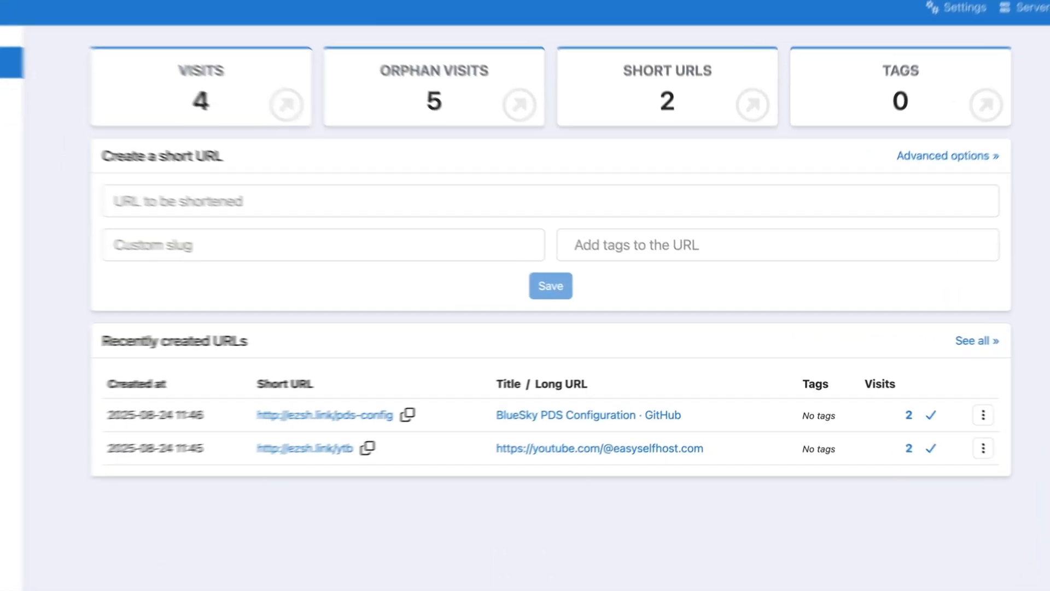
click(908, 415)
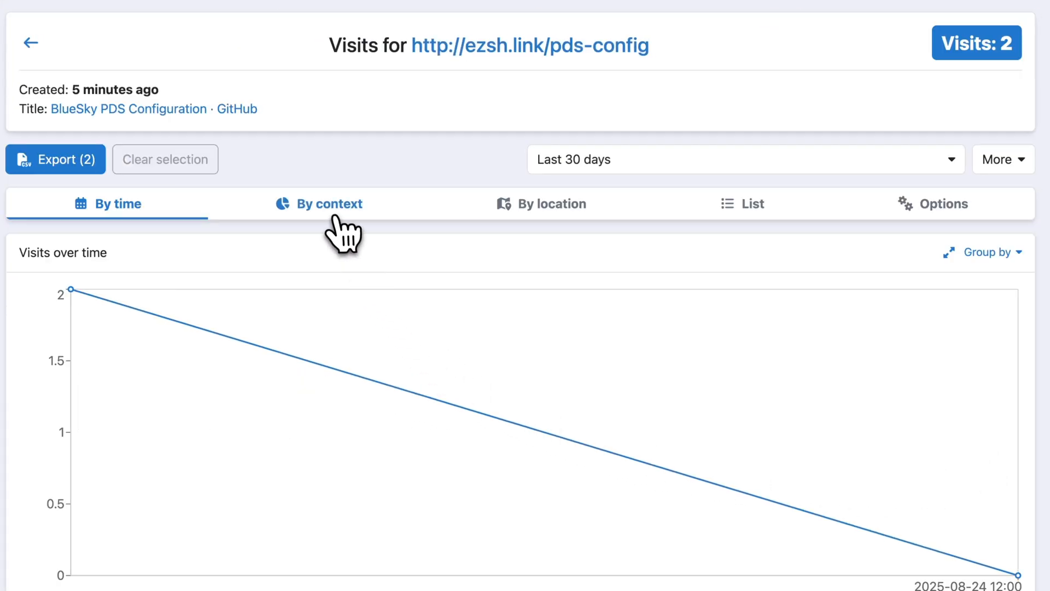
click(328, 203)
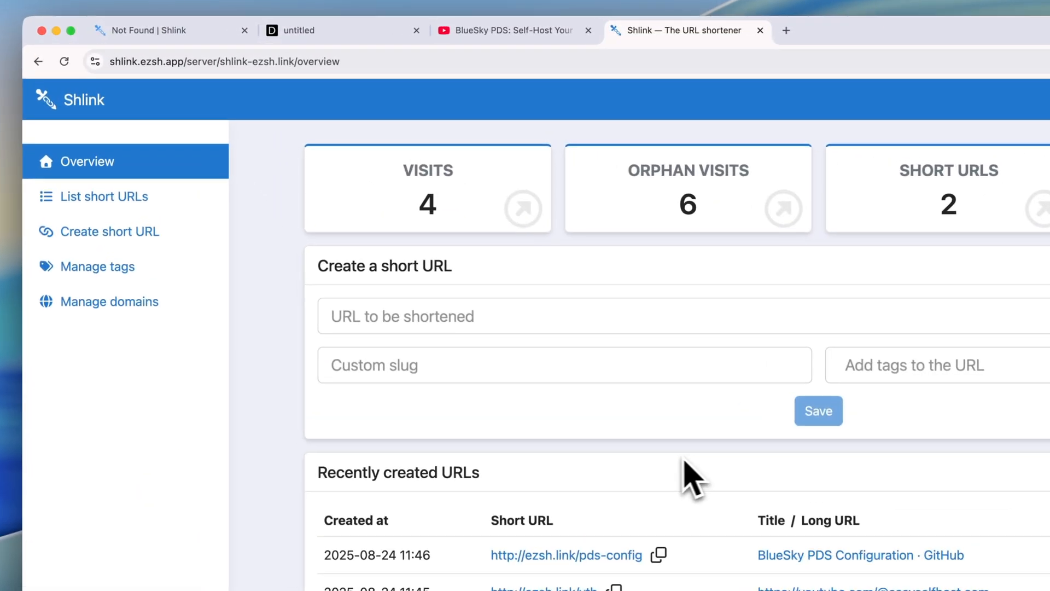
In Manage domains, set ezsh.link's Base URL redirect to the Easy Self Host website and test it.
click(110, 301)
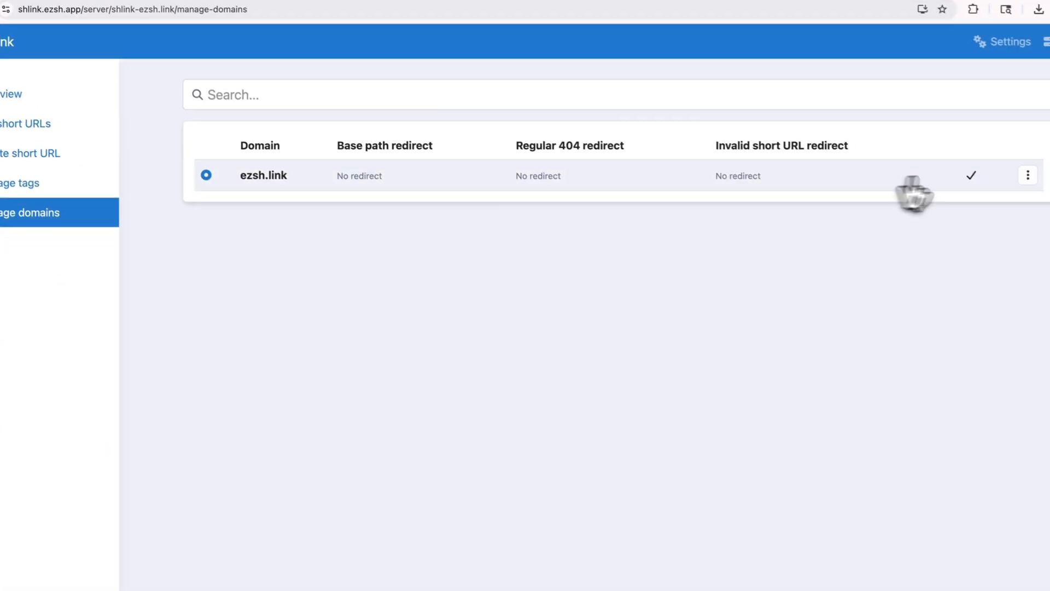
click(1027, 175)
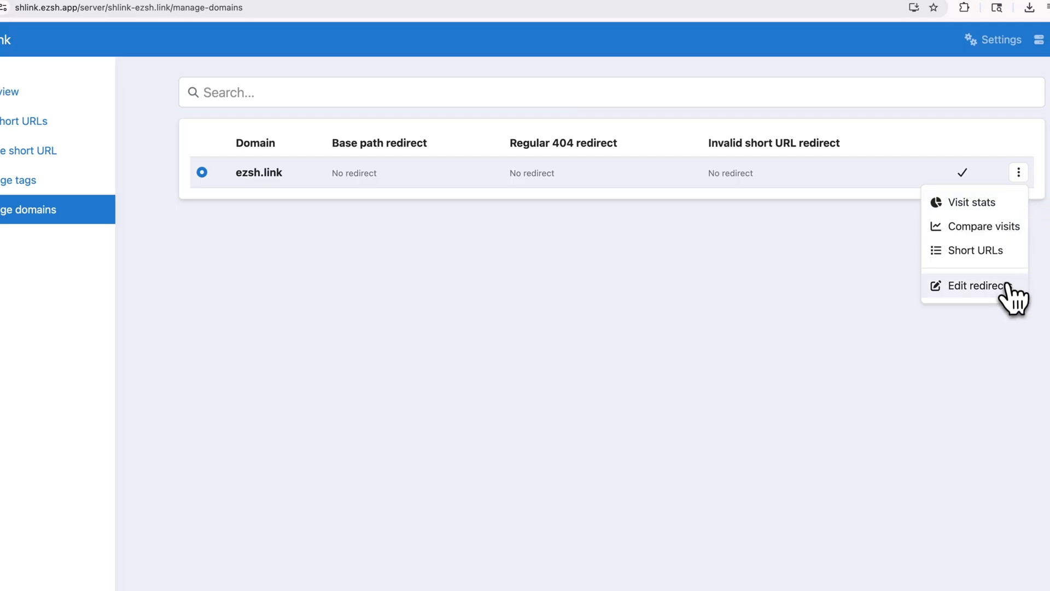
click(975, 285)
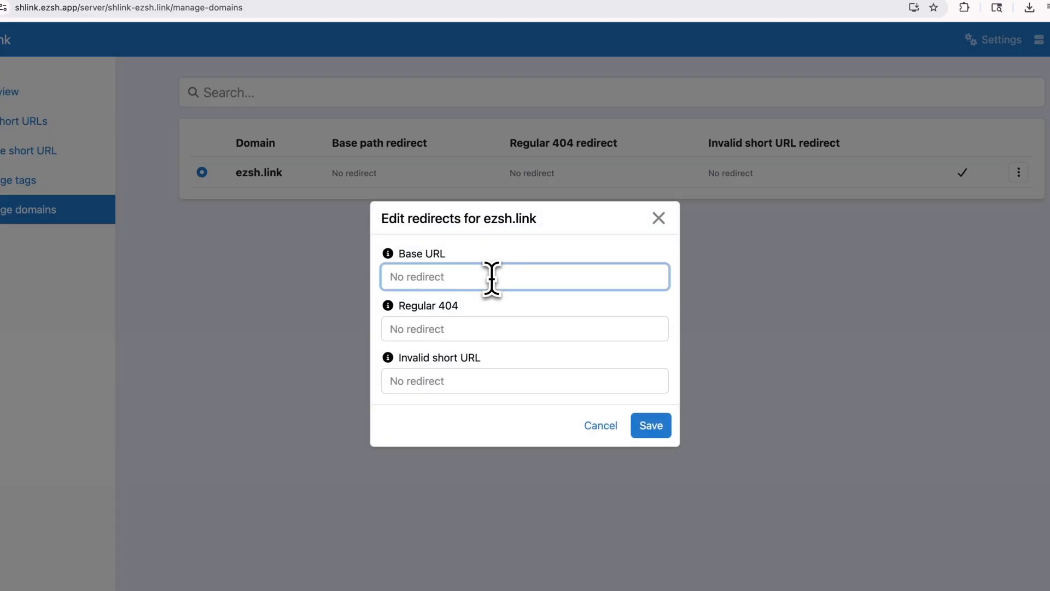
click(649, 424)
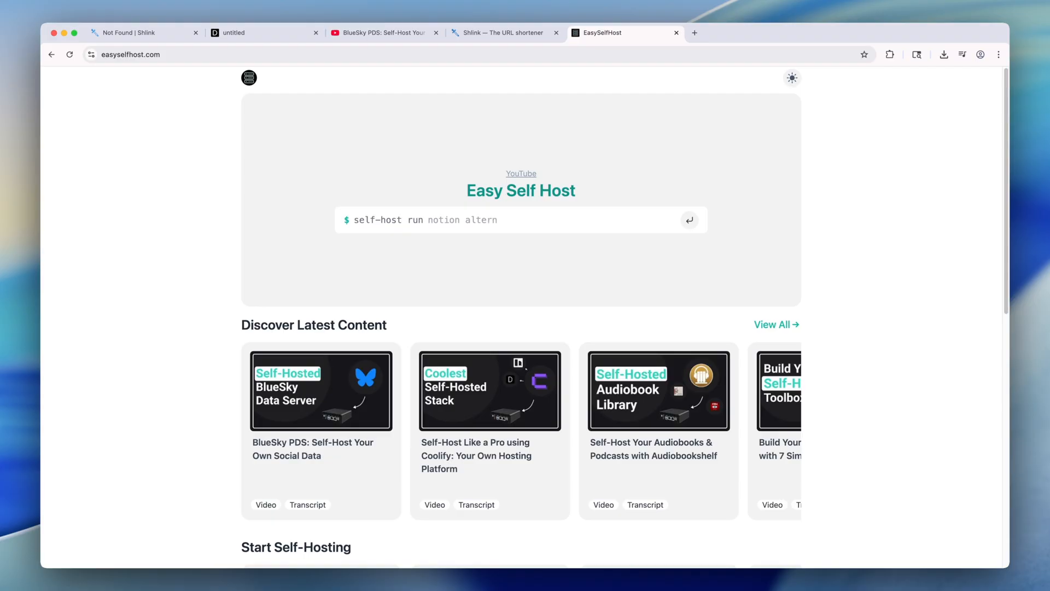
click(501, 32)
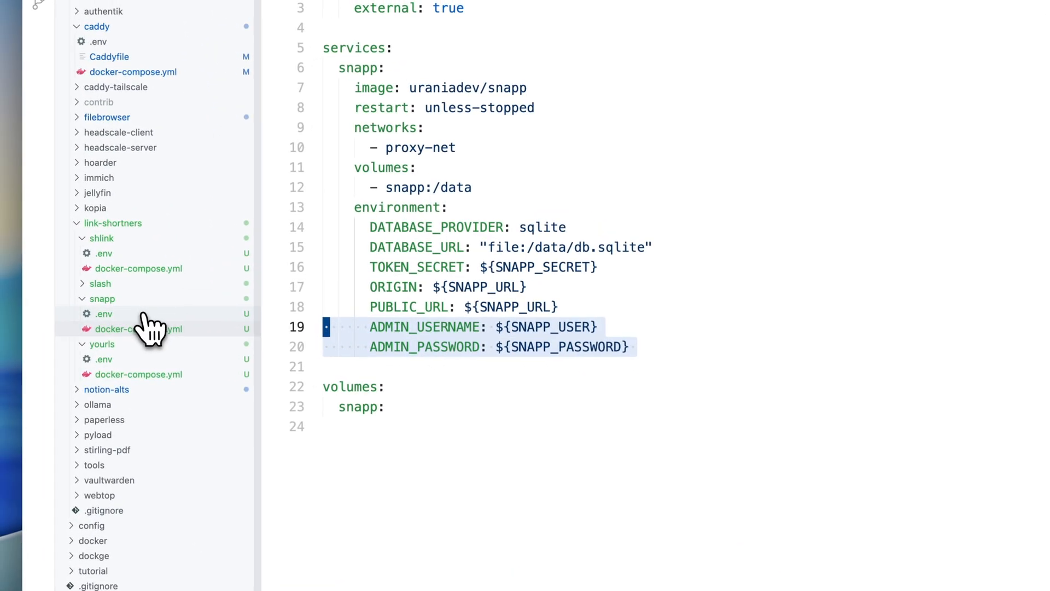
Review Snapp's .env environment file alongside its docker-compose.yml.
click(104, 314)
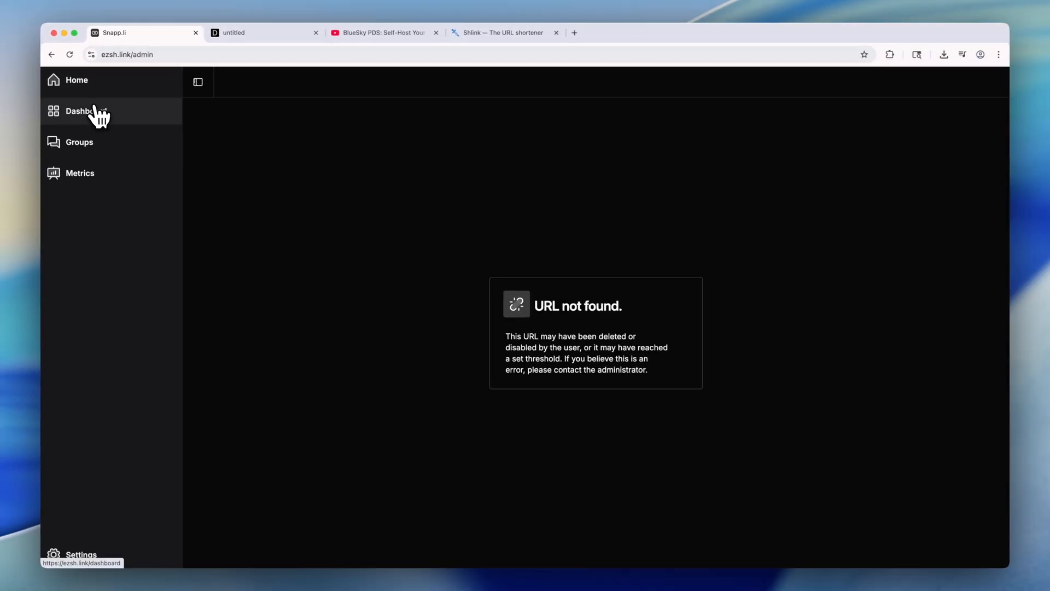
Switch Snapp's theme to System Default in Settings and return to the empty URL list.
click(80, 112)
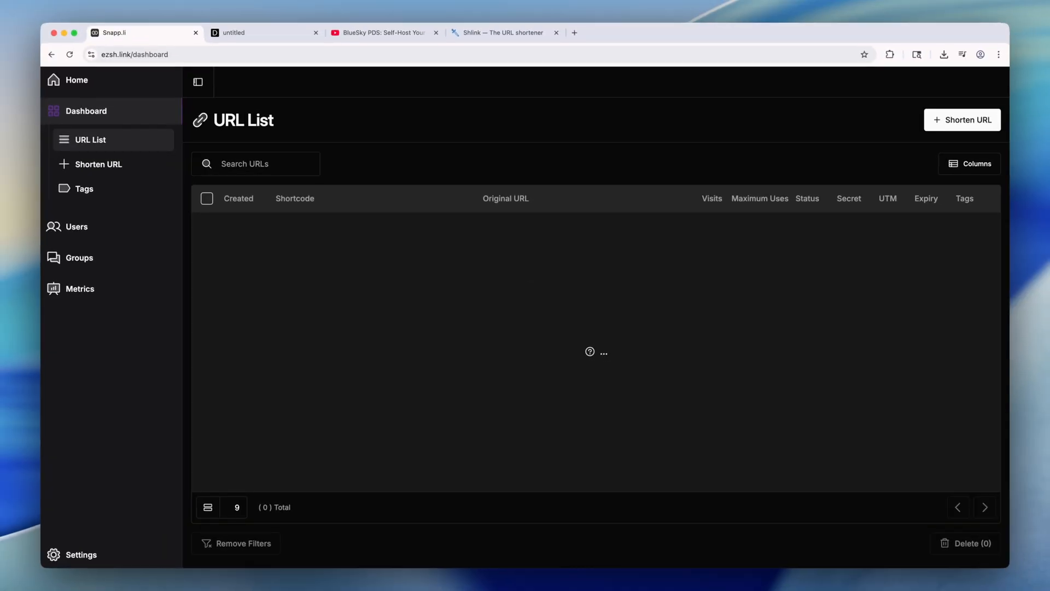
mouse_move(126, 539)
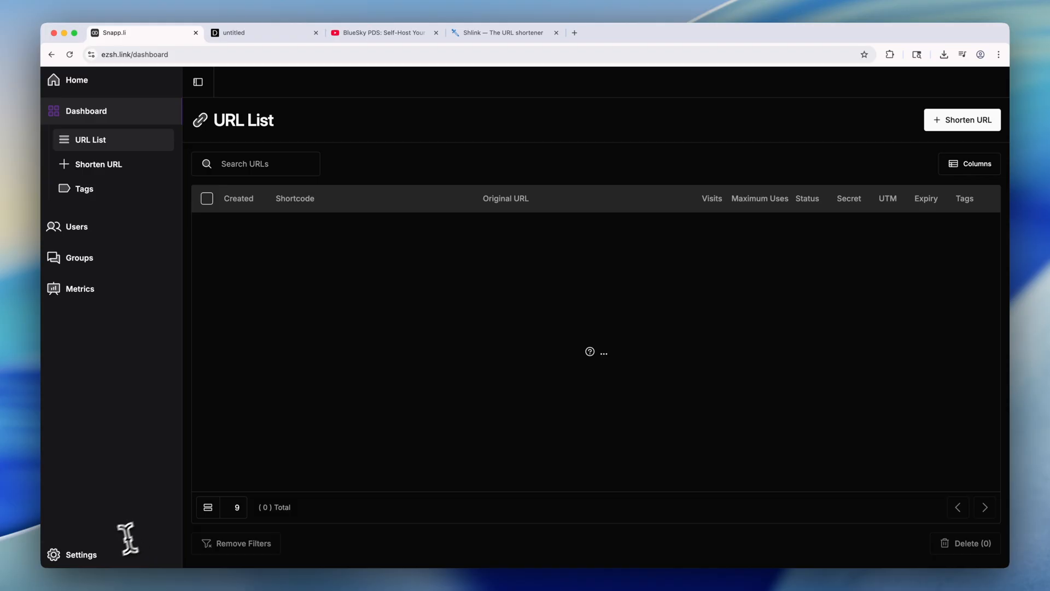
click(80, 554)
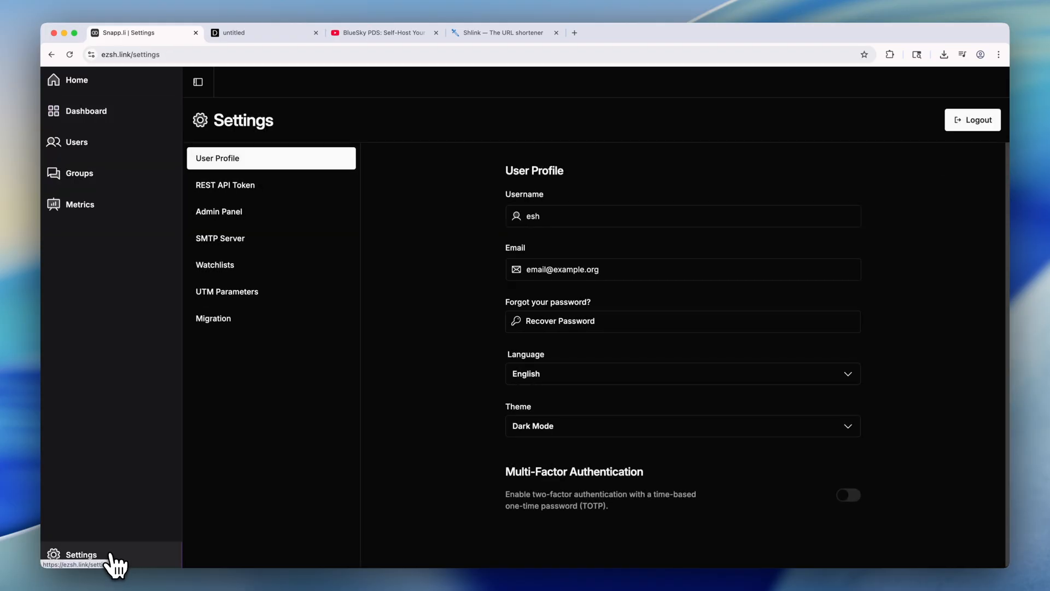
click(681, 426)
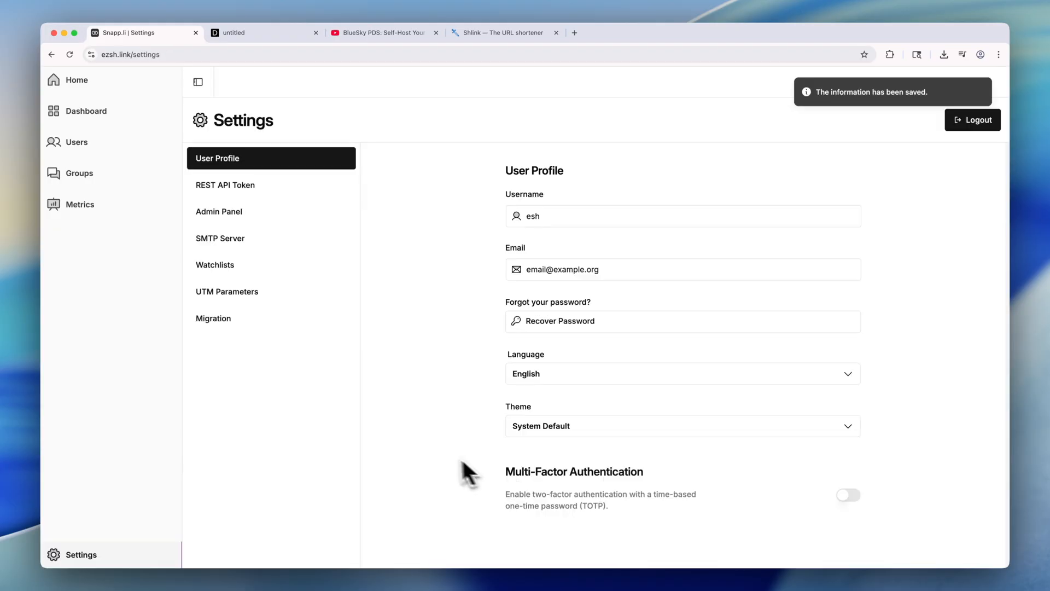
click(85, 111)
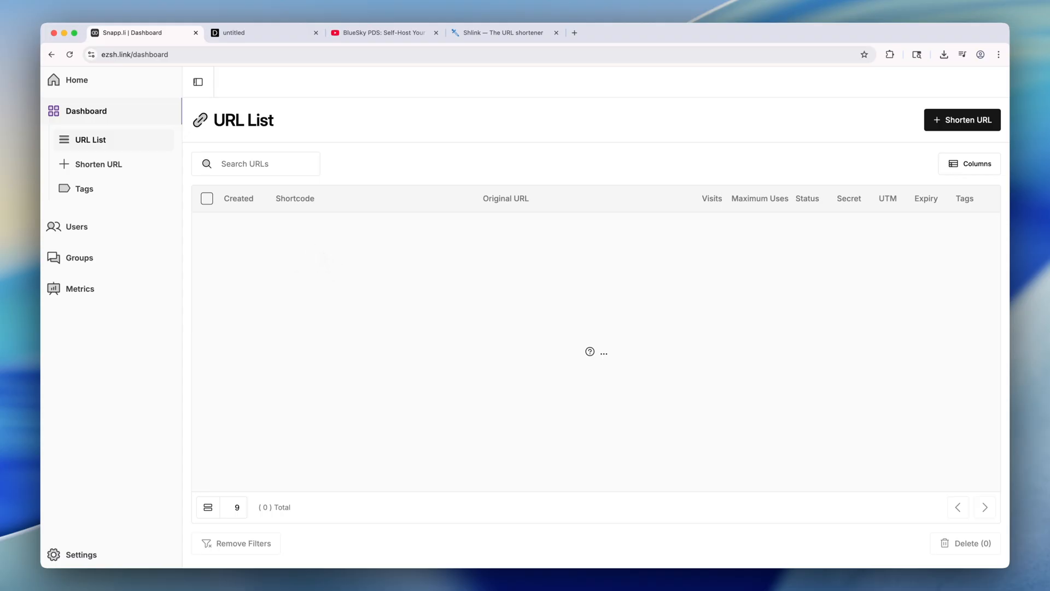
click(555, 32)
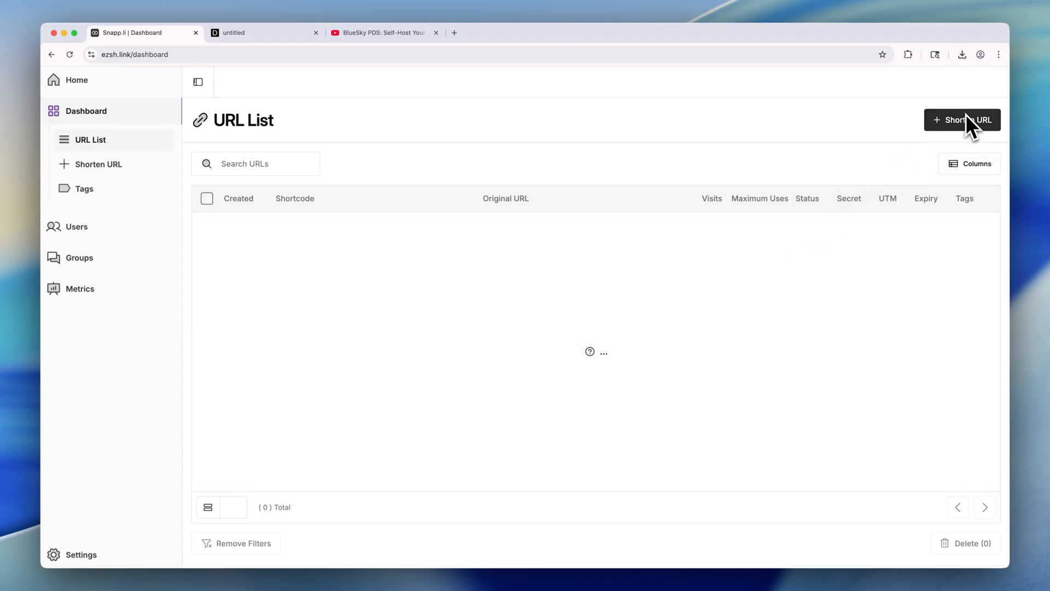
Create the ytb and pds-config short links and test pds-config from the video description.
click(963, 120)
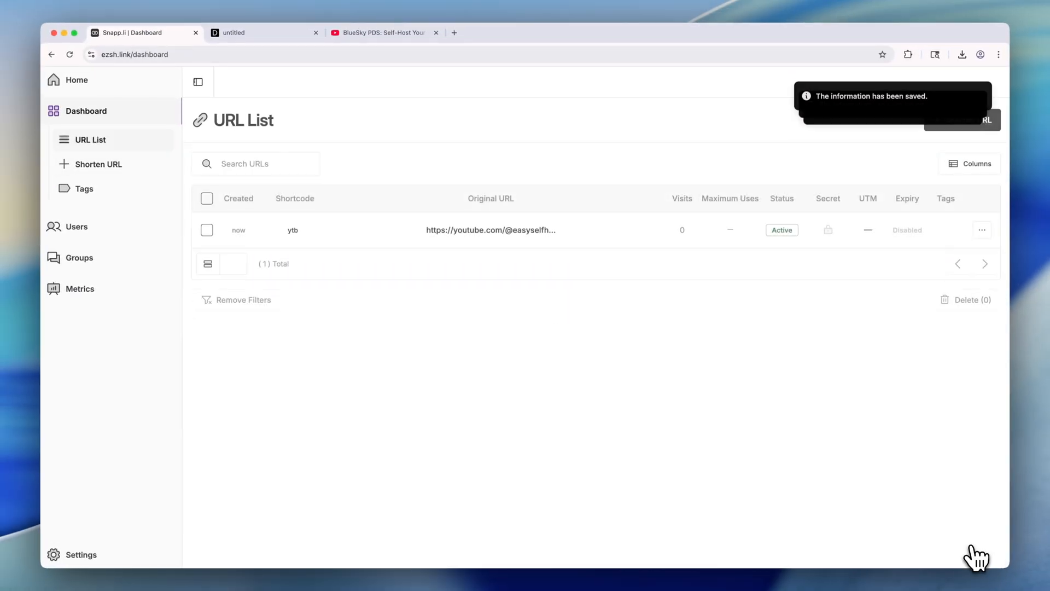
click(983, 229)
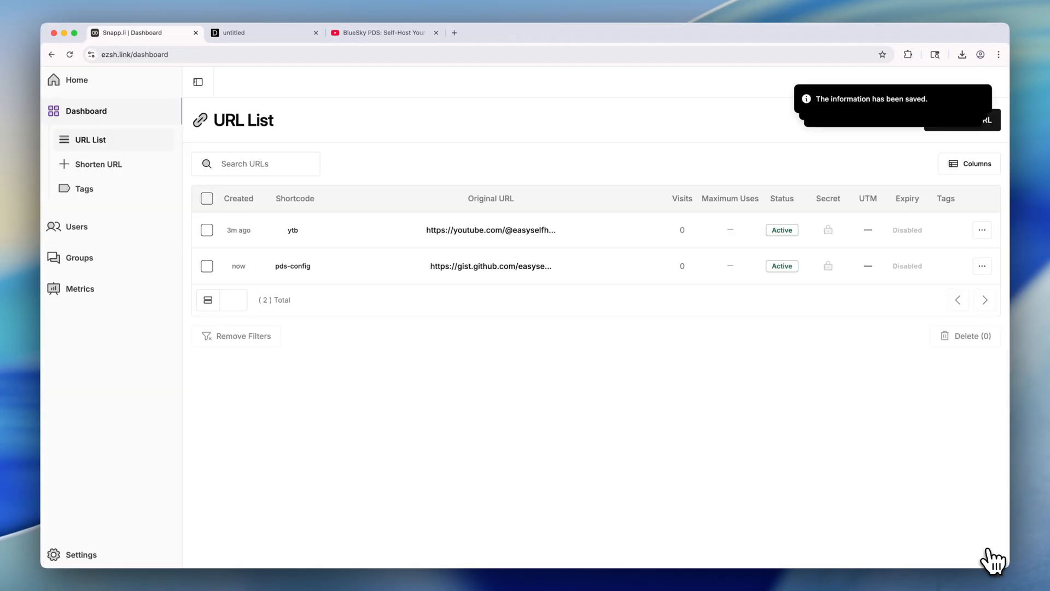
click(380, 32)
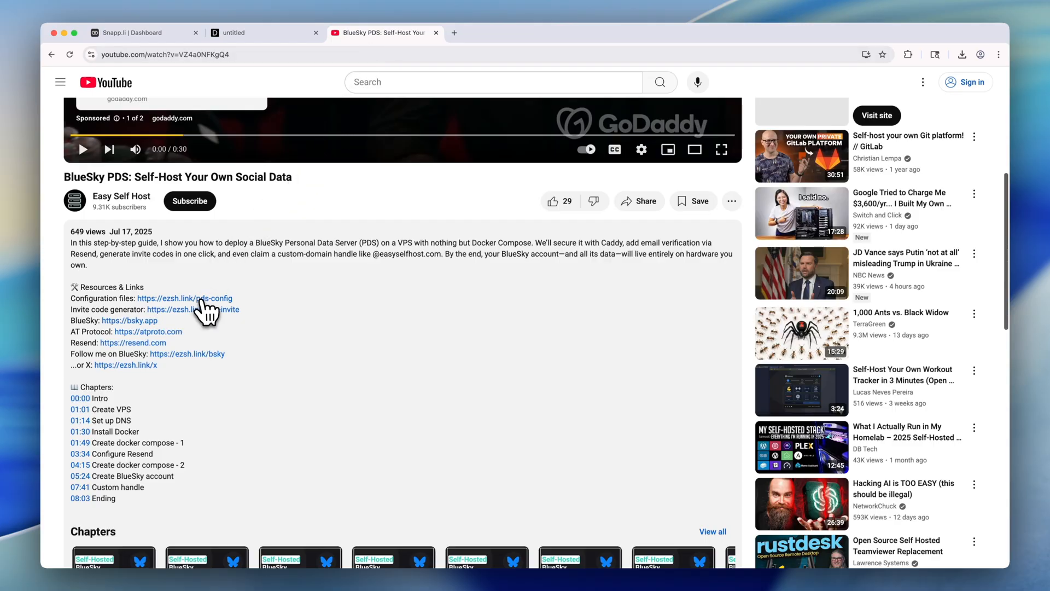
click(183, 298)
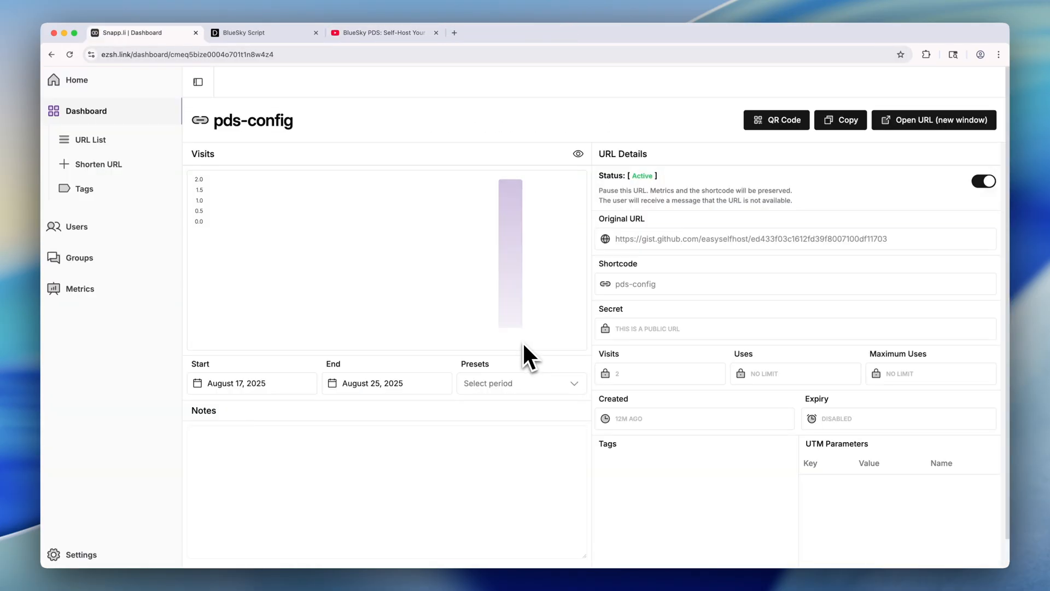
Check the visits recorded on 8/24 on Metrics and break them down by country.
click(79, 287)
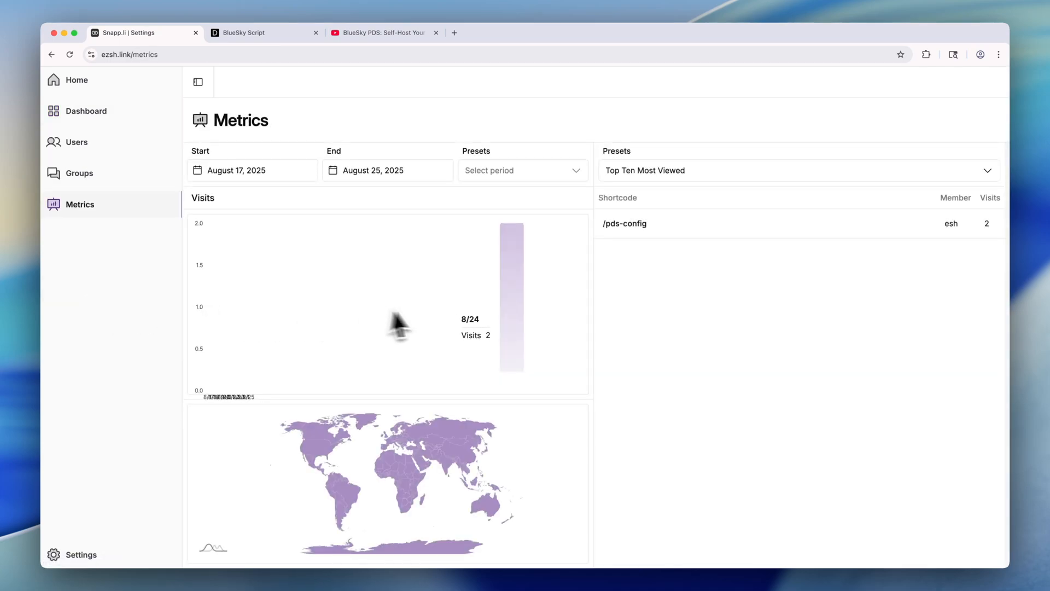
mouse_move(640, 315)
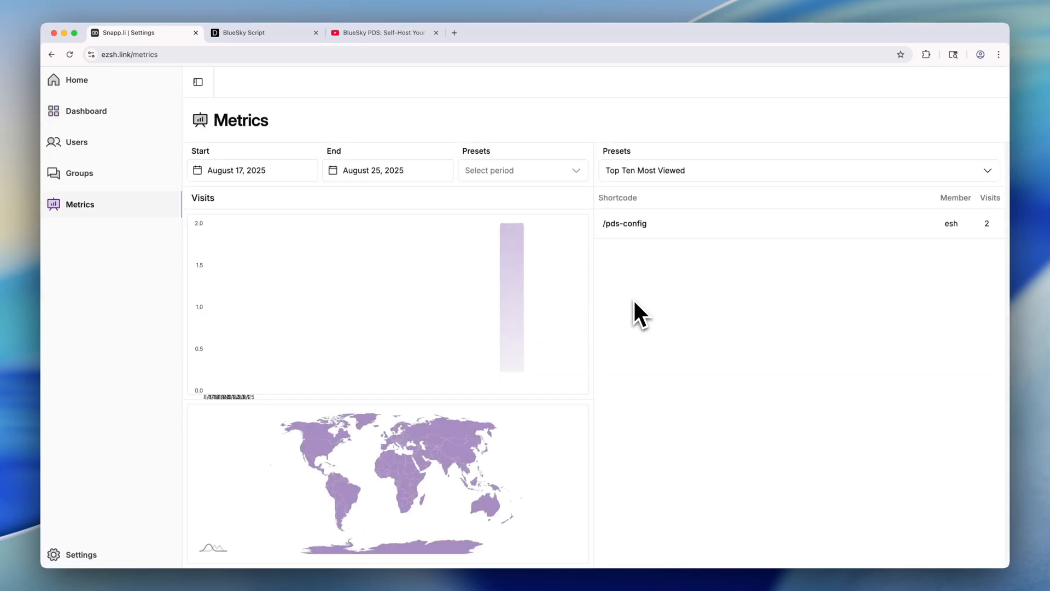
mouse_move(640, 261)
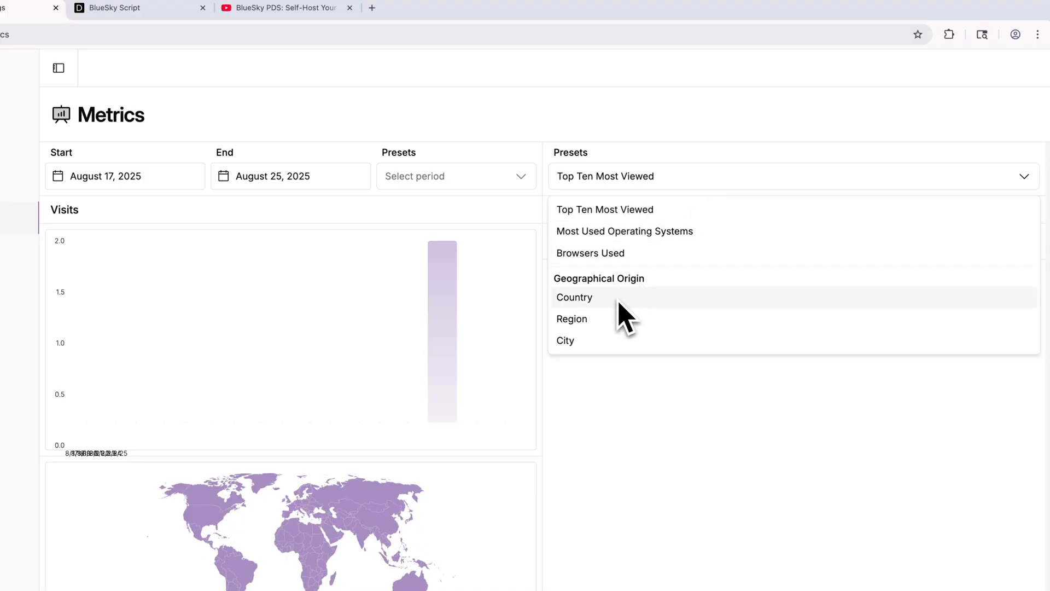
click(589, 253)
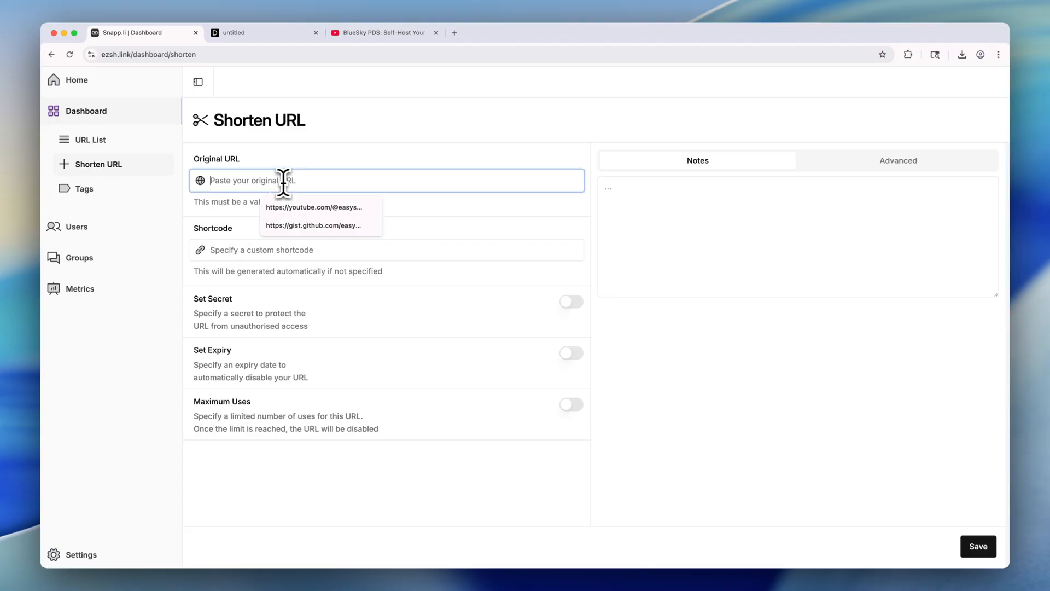
text(b)
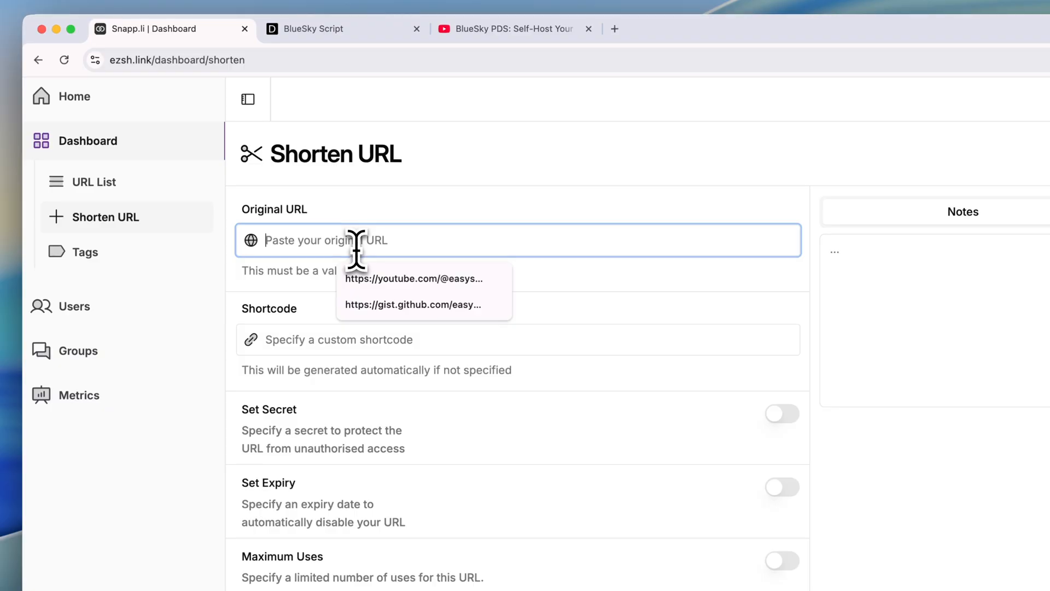
text(bluesky-script)
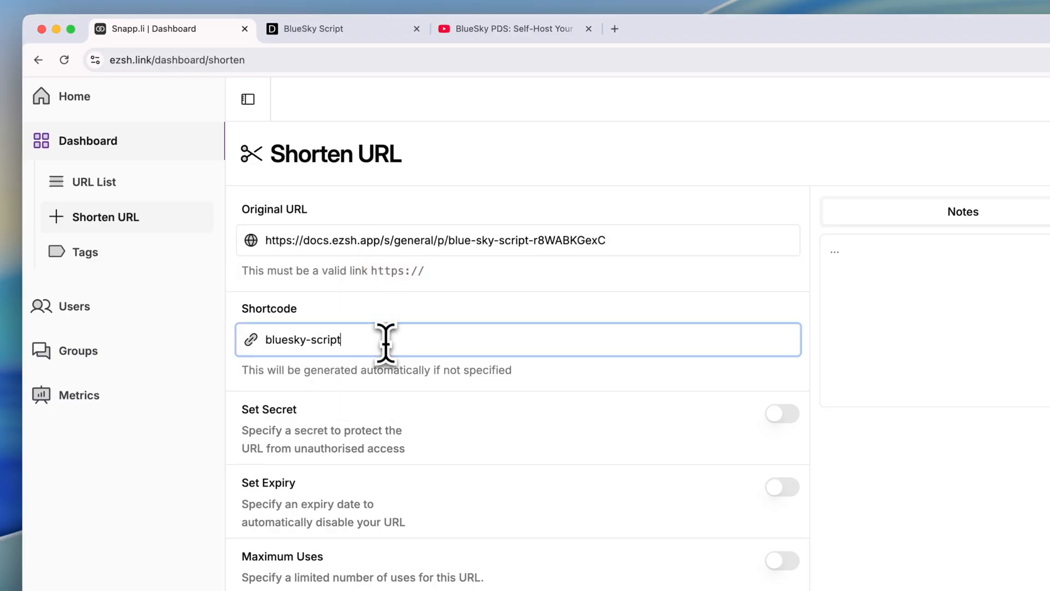
click(781, 413)
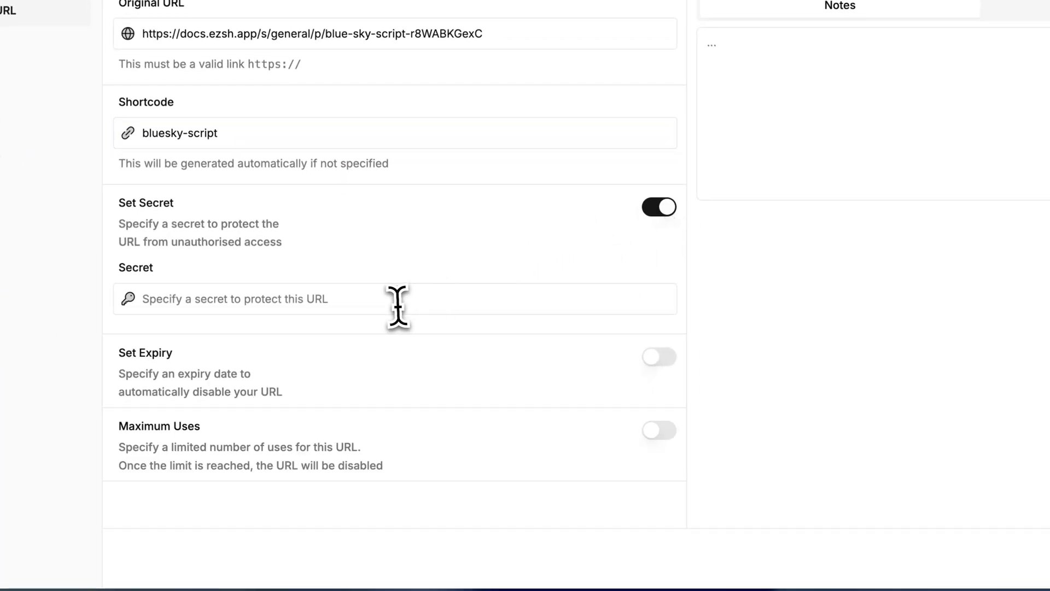
text(ezsh)
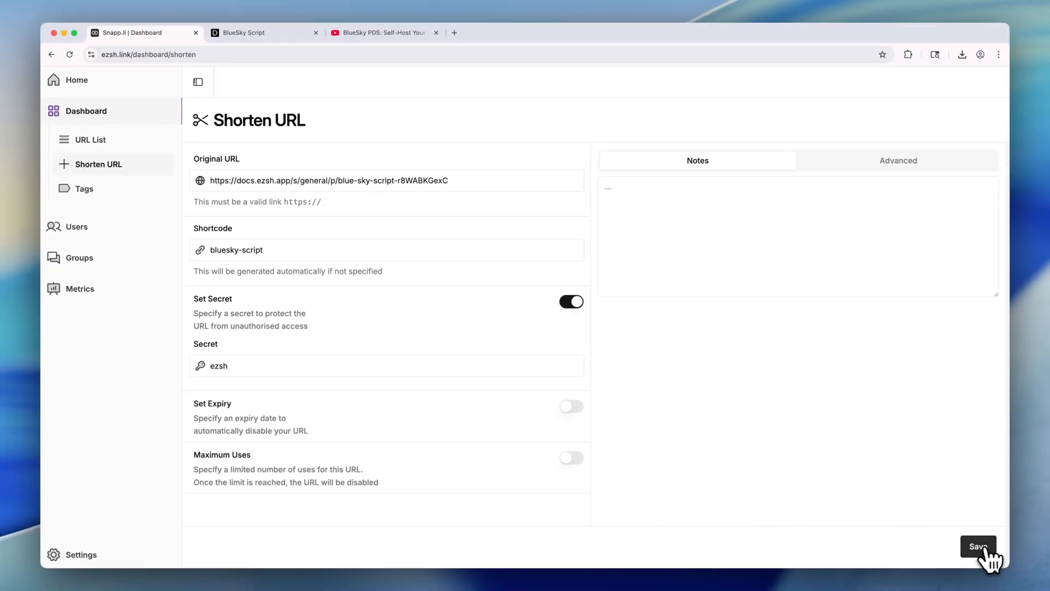
click(976, 546)
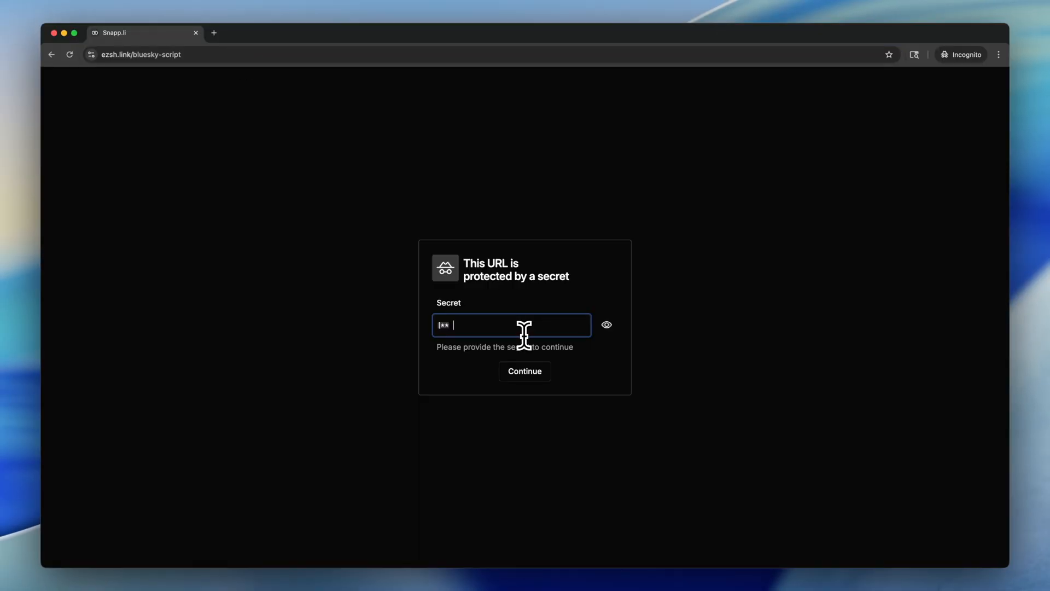
text(ezsh)
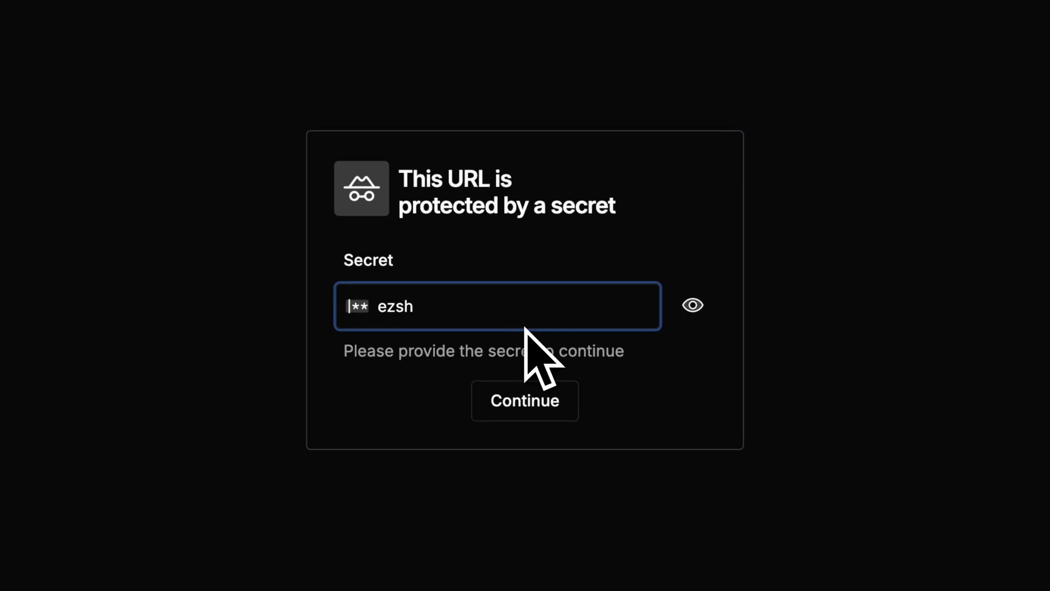
click(524, 400)
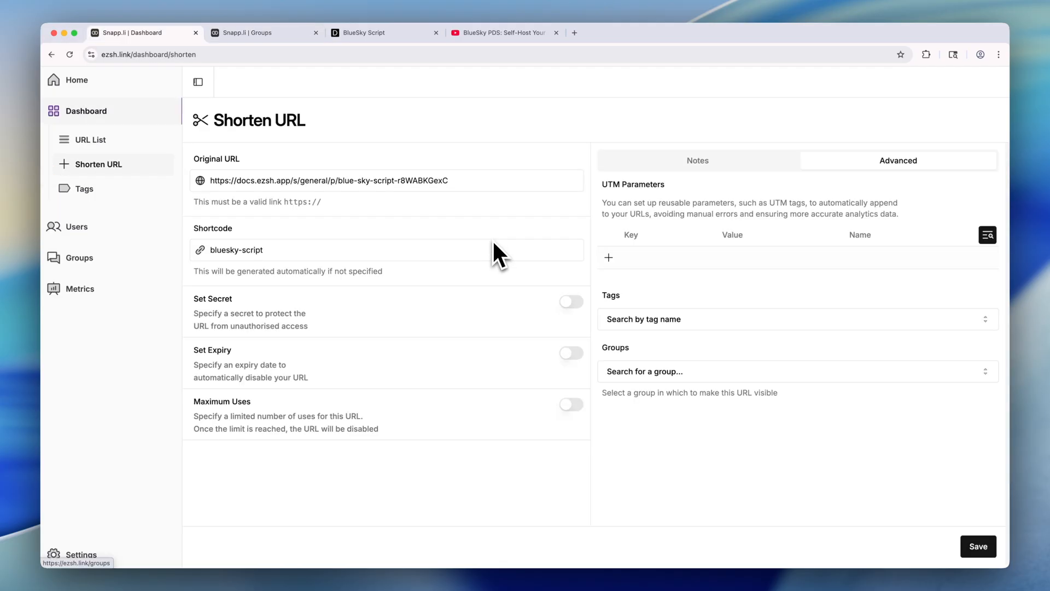
click(794, 371)
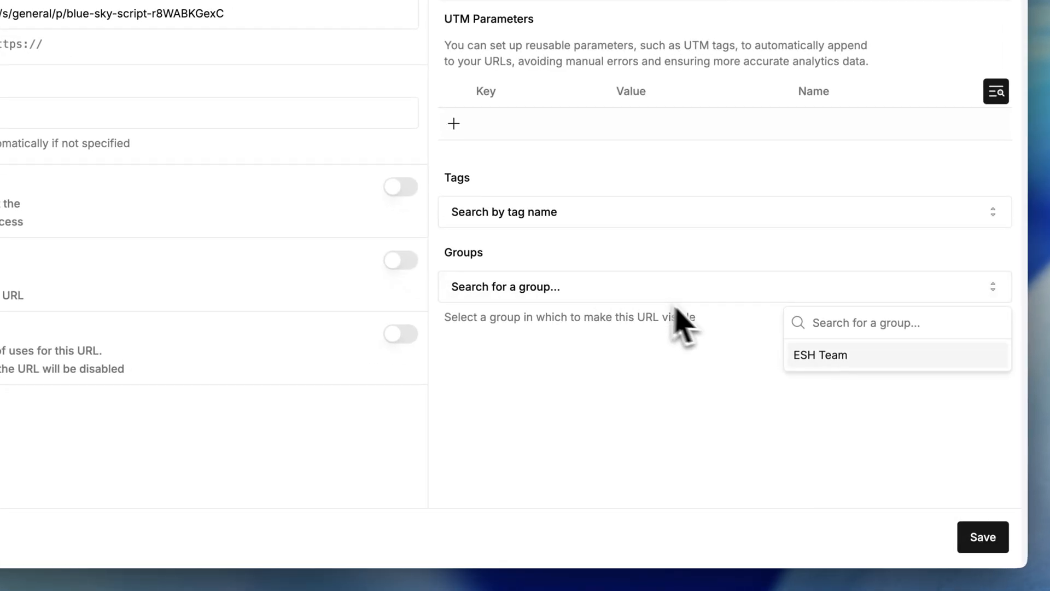
click(819, 354)
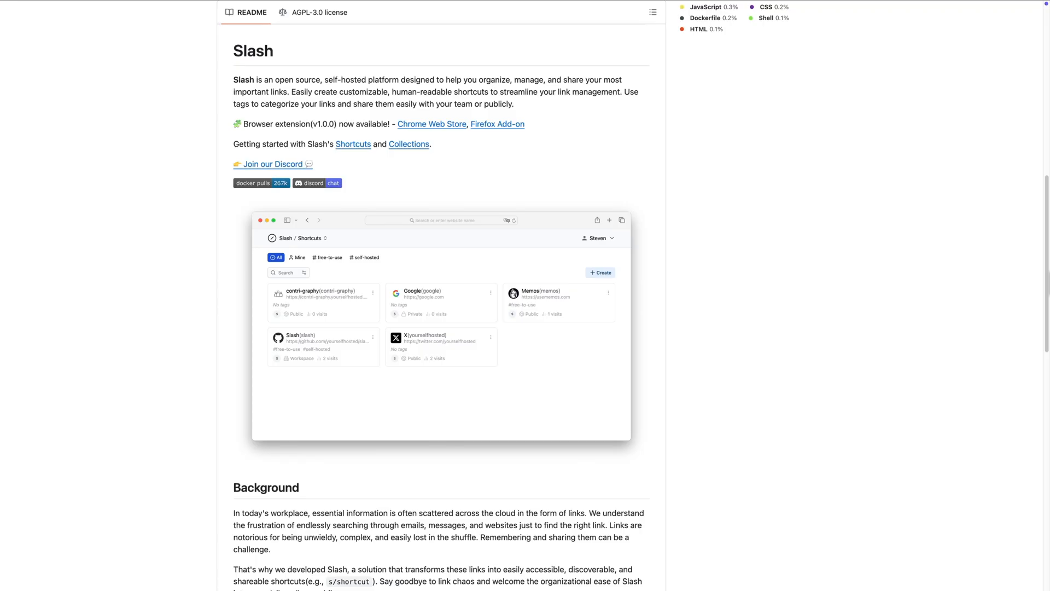
Scroll the Slash README to its Features and Deploy with Docker sections.
scroll(up, 3)
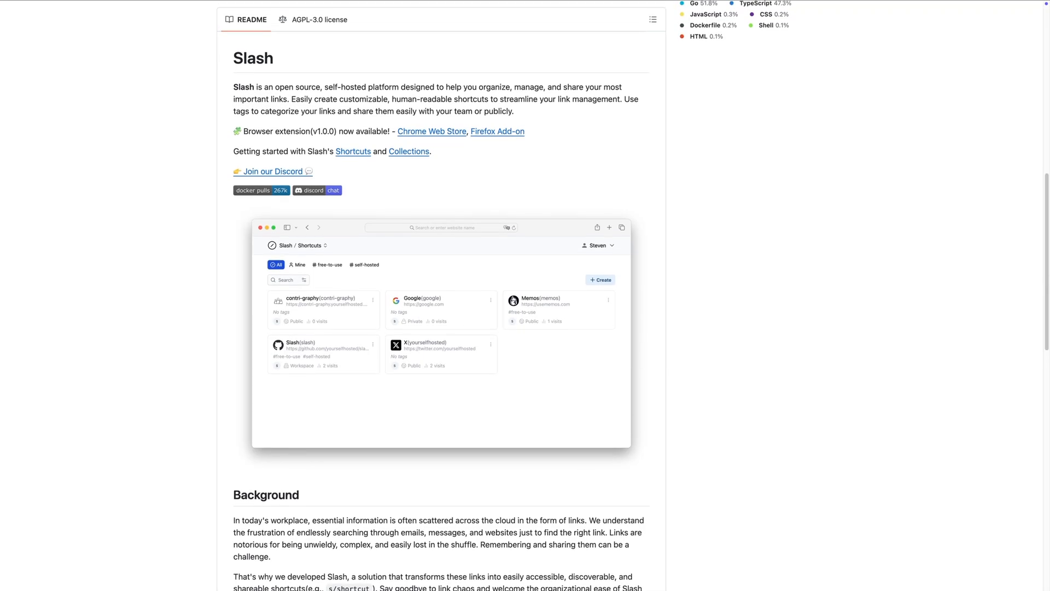
scroll(down, 3)
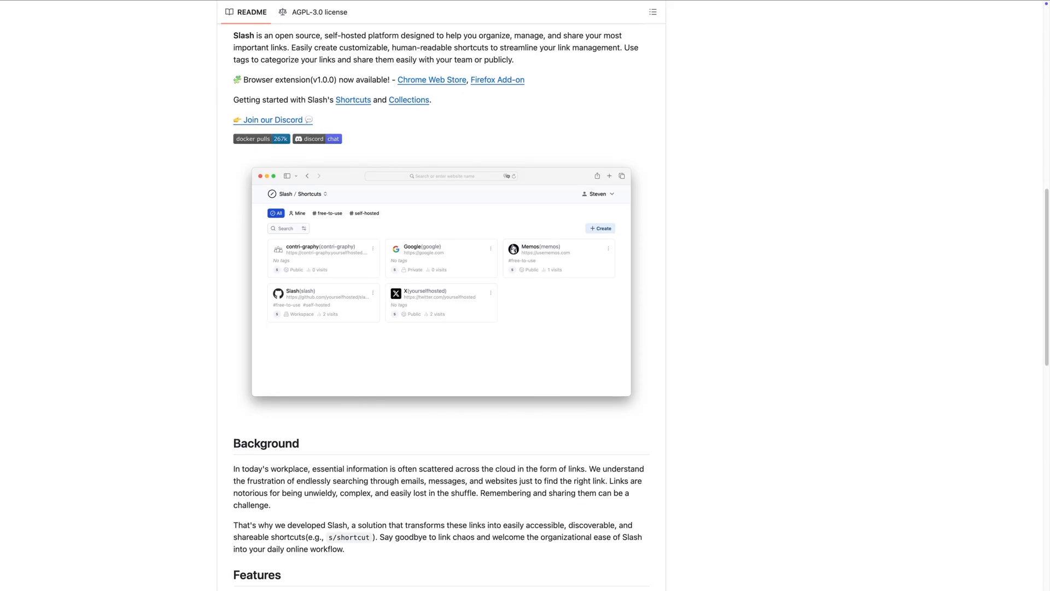
scroll(down, 3)
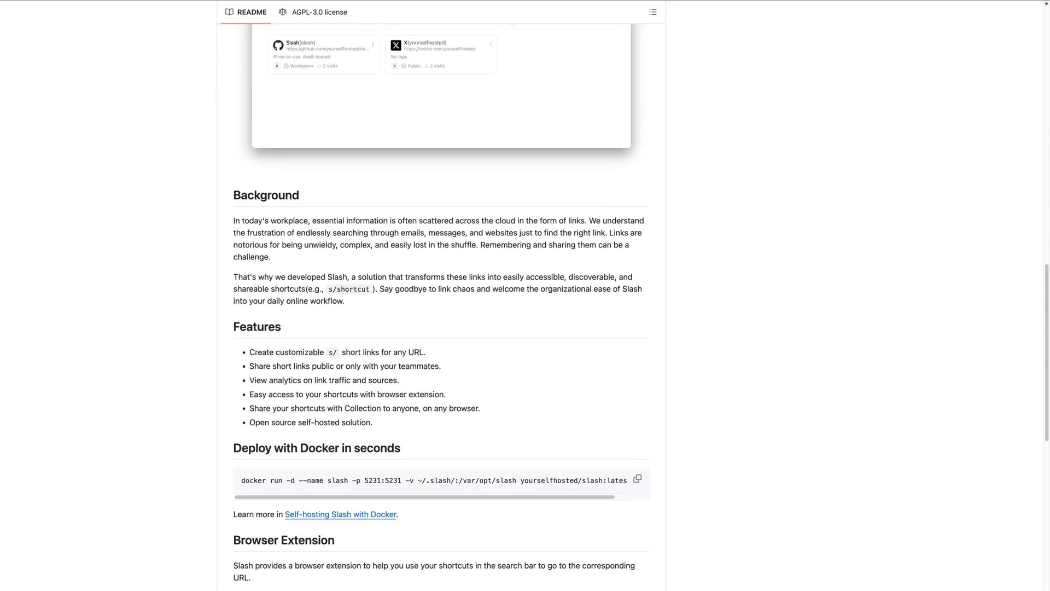
scroll(down, 3)
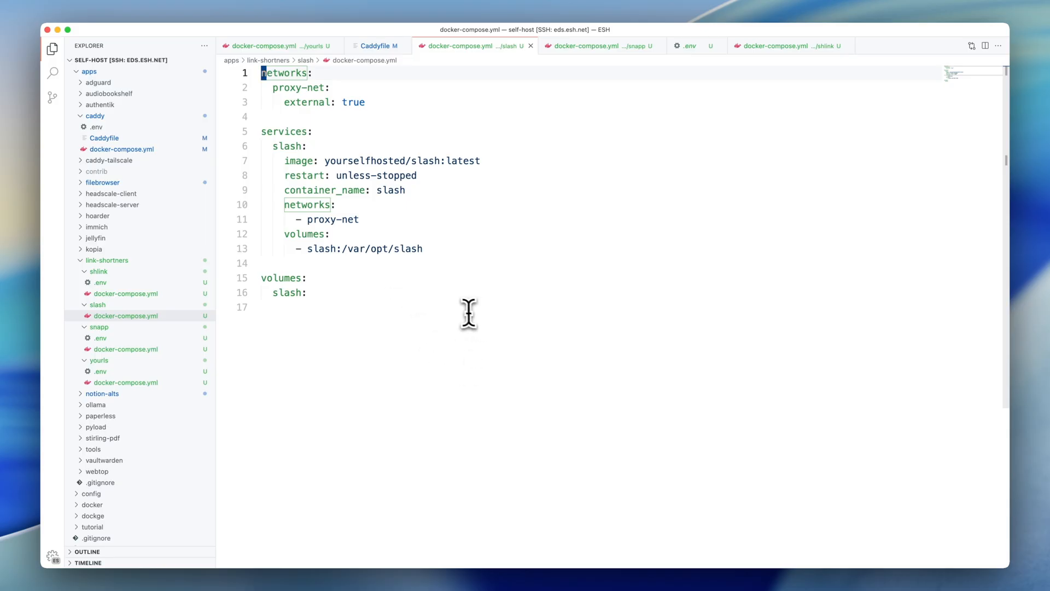
mouse_move(454, 249)
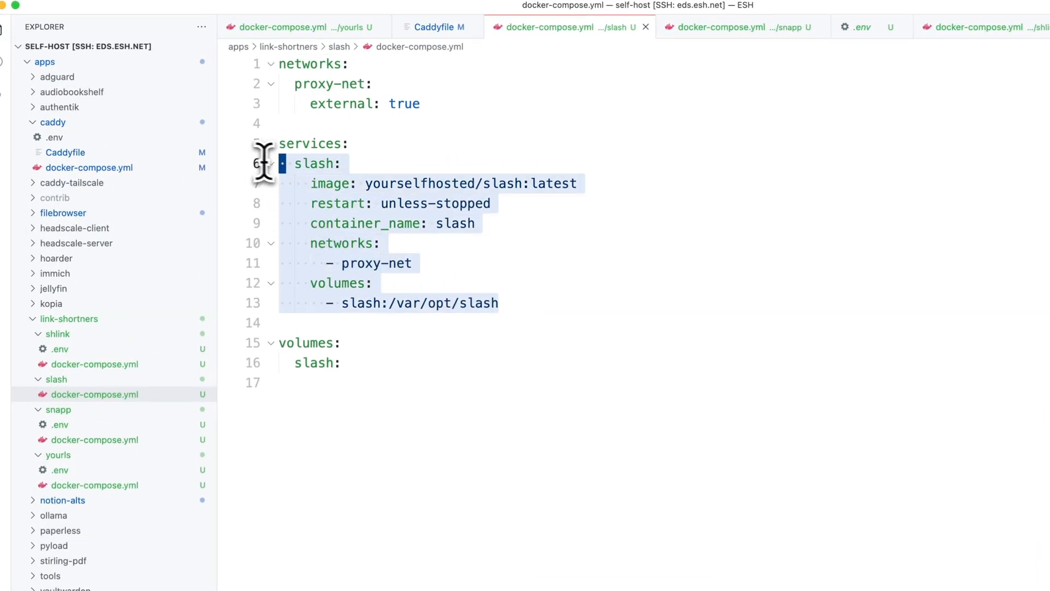
mouse_move(423, 238)
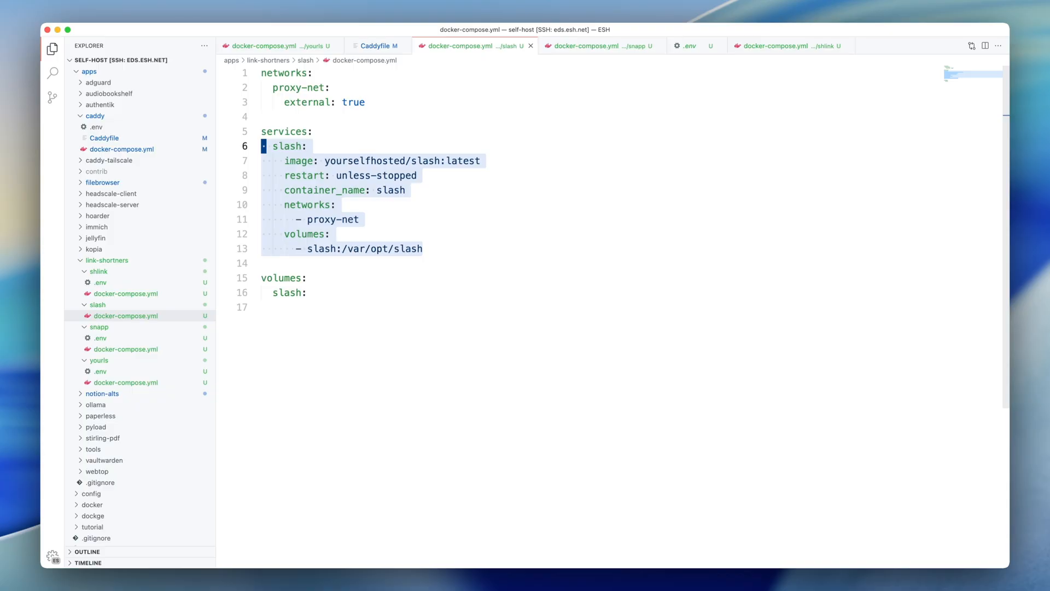
Review the Caddyfile block reverse-proxying ezsh.link to slash on port 5231.
click(375, 46)
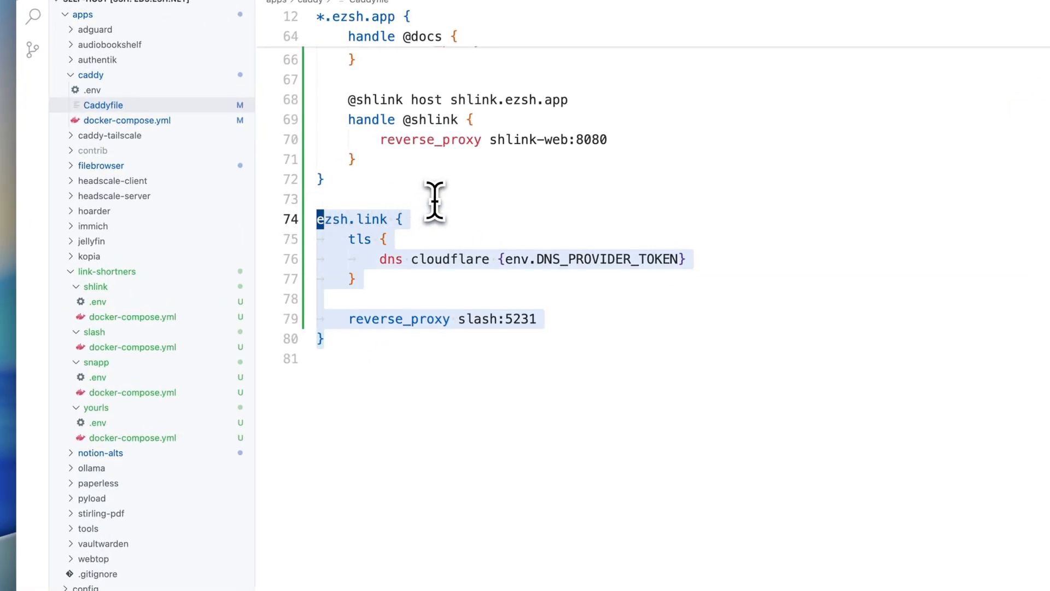
click(328, 199)
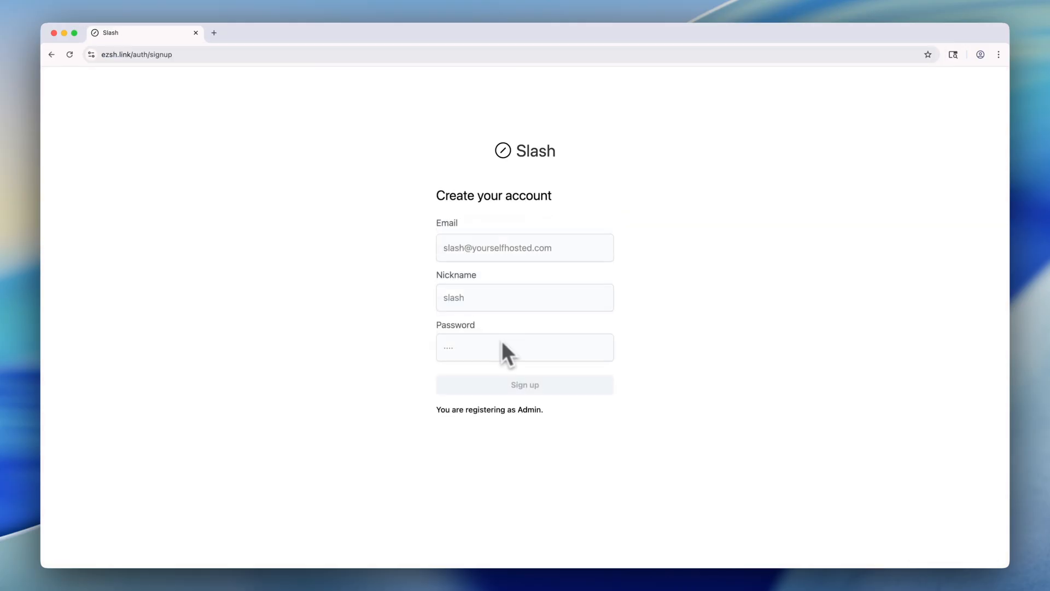
Register the Slash admin account through the sign-up form.
click(524, 247)
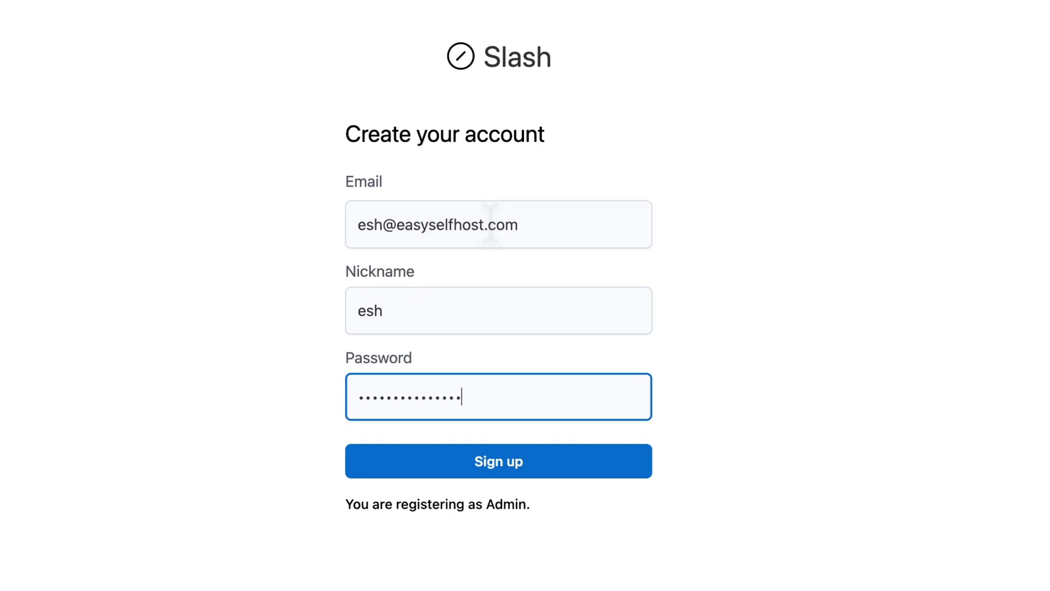
click(499, 461)
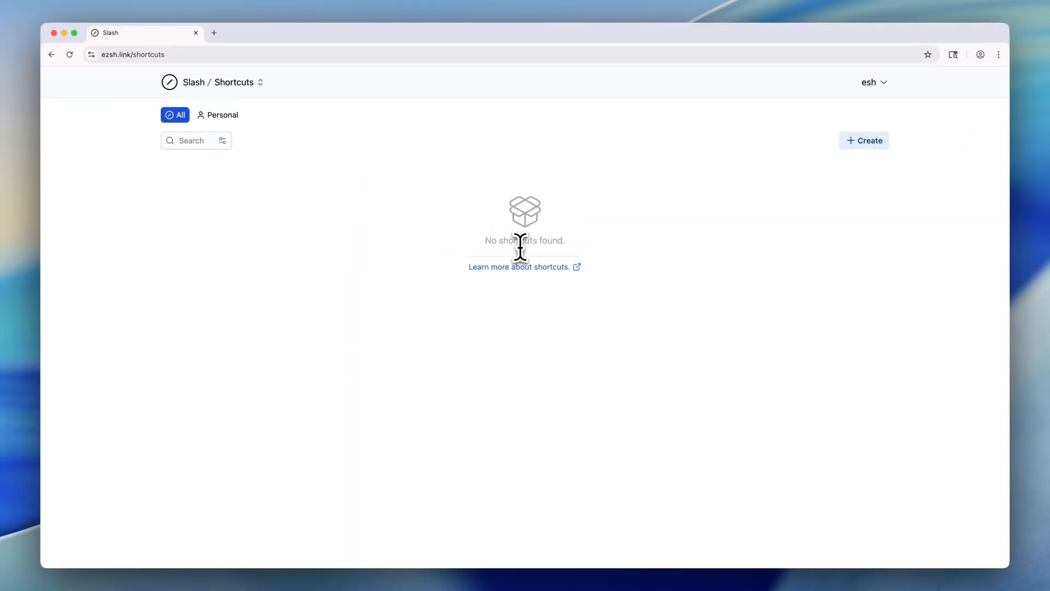
Save a public ytb shortcut titled 'EasySelfHost YouTube' to the channel.
click(865, 140)
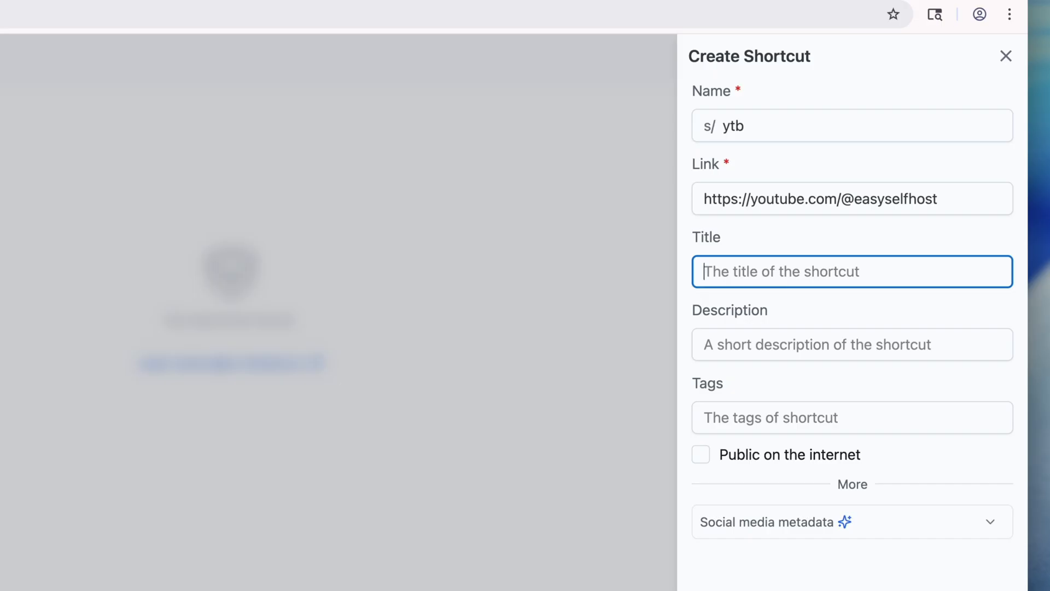
text(EasySelfHost YouTube)
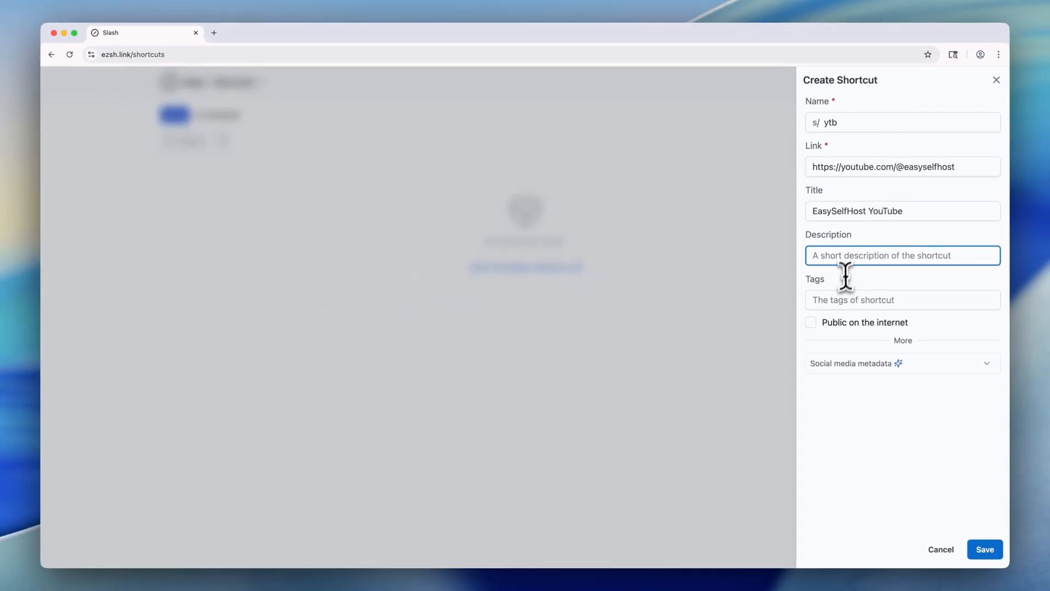
click(811, 322)
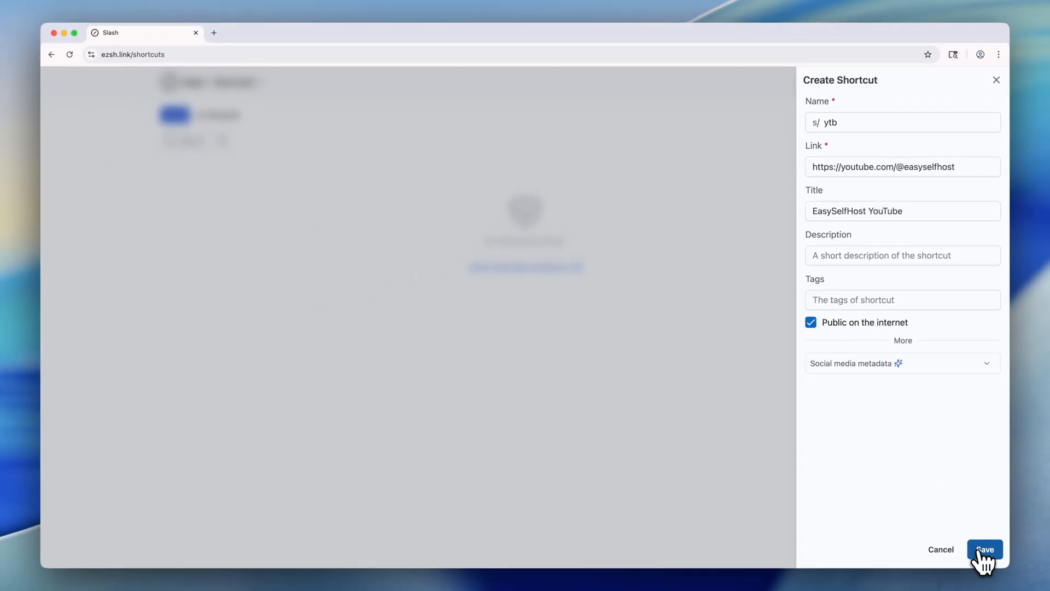
click(983, 550)
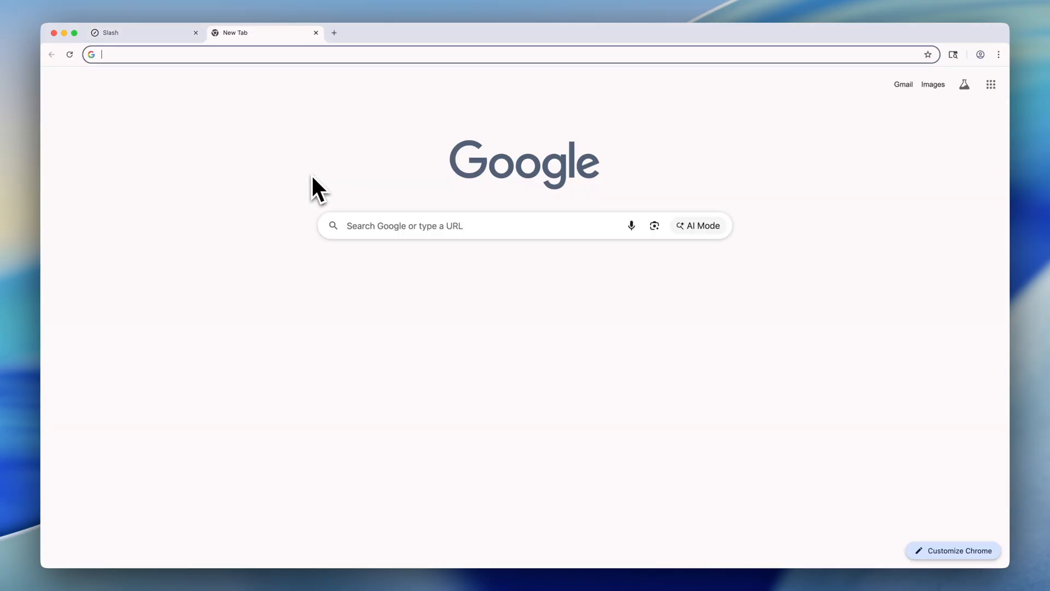
text(https://ezsh.link/s/ytb)
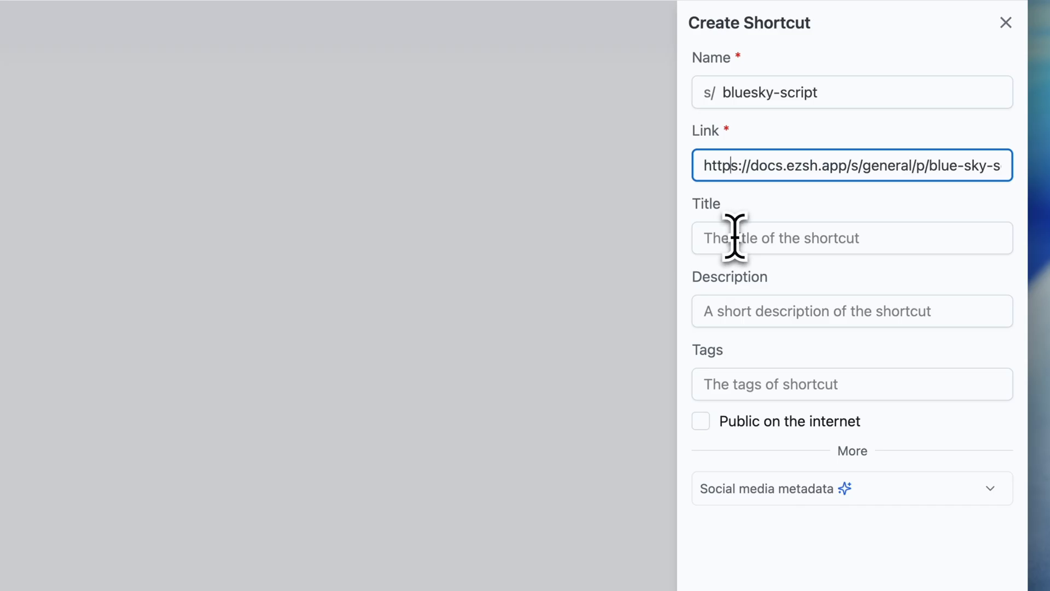
scroll(down, 3)
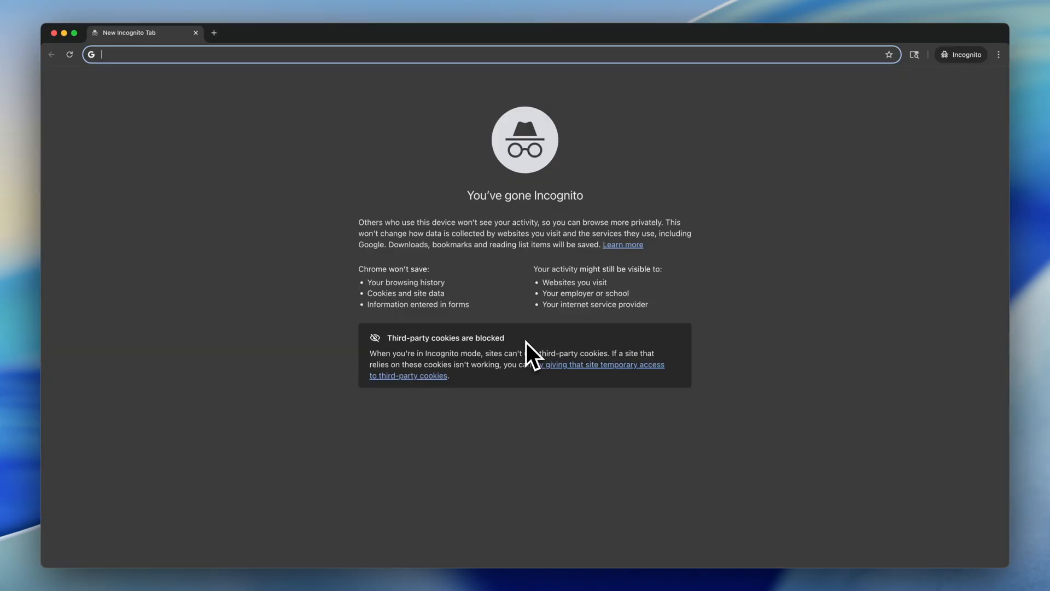
text(https://ezsh.link/s/bluesky-script)
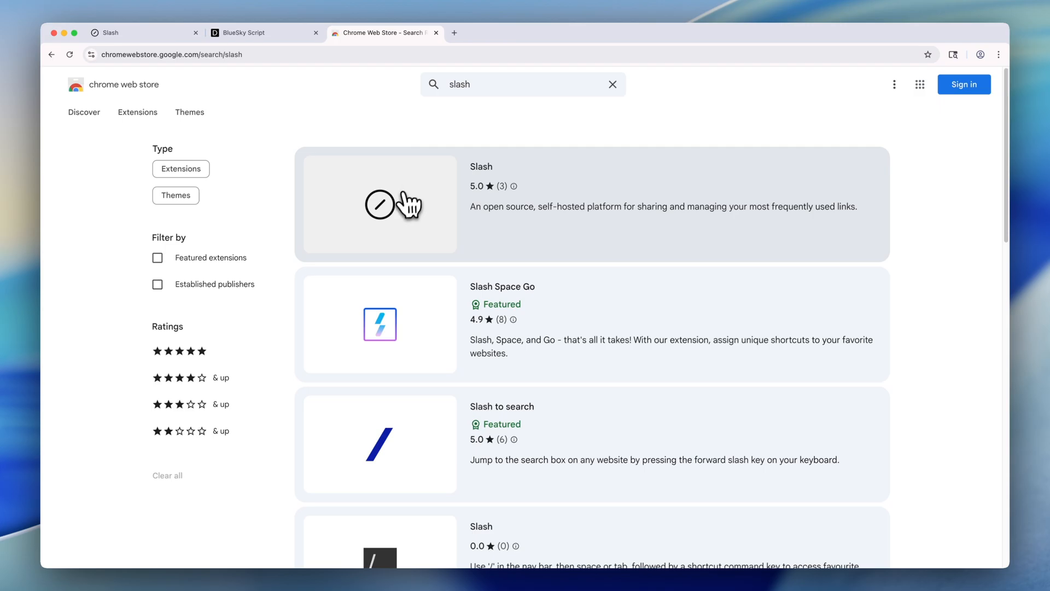
Install the Slash Chrome extension and go to set its instance URL from the popup.
click(380, 205)
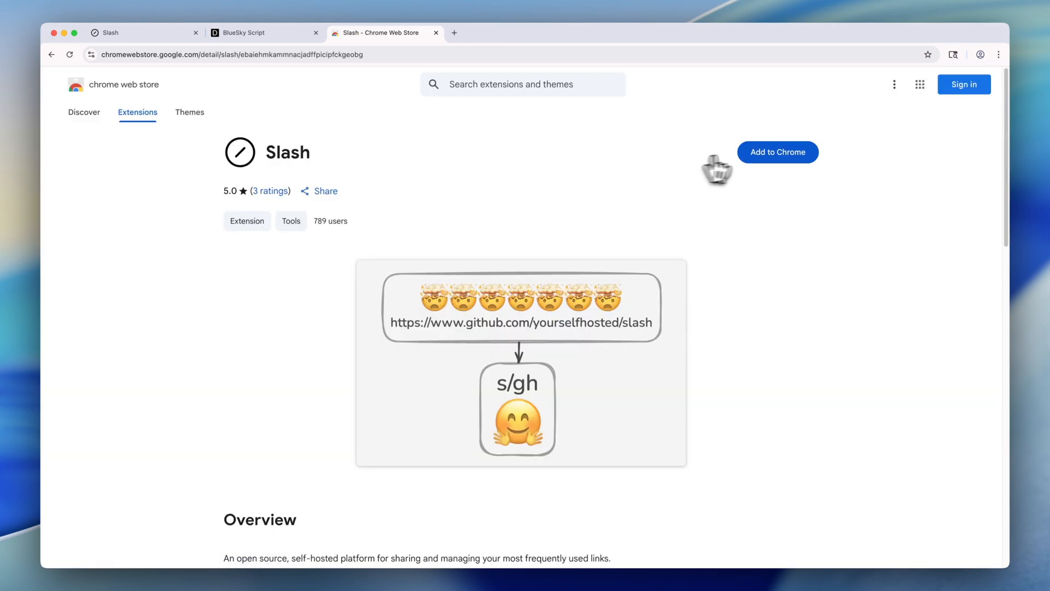
click(777, 152)
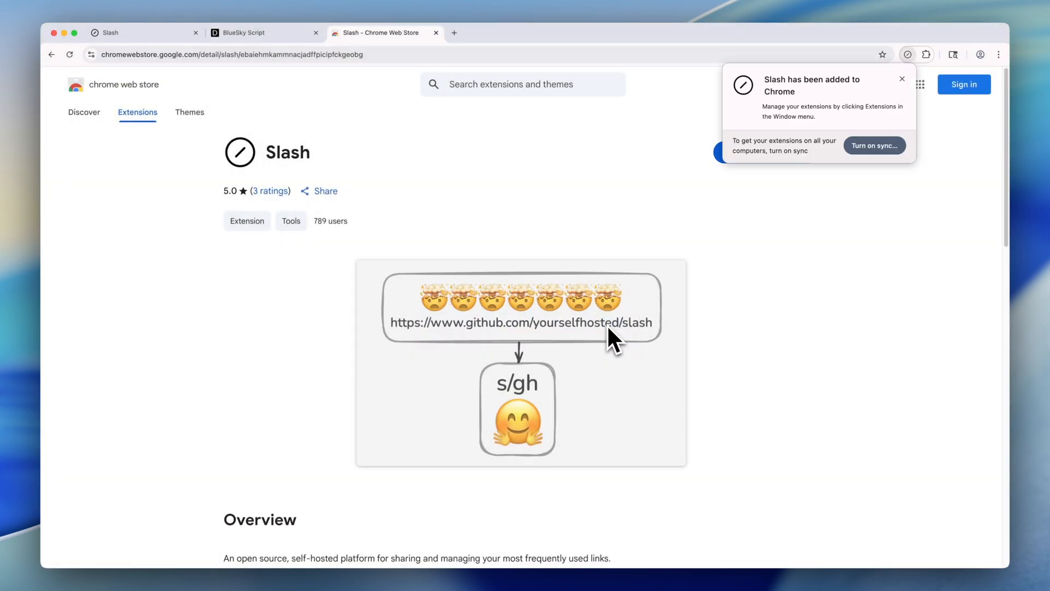
mouse_move(871, 141)
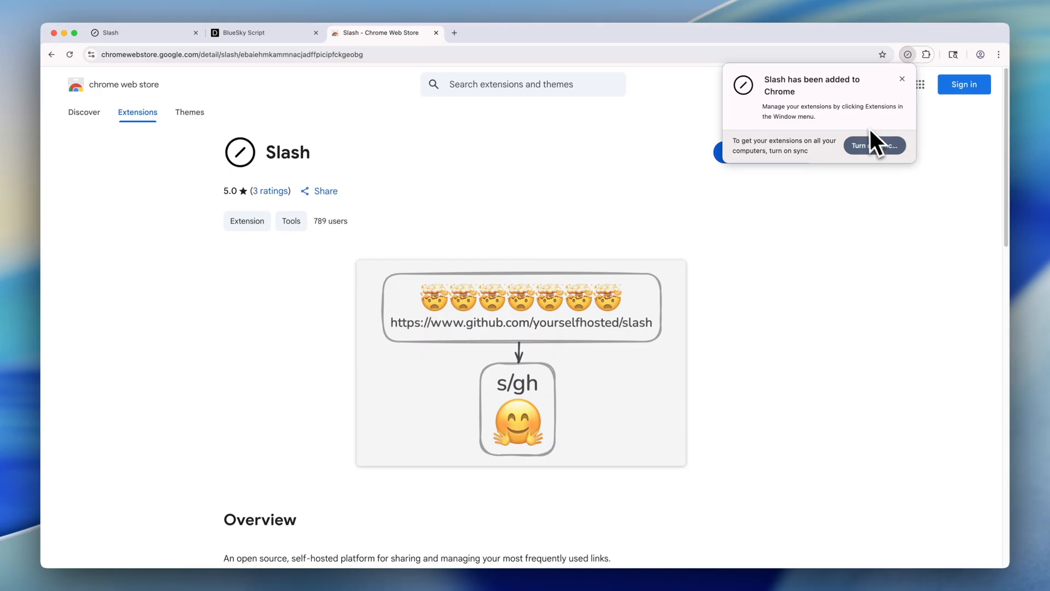
mouse_move(908, 88)
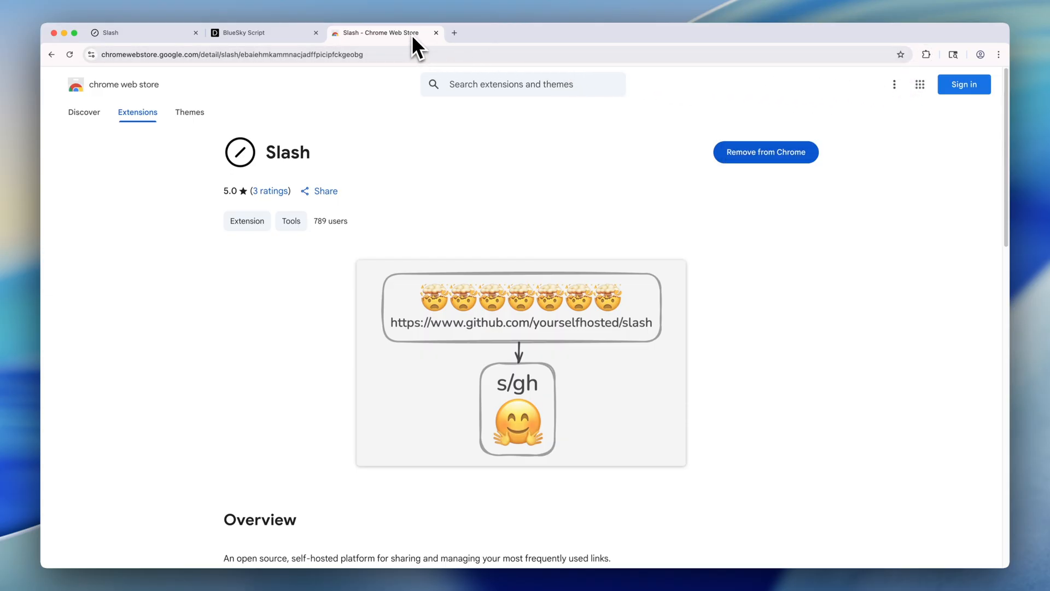
click(861, 76)
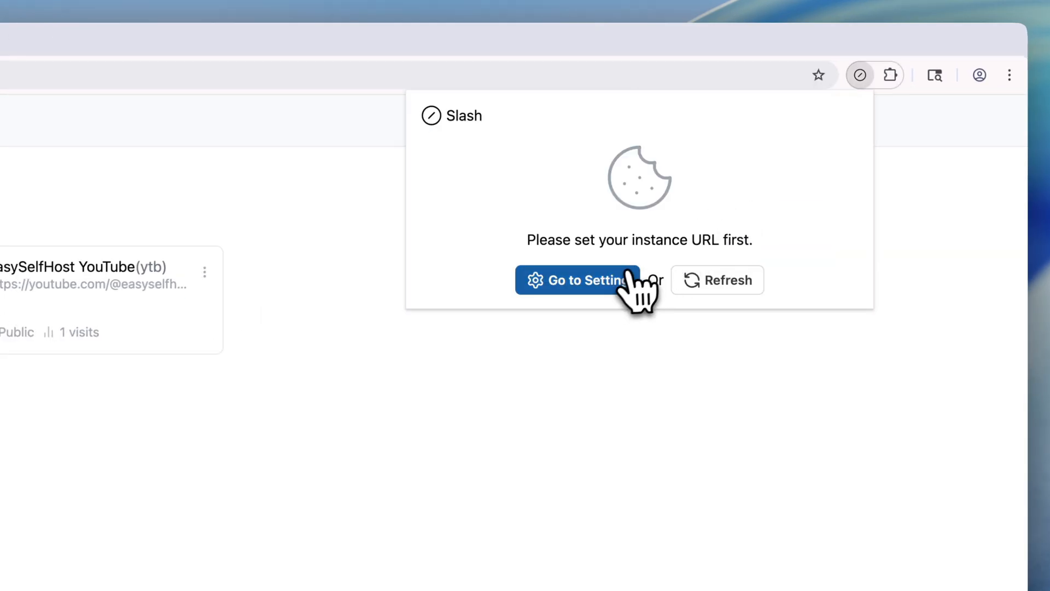
click(578, 279)
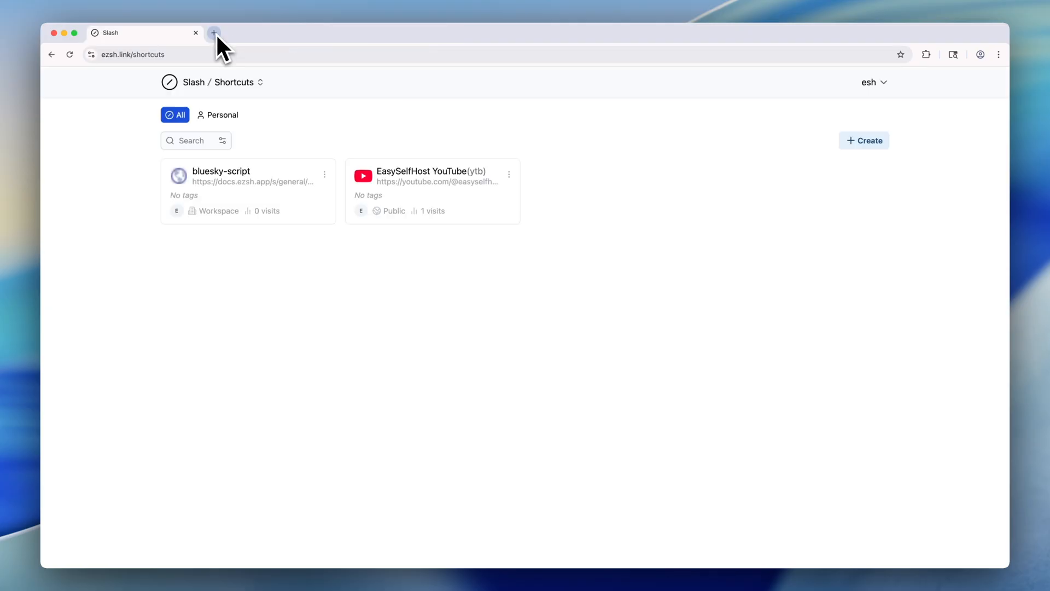
click(213, 31)
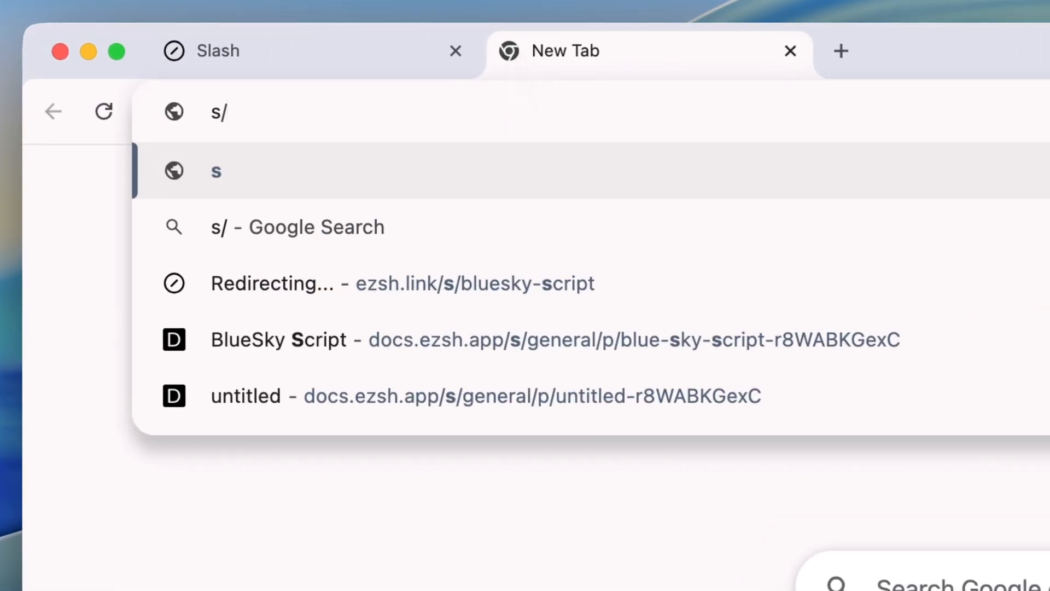
text(ytb)
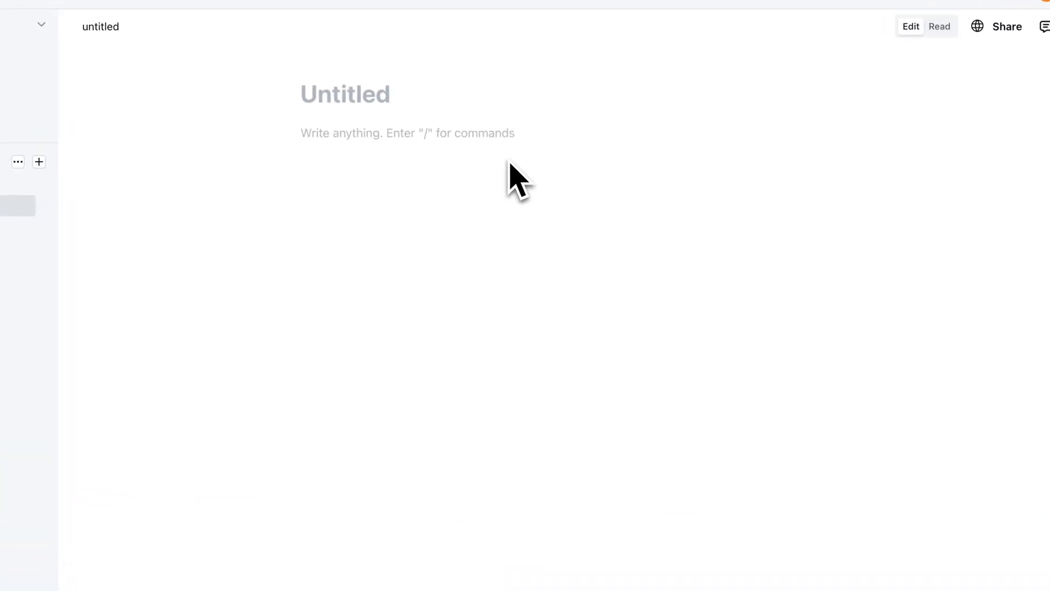
text(http://s/)
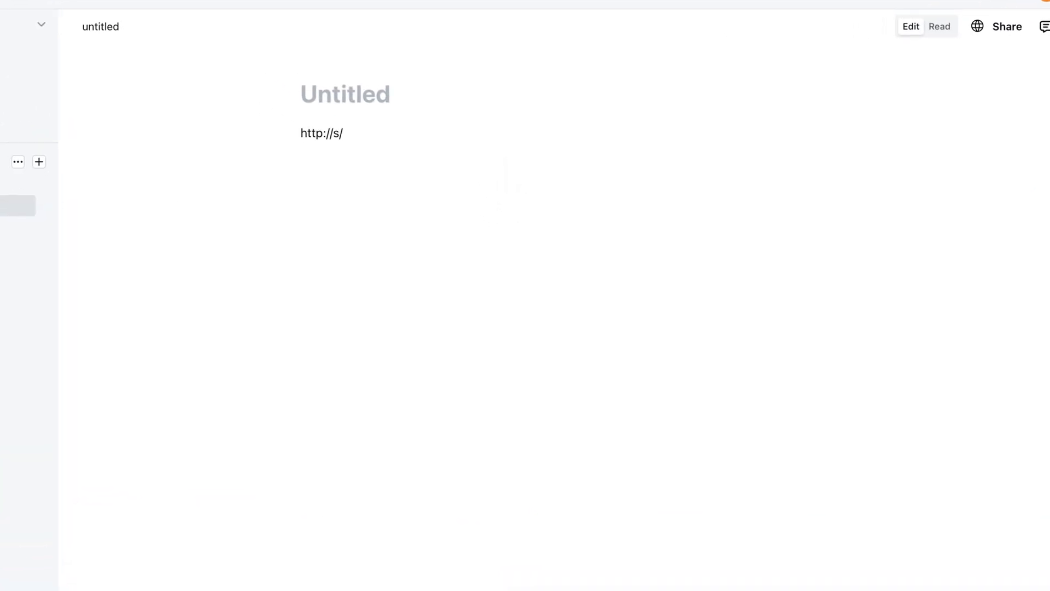
text(ytb)
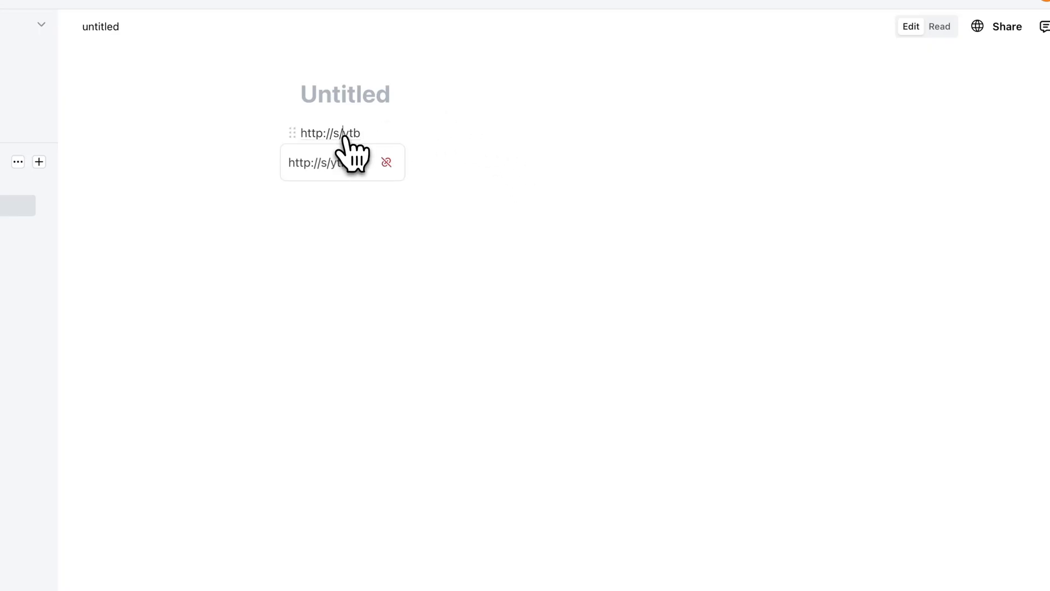
click(330, 132)
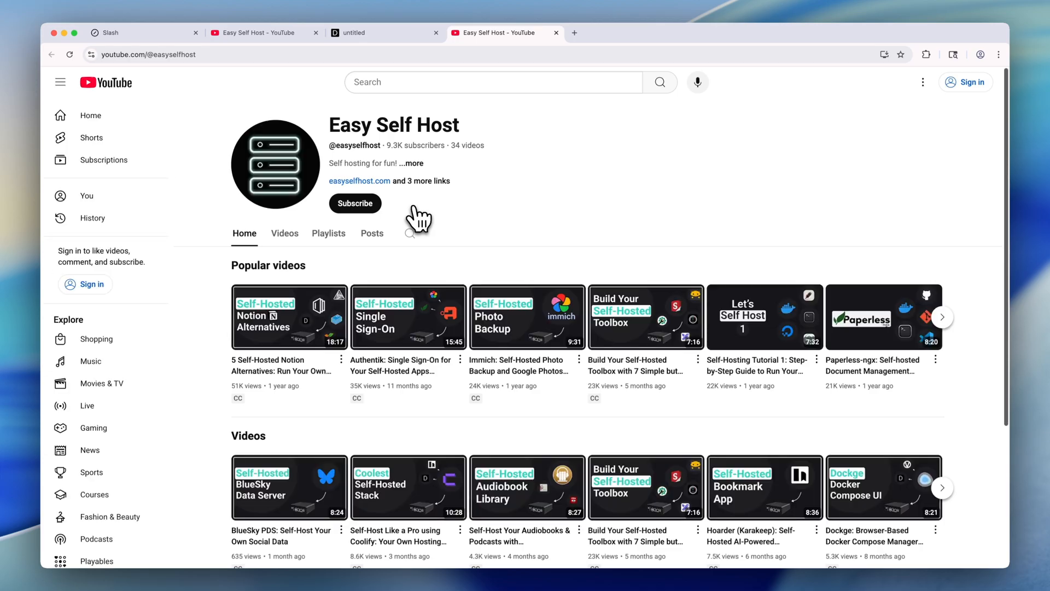
mouse_move(428, 231)
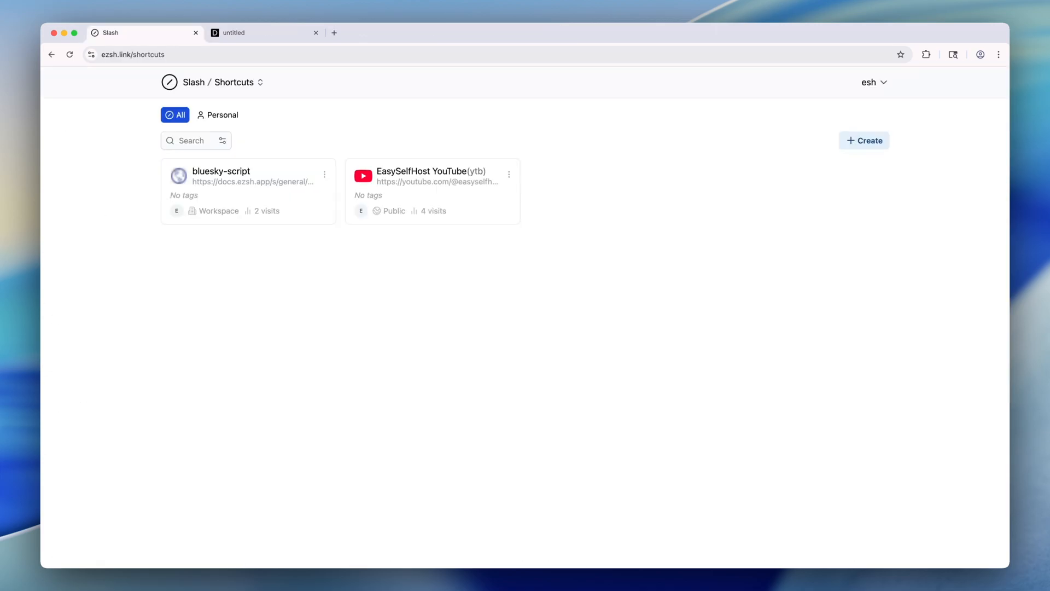
Review the subscription plans in the Slash settings page.
click(873, 82)
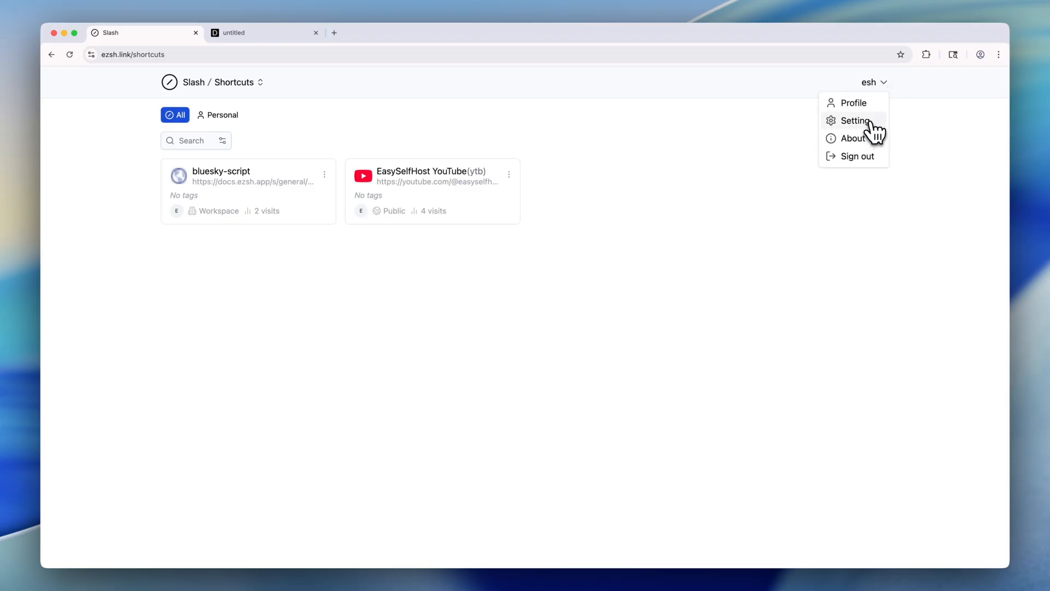
click(855, 121)
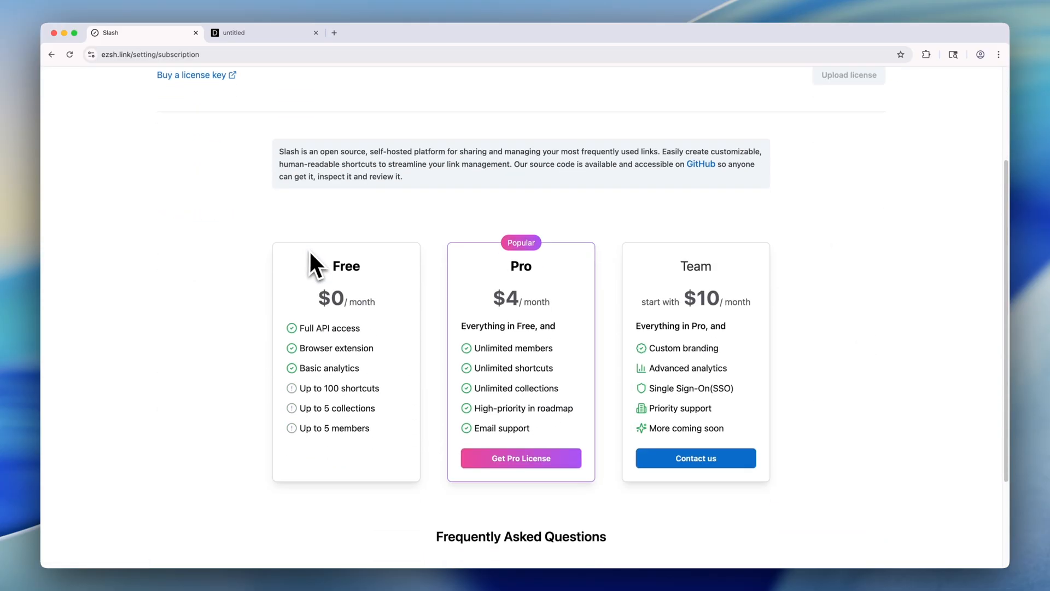
scroll(down, 3)
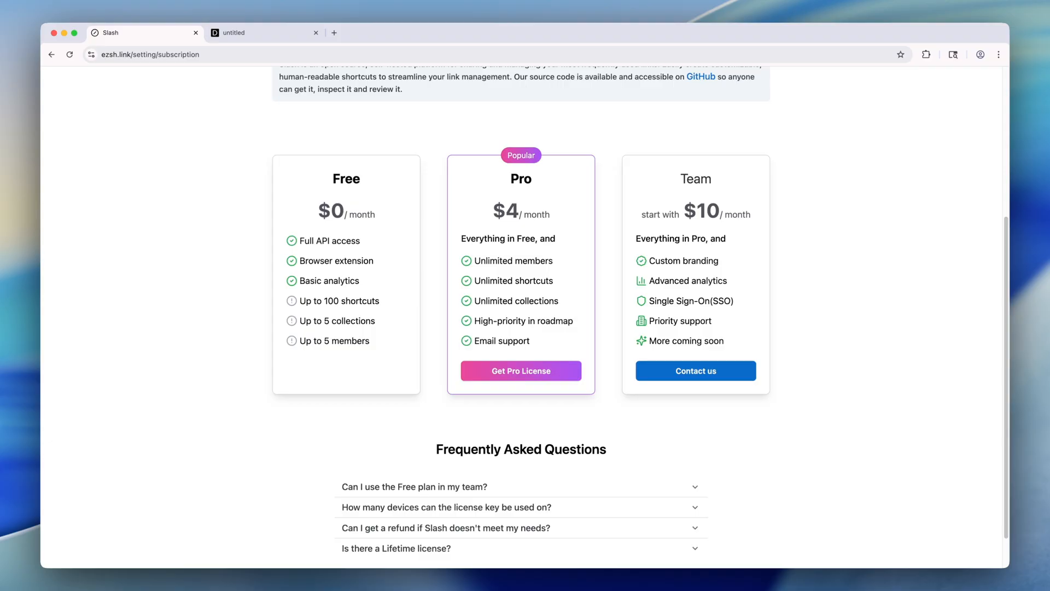
Read the Slash project's AGPL-3.0 license on its GitHub repository.
click(700, 76)
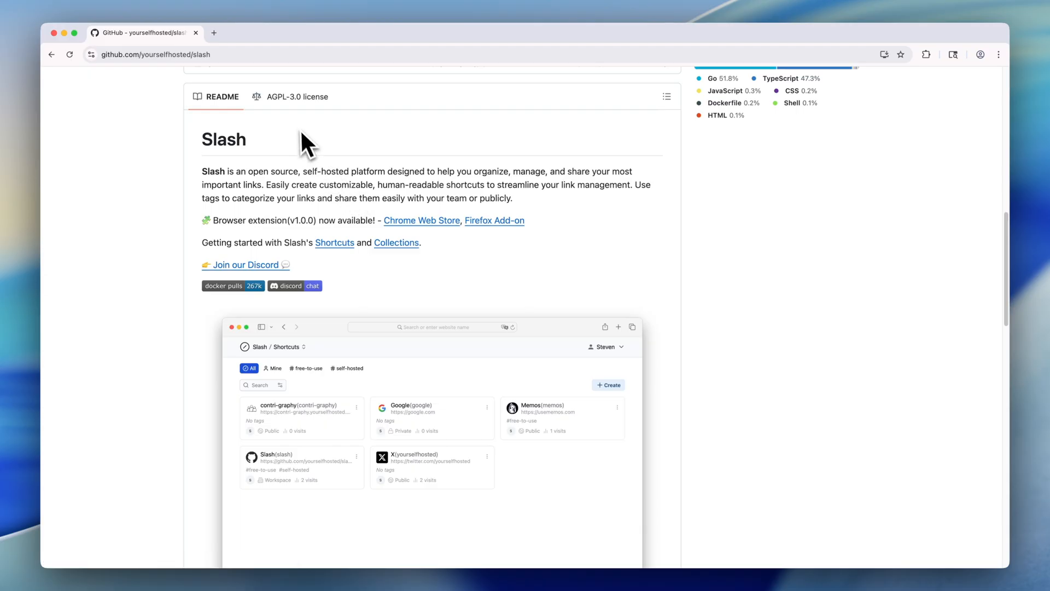
click(297, 96)
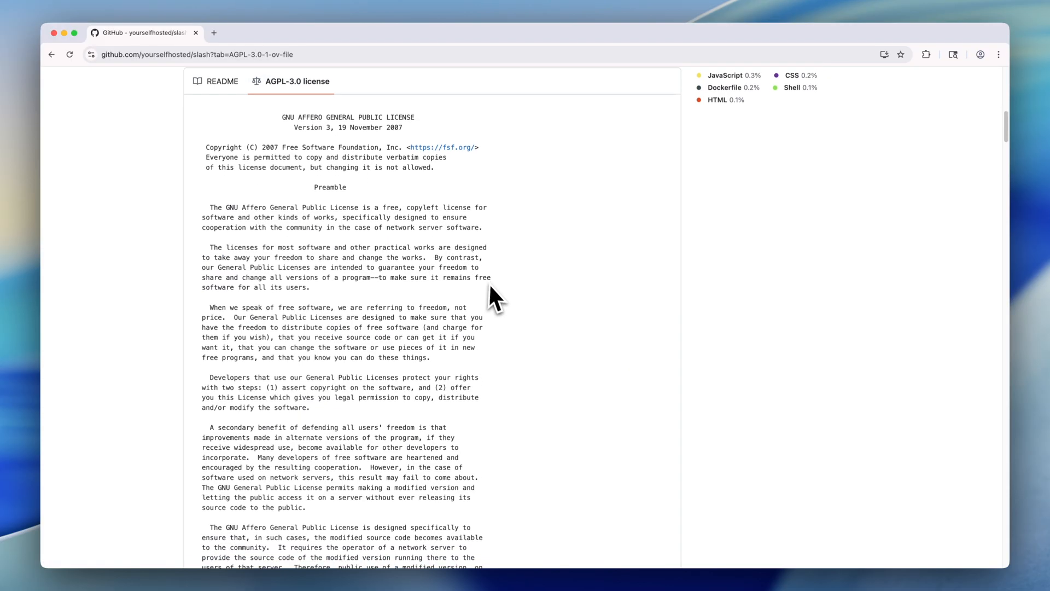
scroll(down, 3)
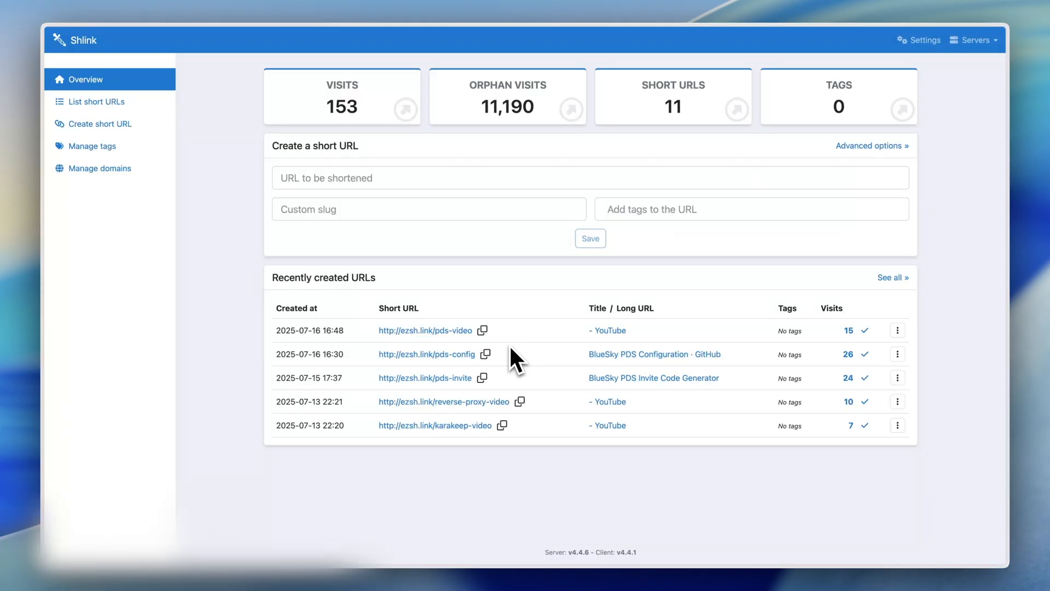
mouse_move(851, 394)
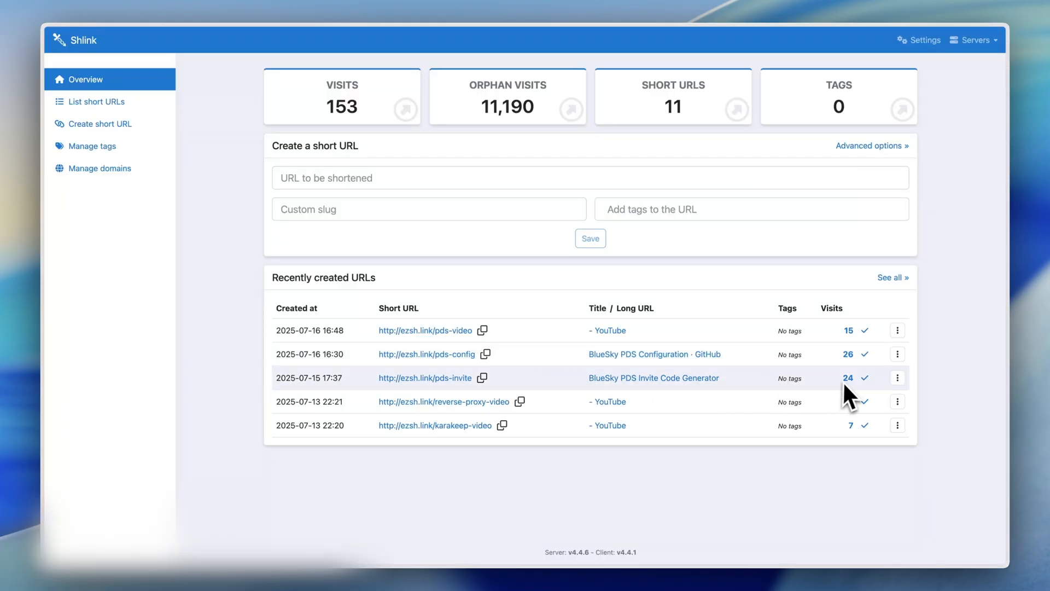
View the pds-invite short URL's visit statistics as a list of individual visits.
click(847, 378)
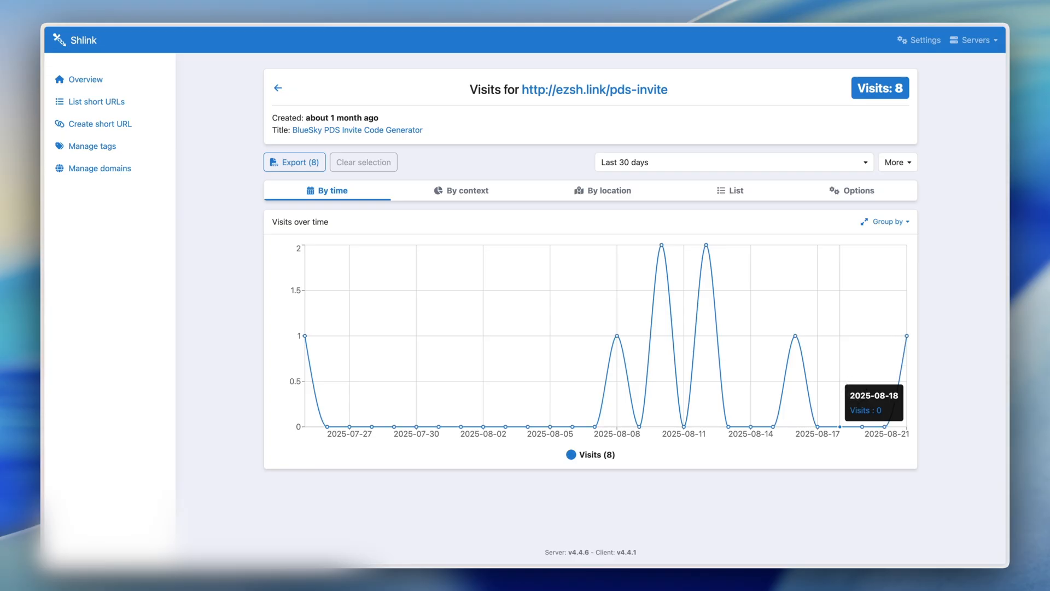
mouse_move(667, 227)
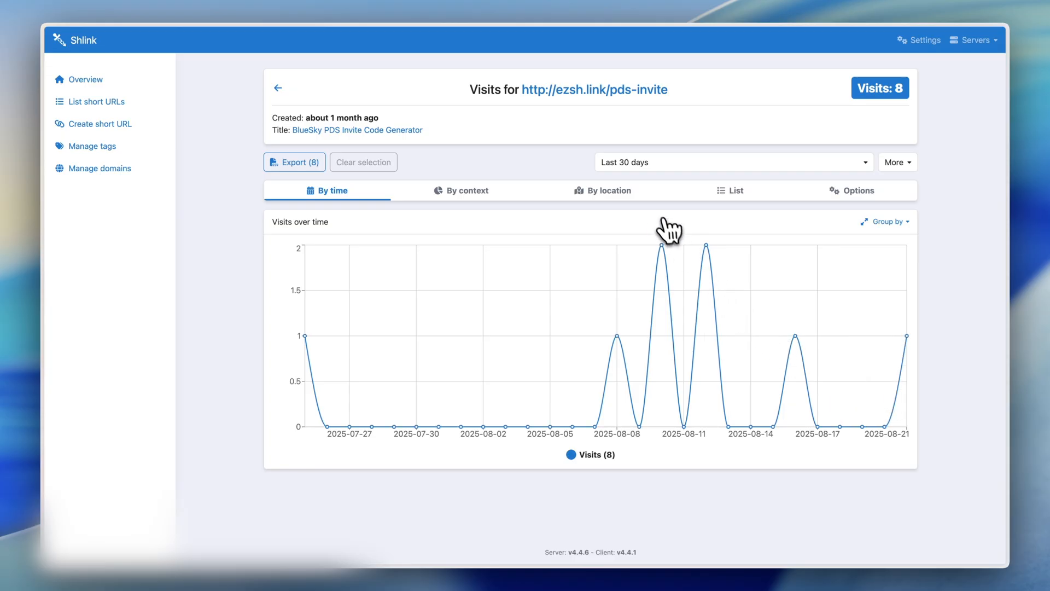
mouse_move(760, 201)
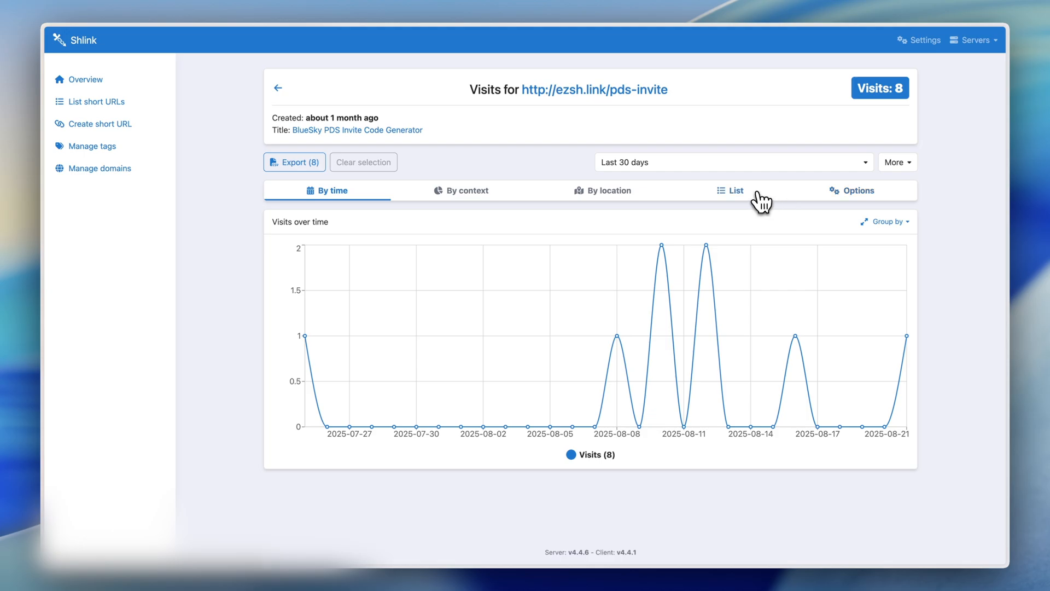
click(86, 79)
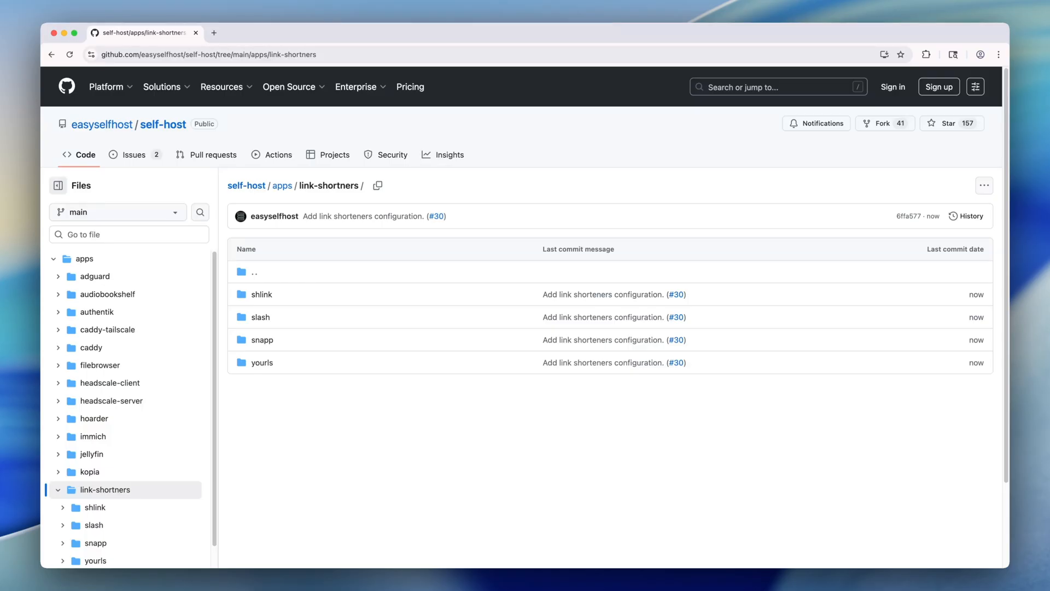
mouse_move(541, 354)
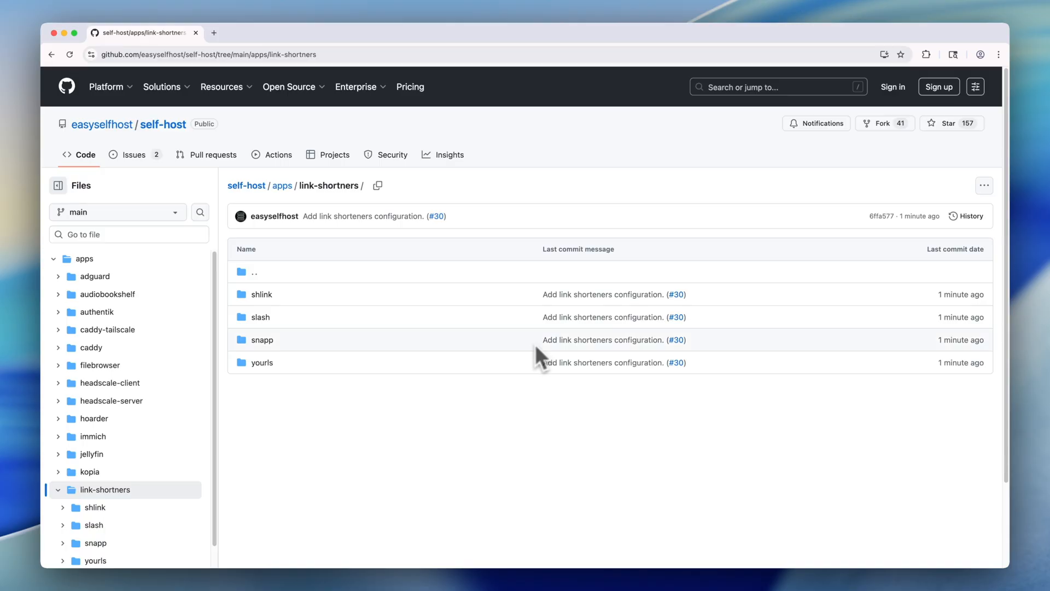
Show the shlink folder's .env and docker-compose.yml under apps/link-shortners.
click(261, 295)
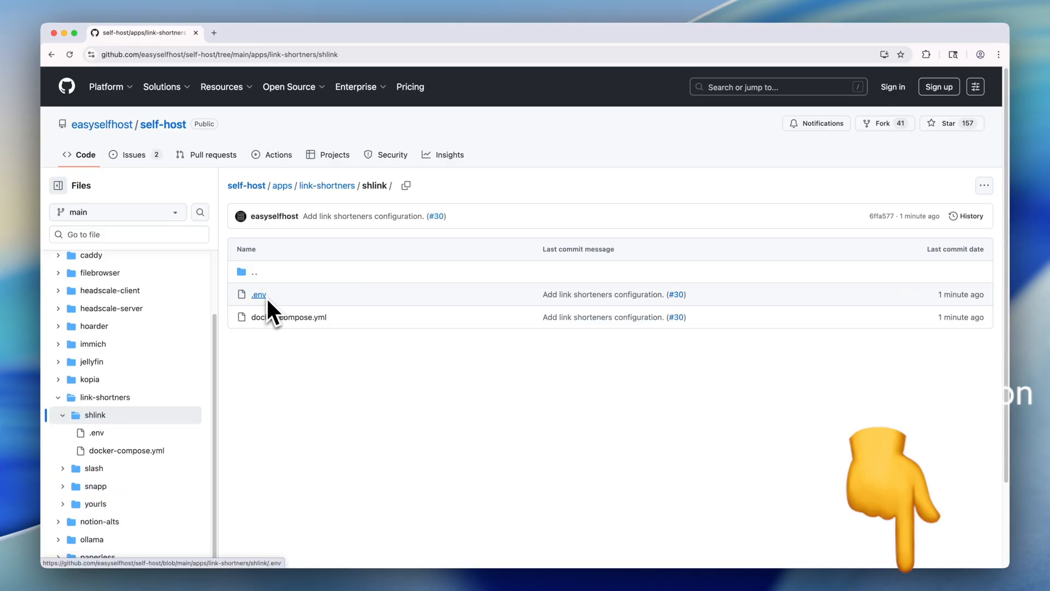